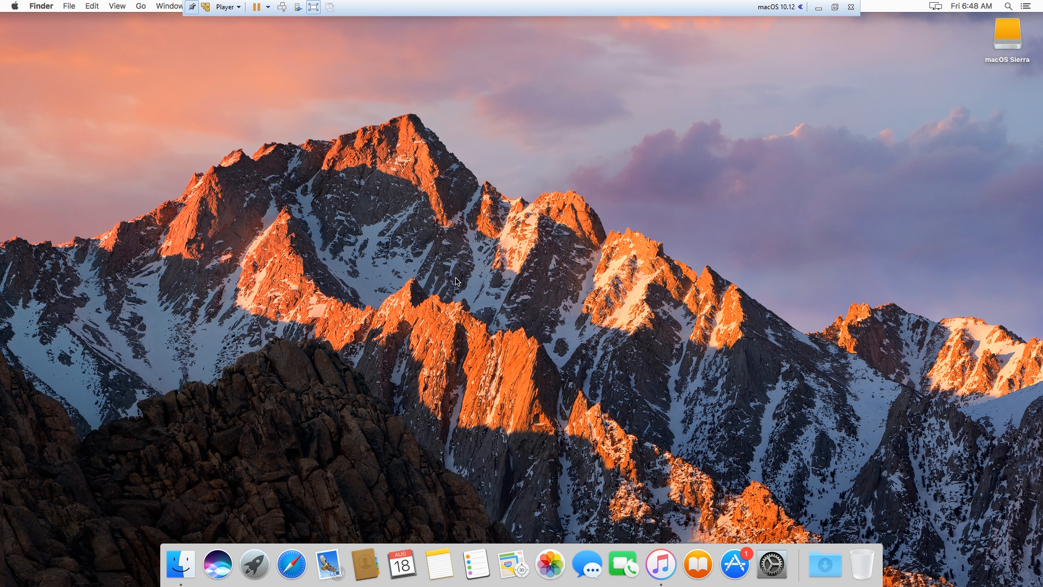
Open About This Mac from the Apple menu and view its Overview, Displays and Support tabs
{"action": "left_click", "coordinate": [13, 6]}
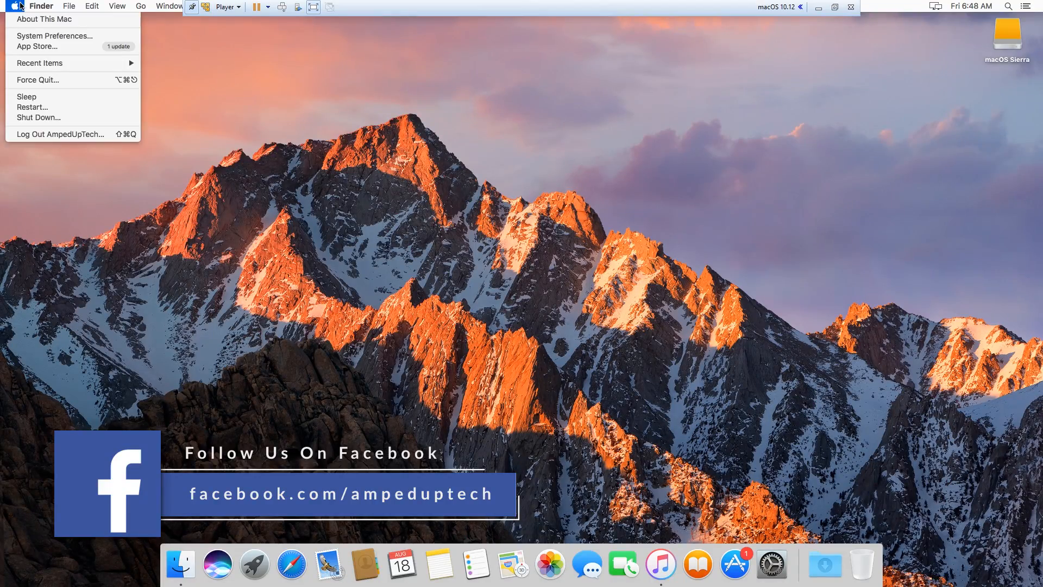
{"action": "left_click", "coordinate": [477, 314]}
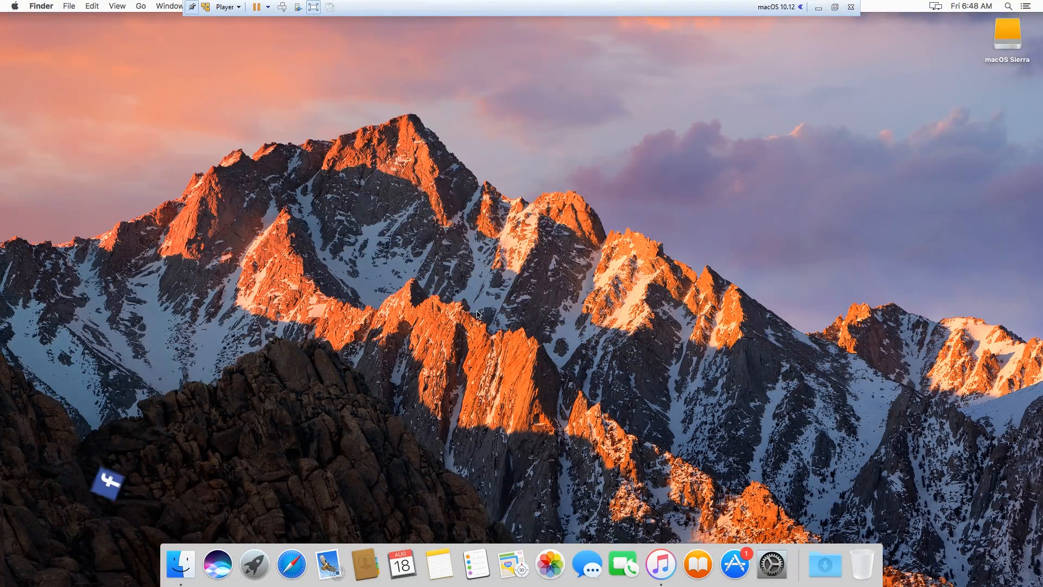
{"action": "left_click", "coordinate": [13, 6]}
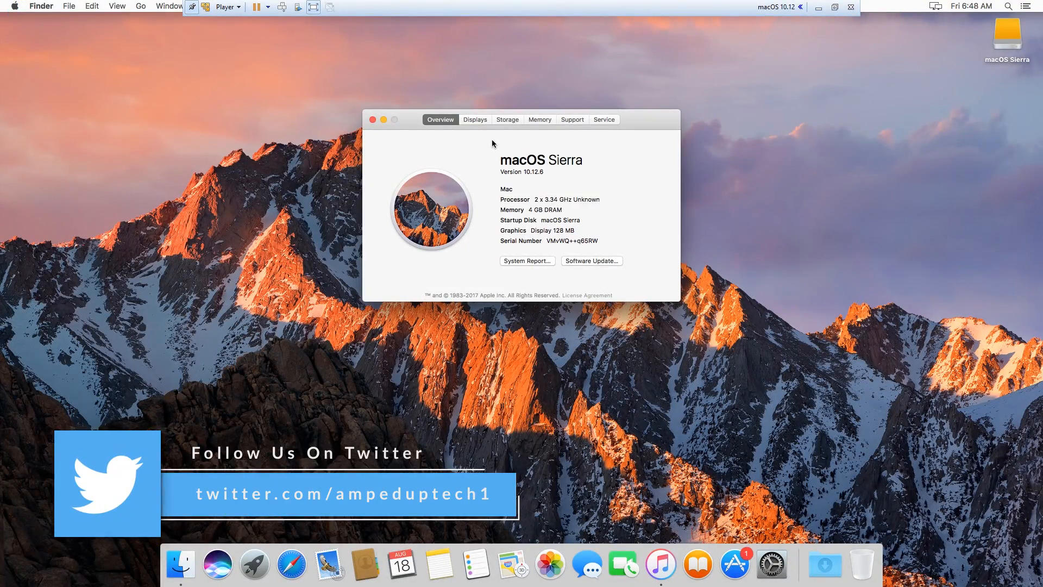
{"action": "left_click", "coordinate": [474, 119]}
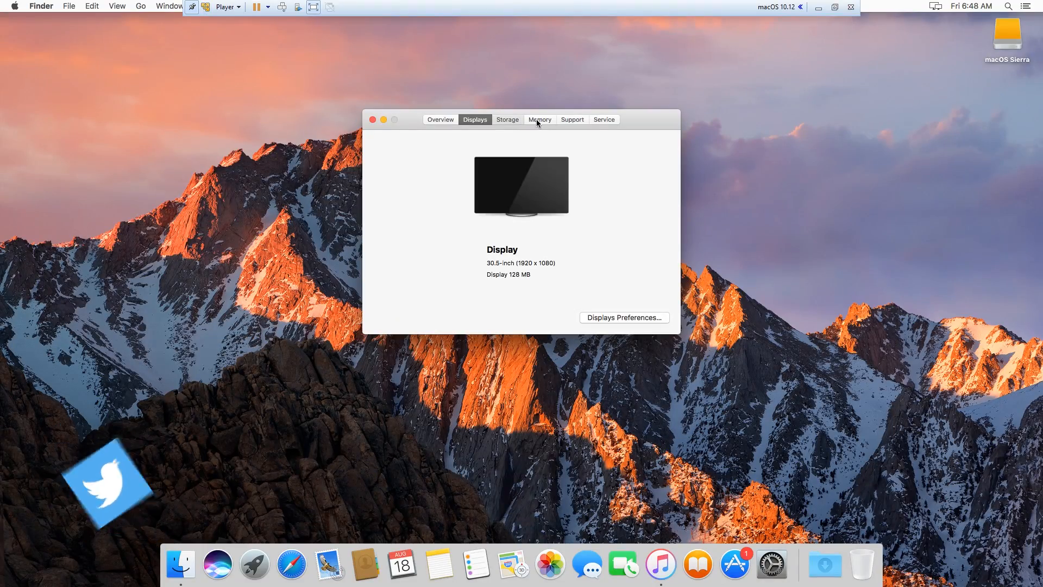
{"action": "left_click", "coordinate": [571, 119]}
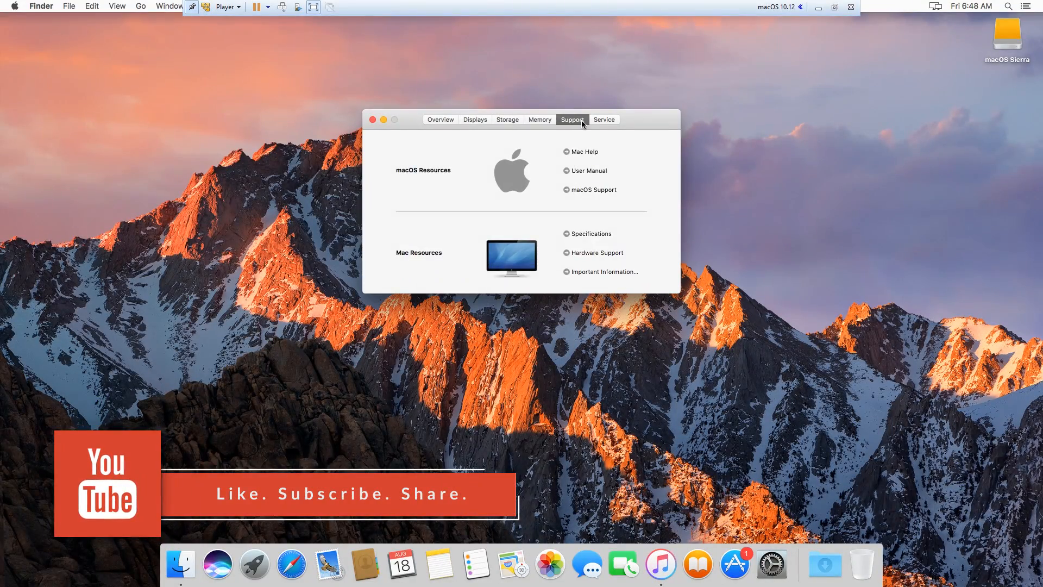
{"action": "left_click", "coordinate": [603, 119]}
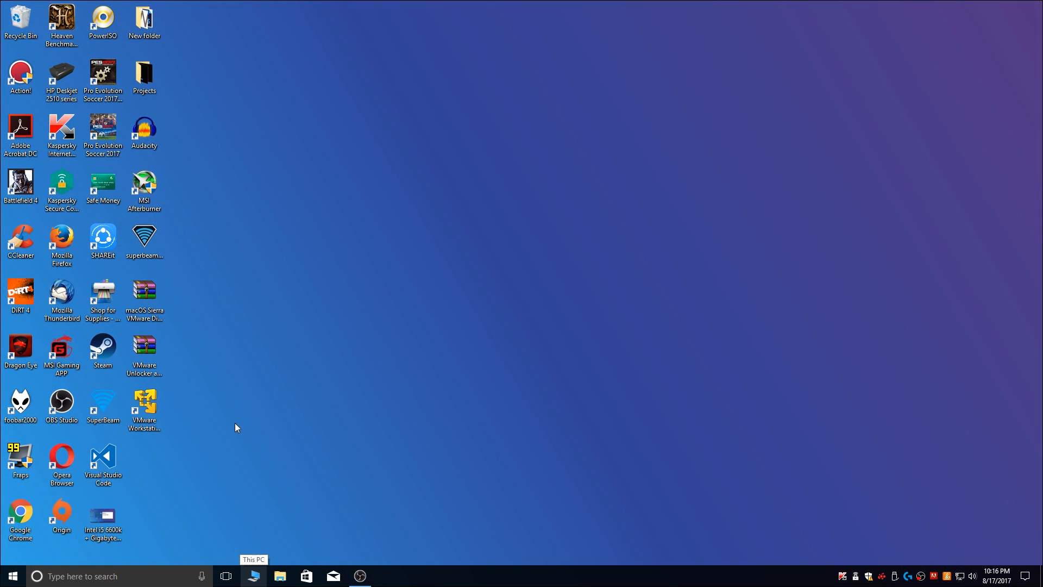
{"action": "left_click", "coordinate": [143, 405]}
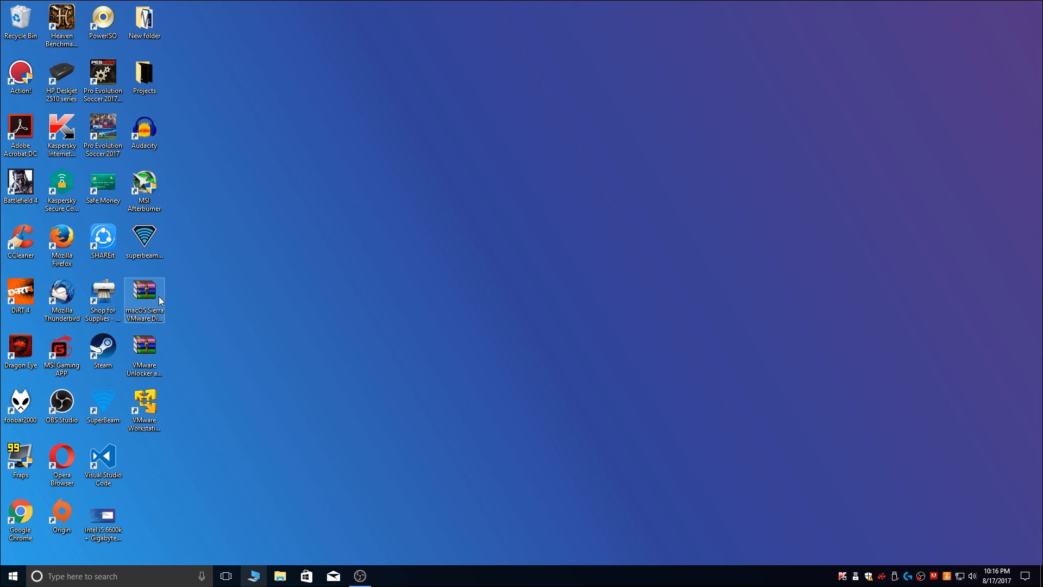
{"action": "mouse_move", "coordinate": [155, 293]}
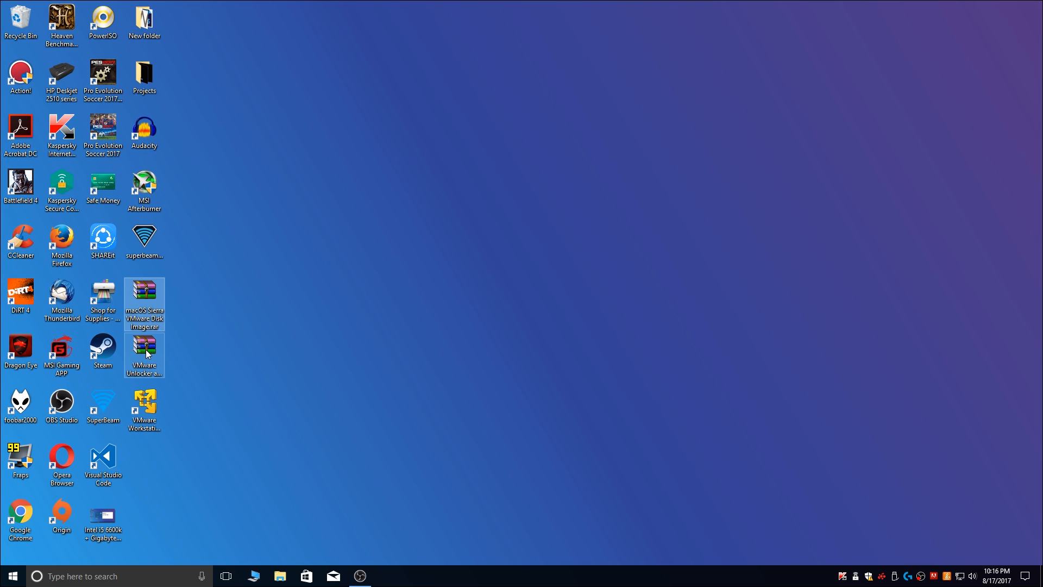
{"action": "mouse_move", "coordinate": [143, 353]}
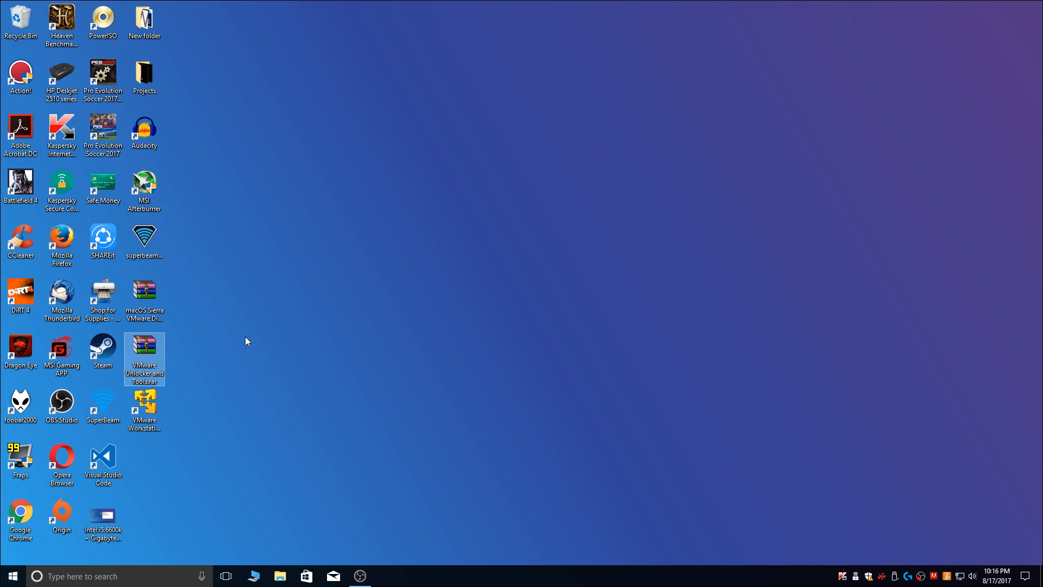
{"action": "mouse_move", "coordinate": [143, 299]}
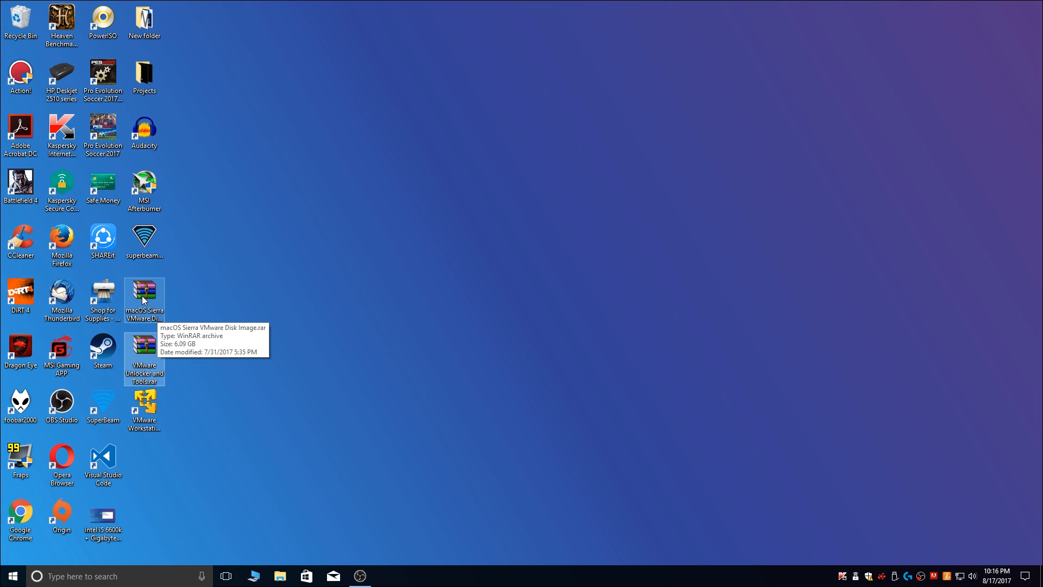
{"action": "mouse_move", "coordinate": [143, 346]}
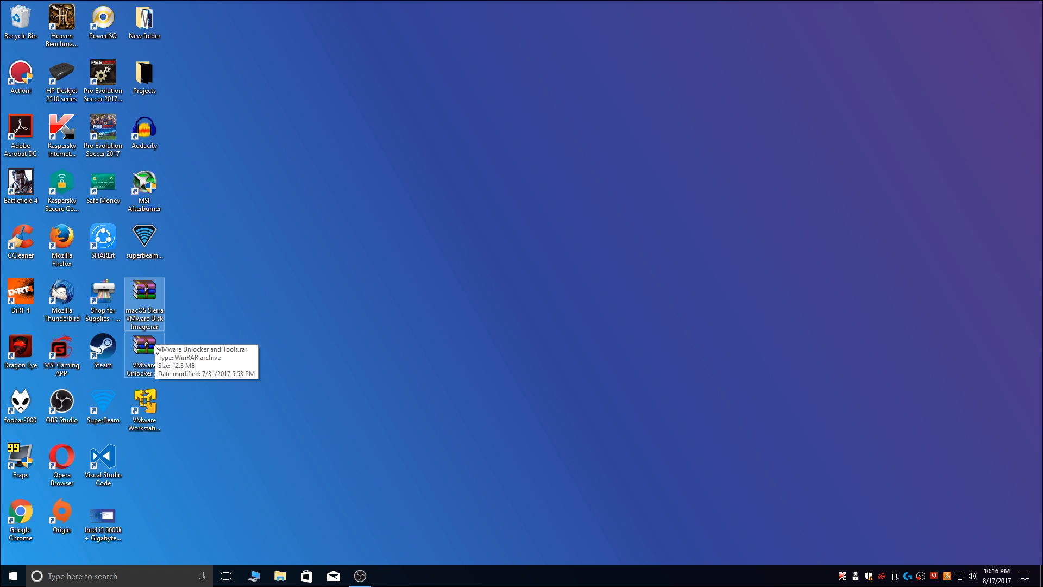
Extract both selected .rar archives to the desktop with WinRAR's Extract Here
{"action": "right_click", "coordinate": [143, 346]}
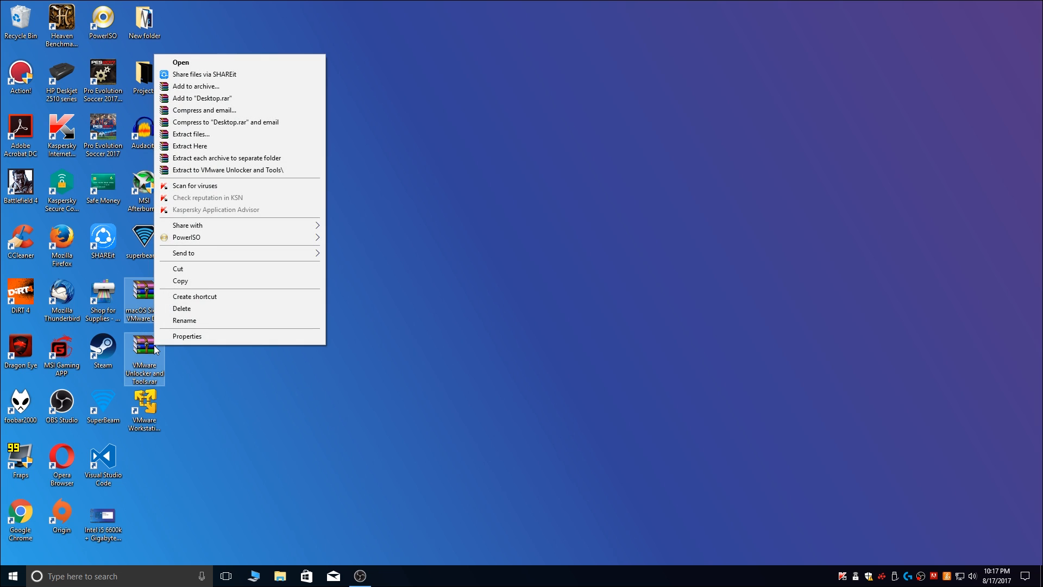
{"action": "mouse_move", "coordinate": [190, 145]}
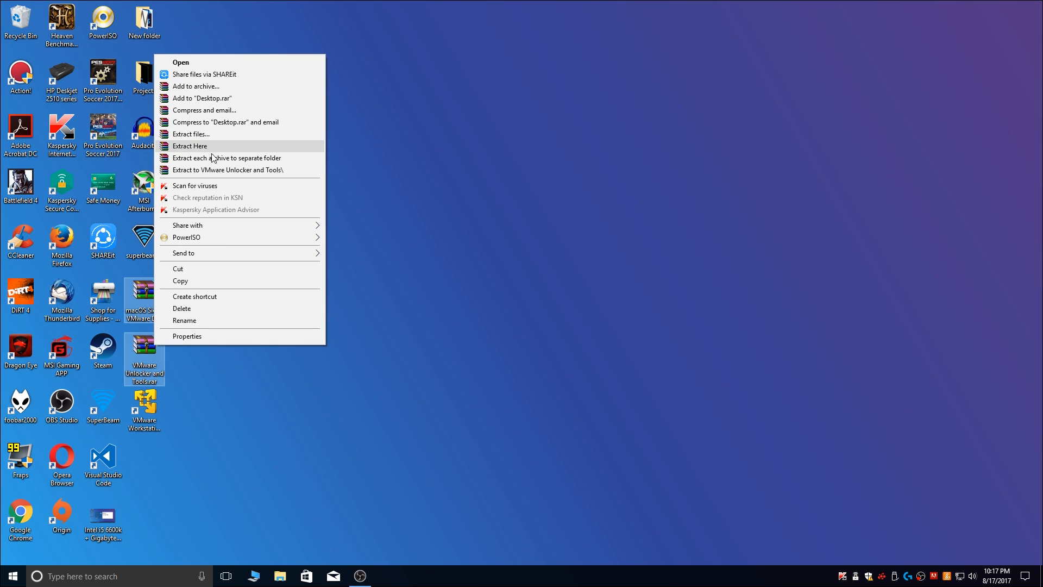
{"action": "left_click", "coordinate": [190, 145]}
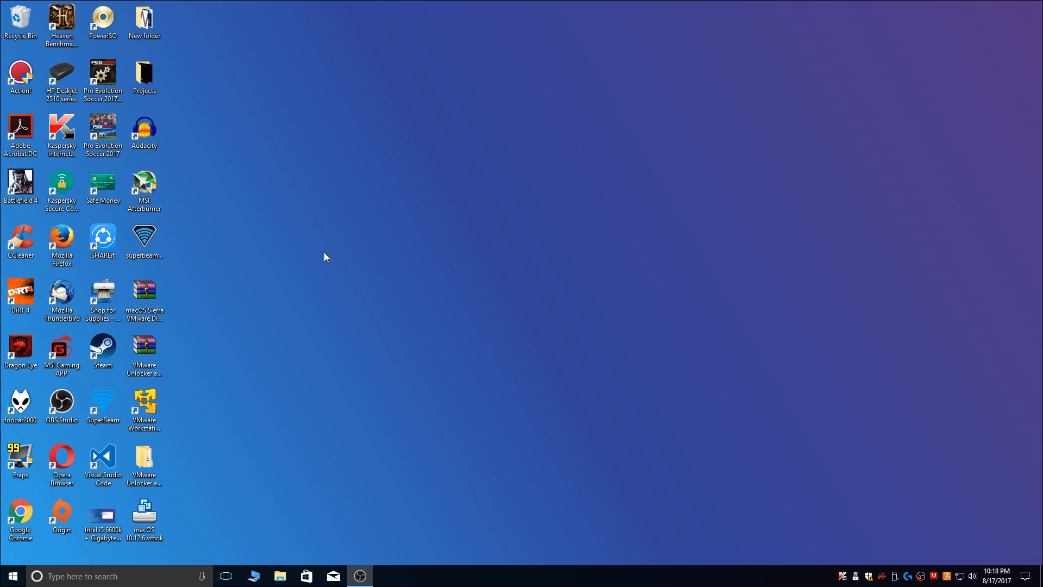
{"action": "mouse_move", "coordinate": [359, 405]}
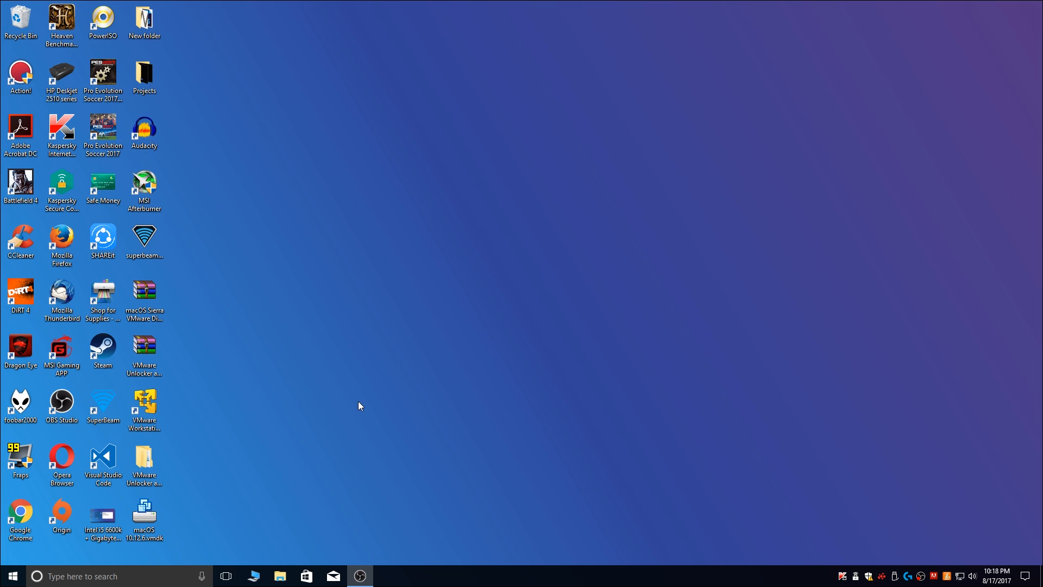
{"action": "mouse_move", "coordinate": [164, 475]}
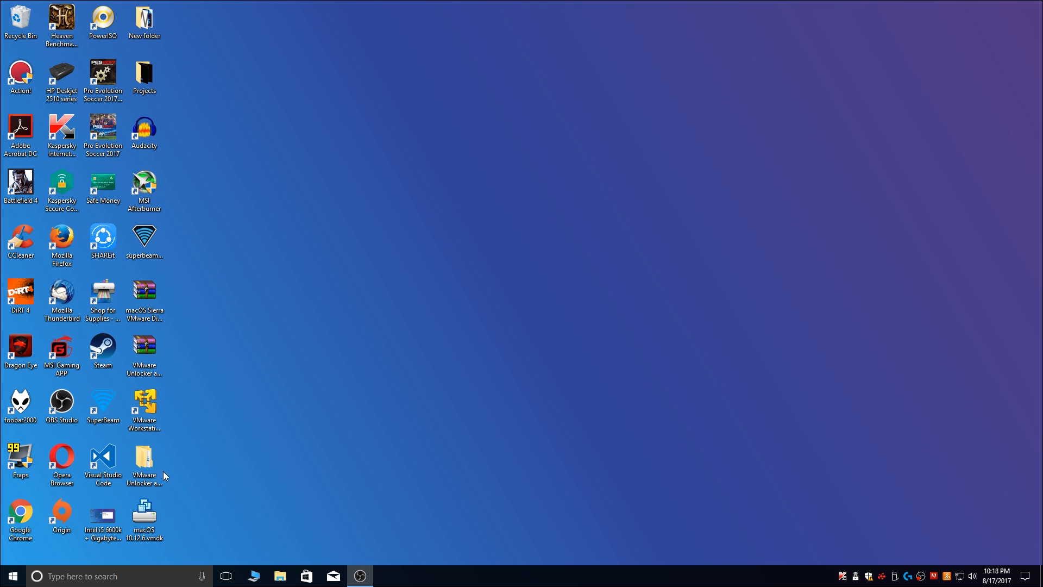
Run unlocker208's win-install.cmd as administrator, then close the folder window
{"action": "double_click", "coordinate": [145, 459]}
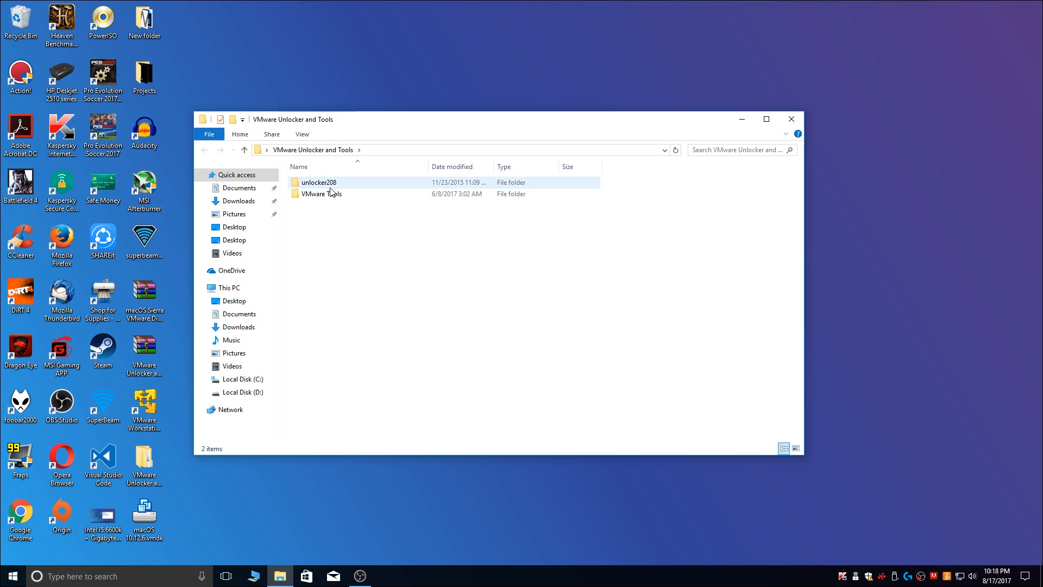
{"action": "double_click", "coordinate": [319, 181]}
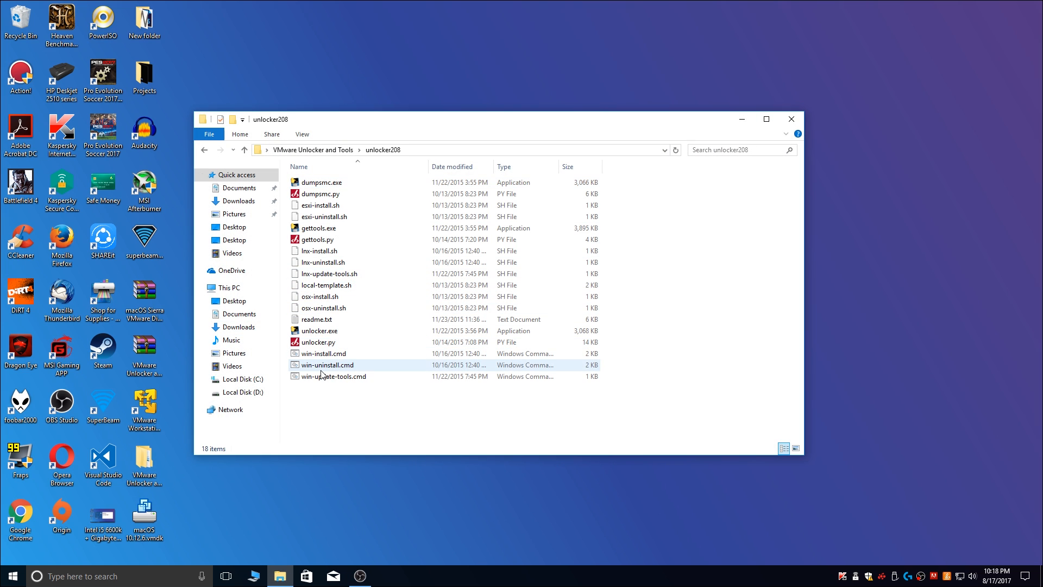
{"action": "left_click", "coordinate": [323, 353]}
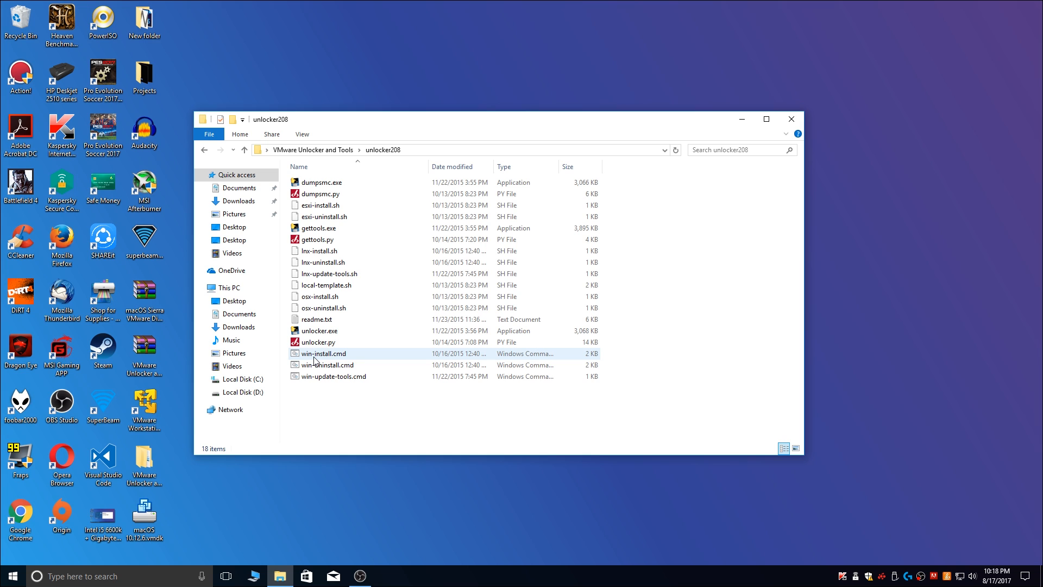
{"action": "right_click", "coordinate": [324, 353]}
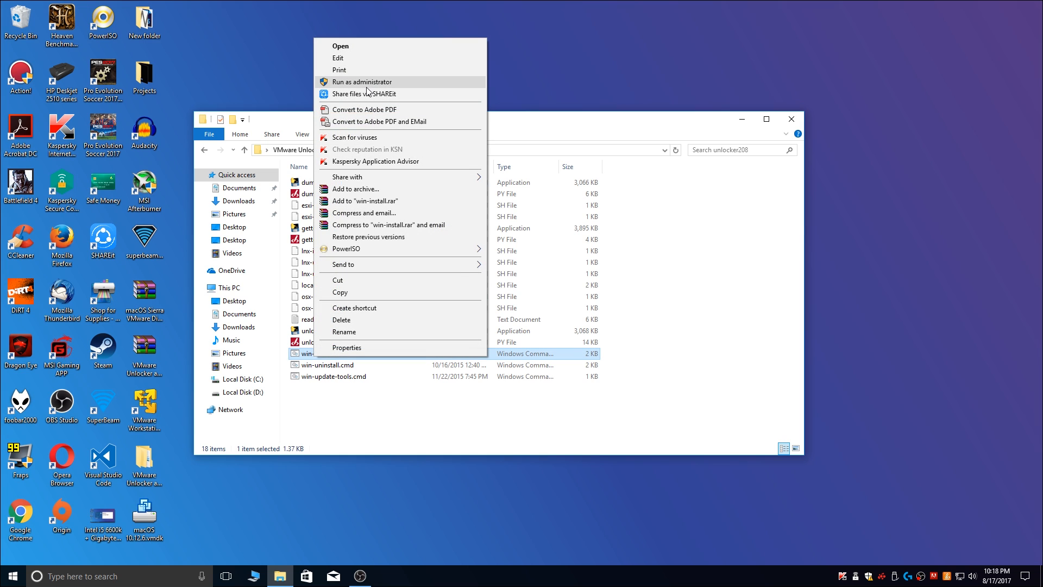
{"action": "left_click", "coordinate": [362, 81]}
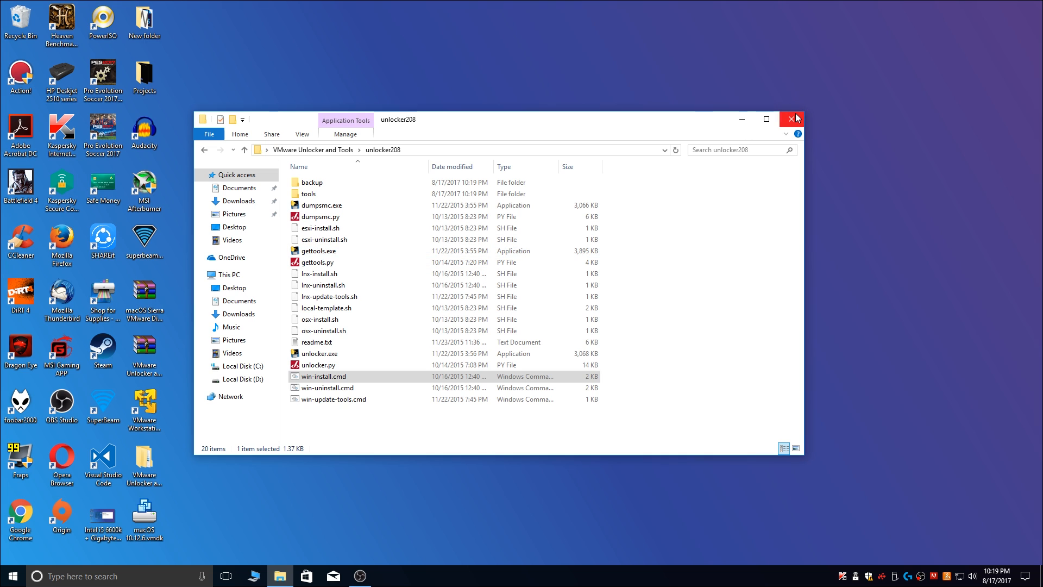
{"action": "left_click", "coordinate": [793, 119]}
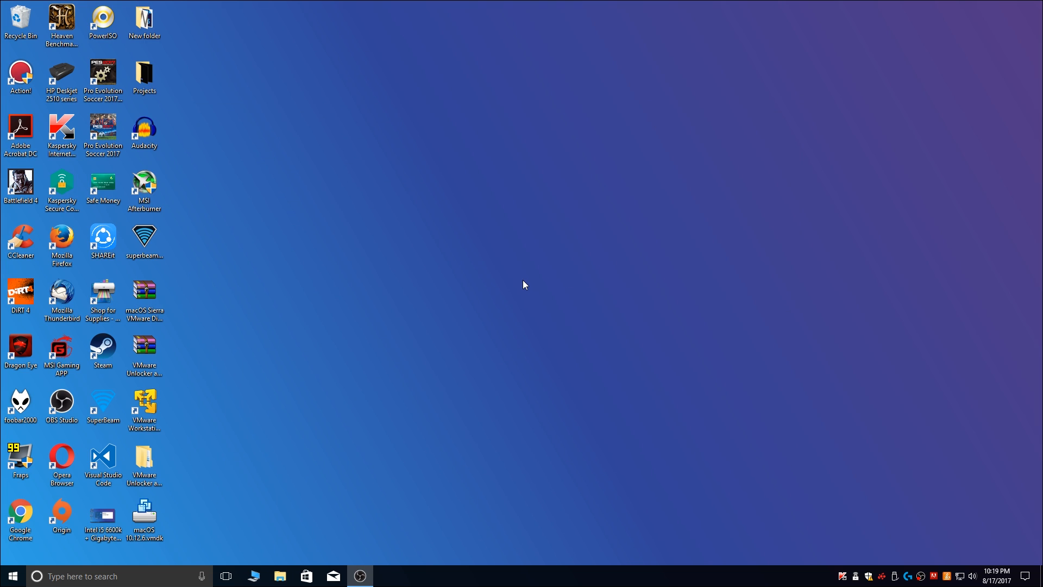
{"action": "mouse_move", "coordinate": [191, 418]}
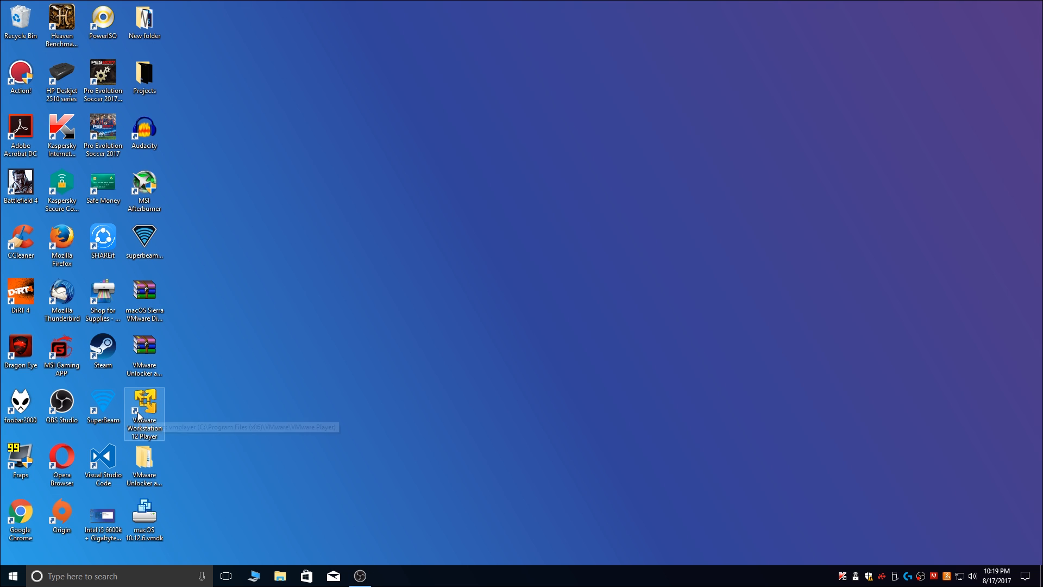
Launch VMware Workstation 12 Player from its desktop shortcut
{"action": "double_click", "coordinate": [143, 409]}
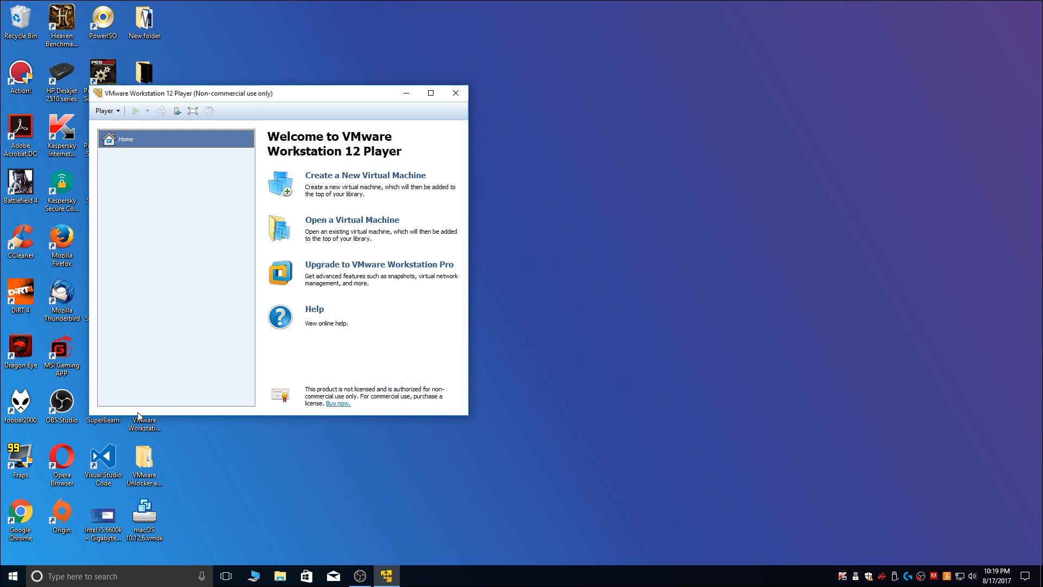
{"action": "mouse_move", "coordinate": [364, 184]}
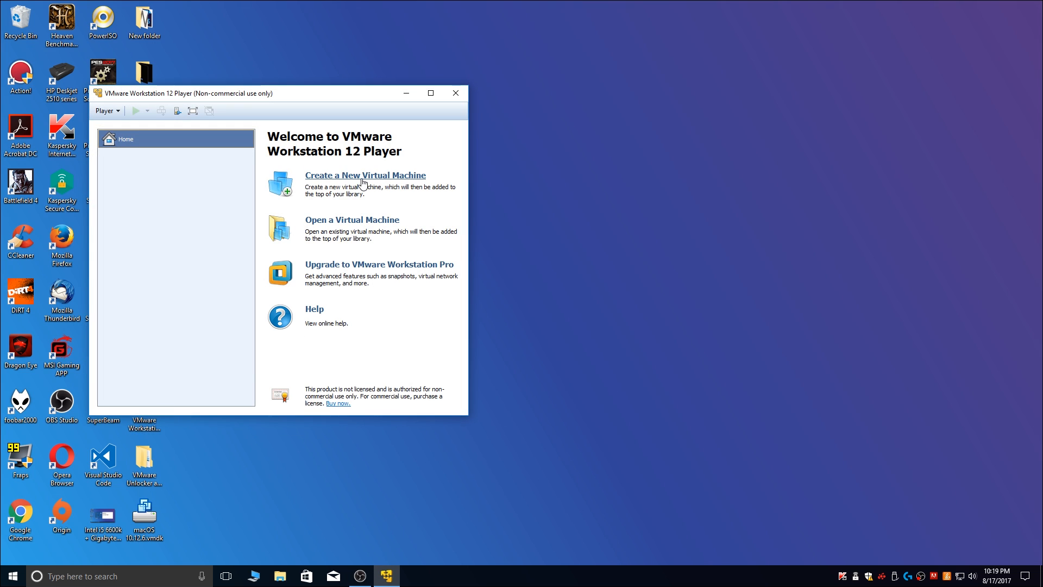
Start a new virtual machine to install later, with macOS 10.12 as the guest
{"action": "left_click", "coordinate": [365, 175]}
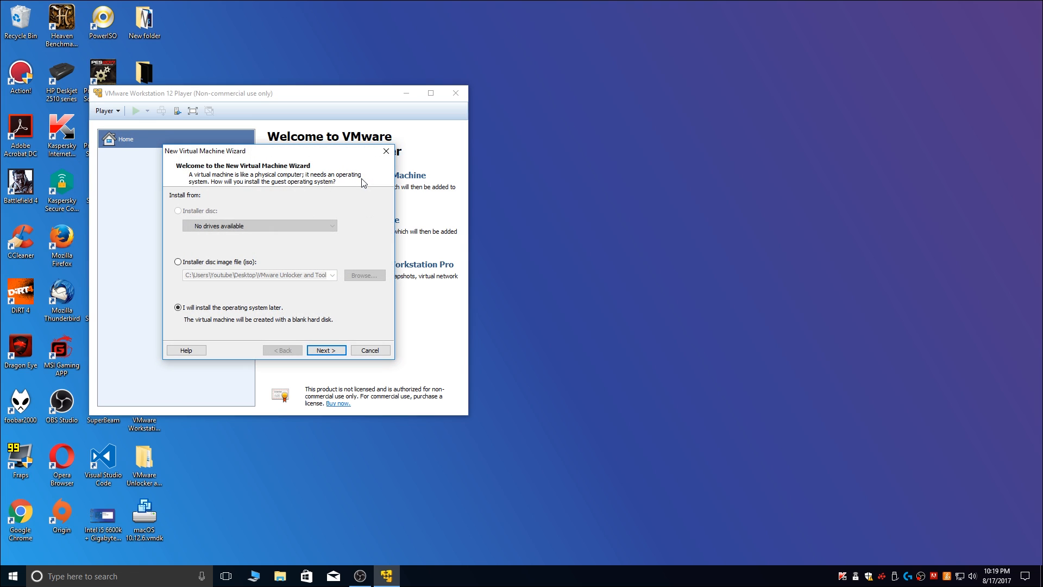
{"action": "left_click", "coordinate": [178, 307]}
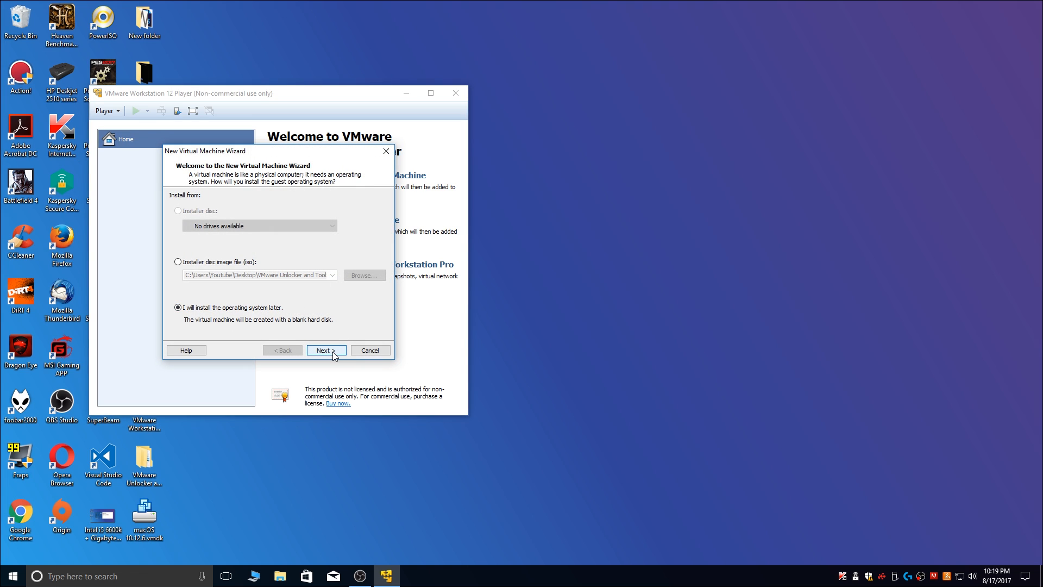
{"action": "left_click", "coordinate": [326, 350]}
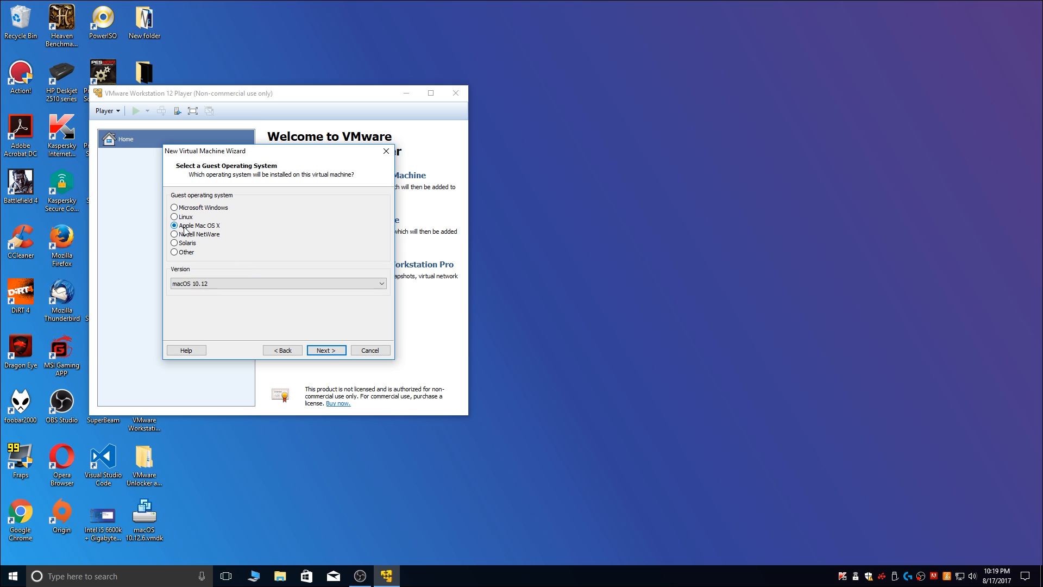
{"action": "mouse_move", "coordinate": [287, 299]}
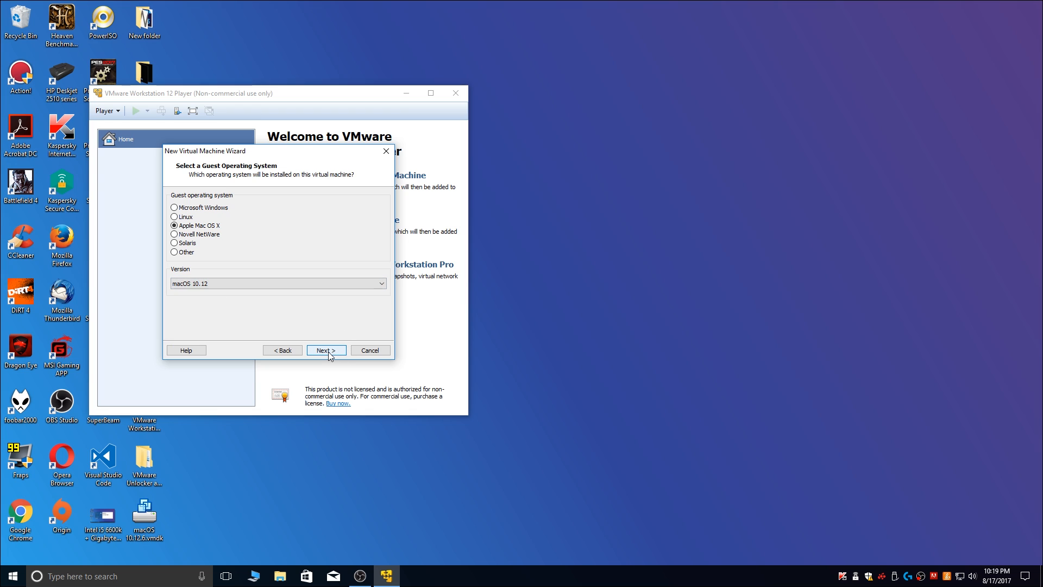
{"action": "left_click", "coordinate": [325, 350]}
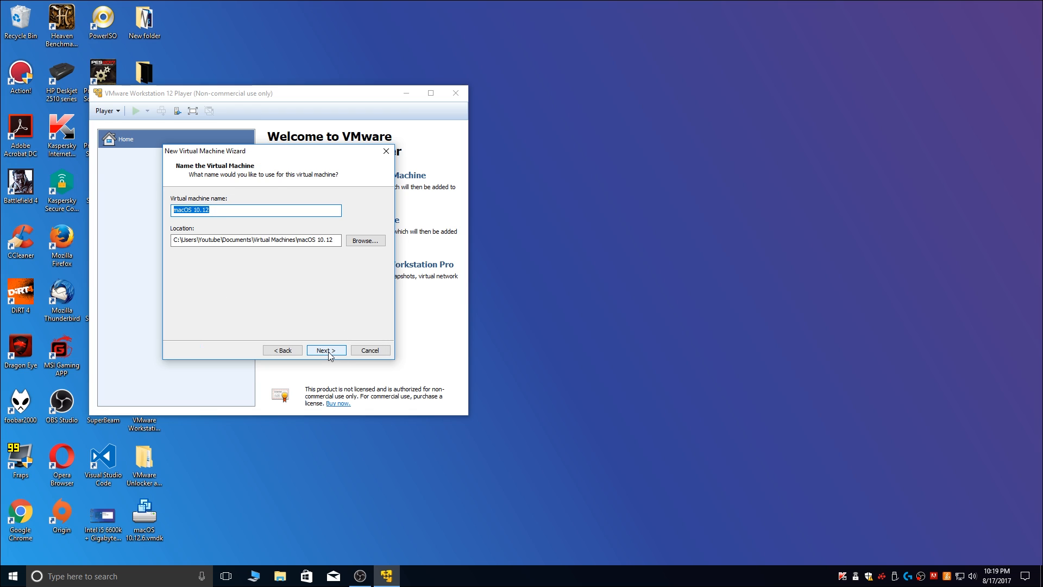
Keep the default name, use a 40 GB single-file disk, finish, and select the VM
{"action": "left_click", "coordinate": [326, 350]}
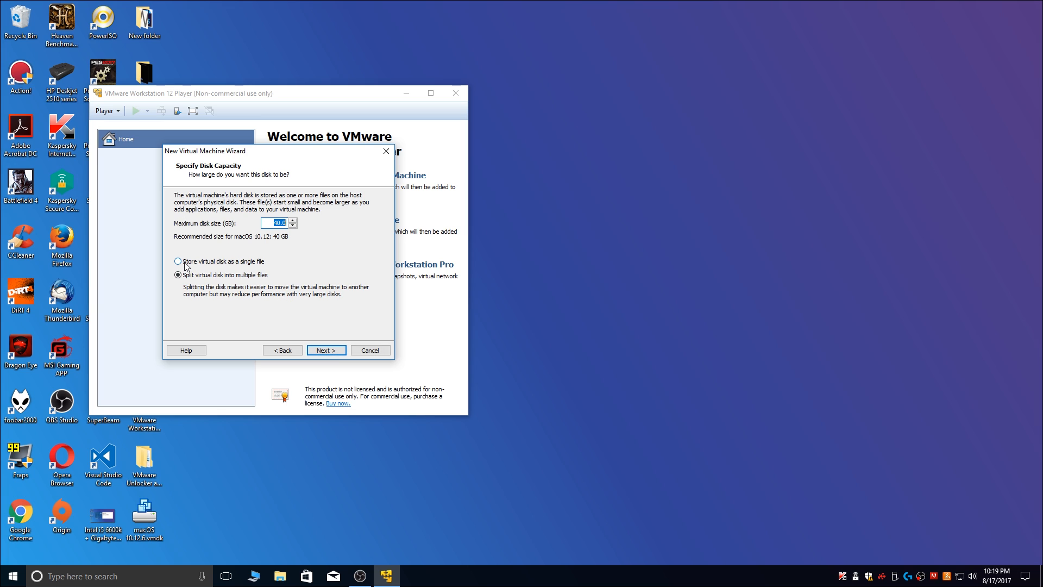
{"action": "left_click", "coordinate": [178, 261]}
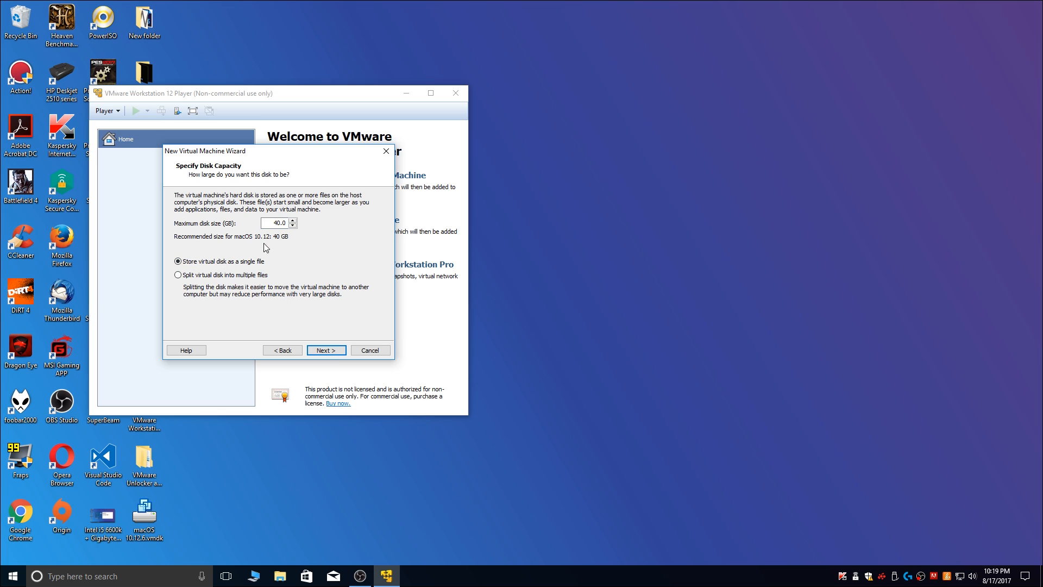
{"action": "left_click", "coordinate": [276, 222]}
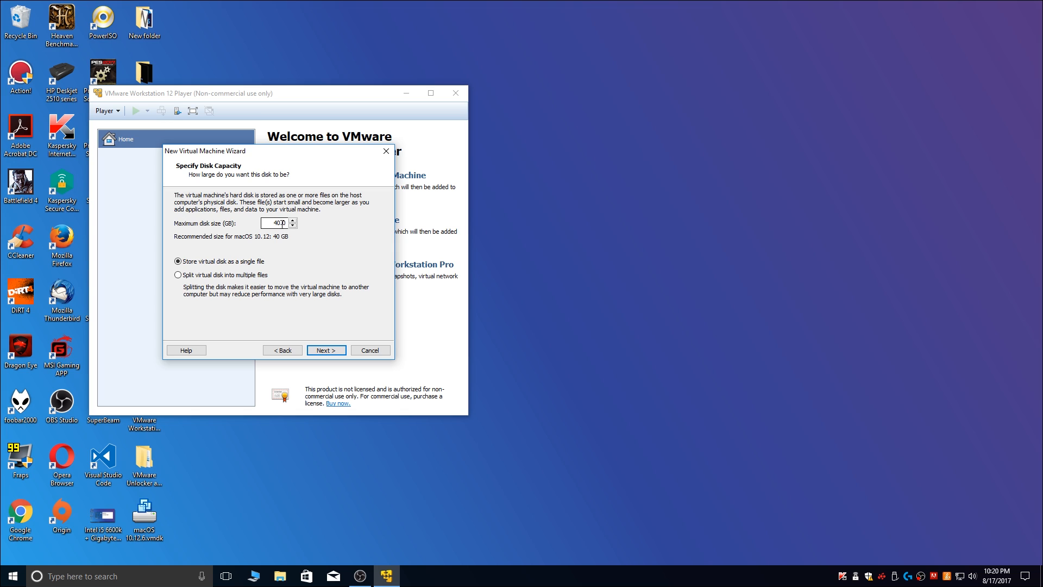
{"action": "left_click", "coordinate": [325, 349]}
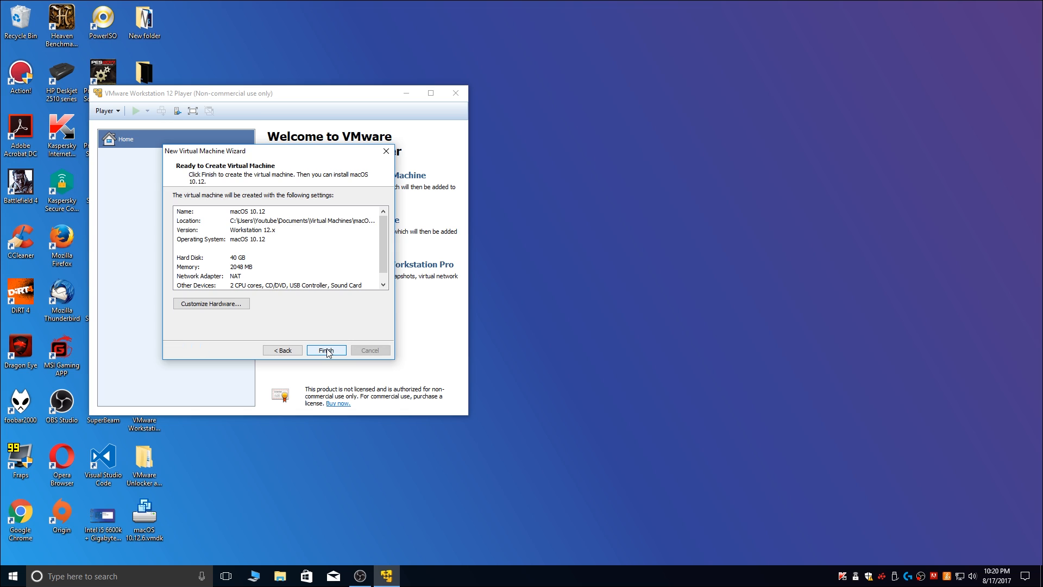
{"action": "left_click", "coordinate": [326, 350]}
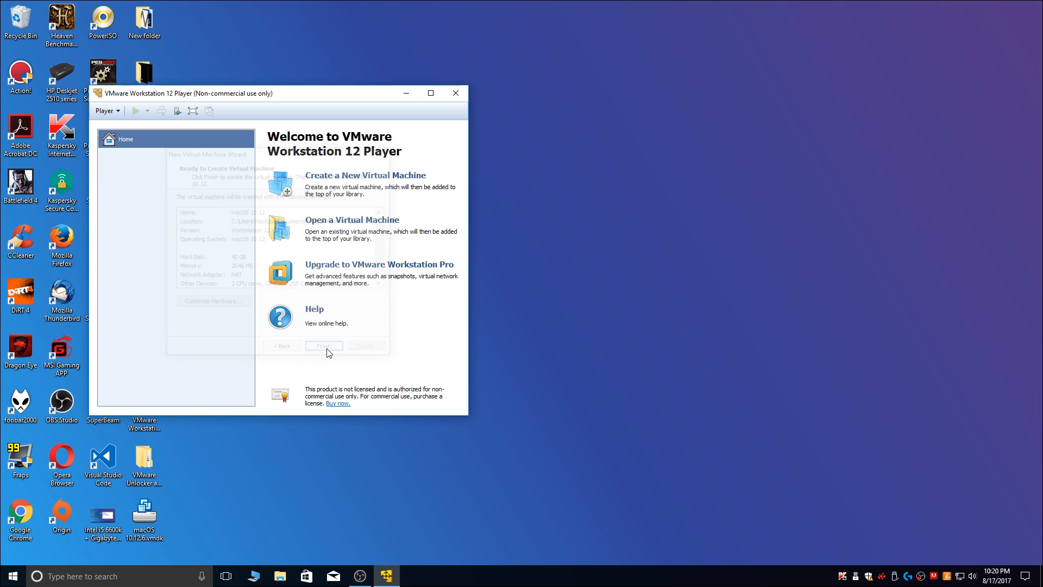
{"action": "left_click", "coordinate": [324, 345]}
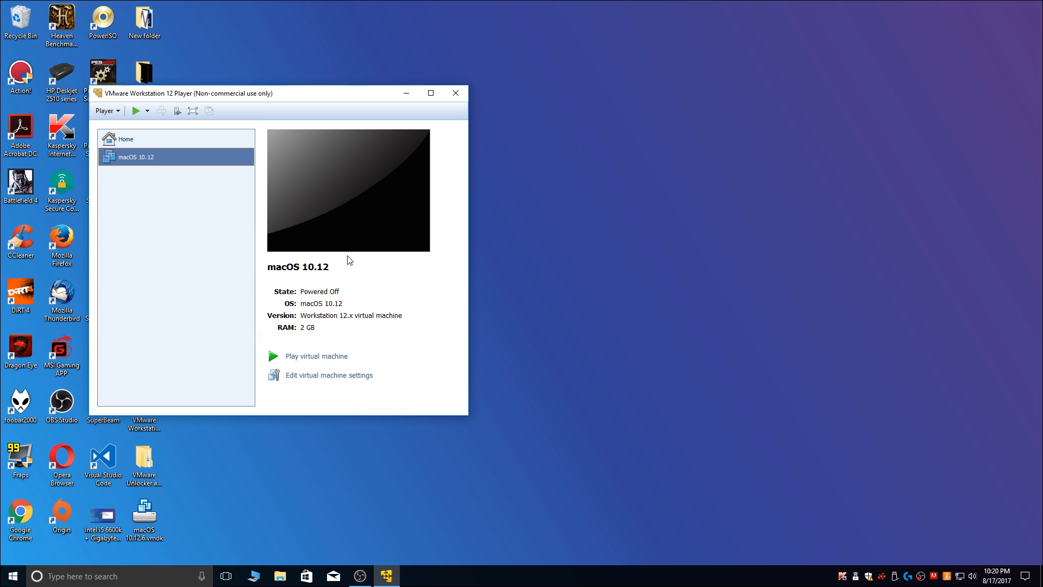
{"action": "mouse_move", "coordinate": [313, 391]}
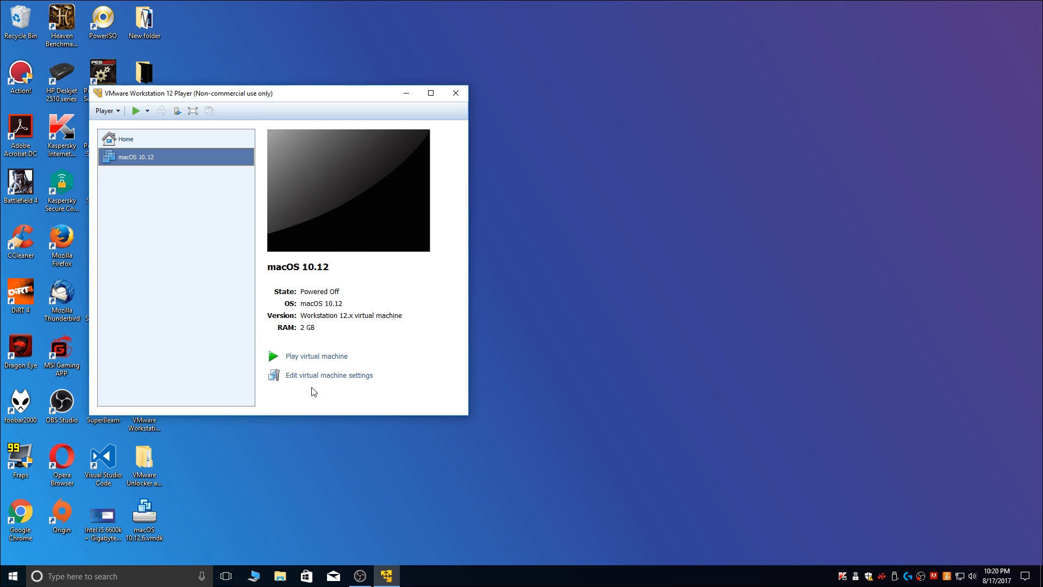
Set memory to 4096 MB, check processors, and remove the 40 GB SATA hard disk
{"action": "left_click", "coordinate": [328, 375]}
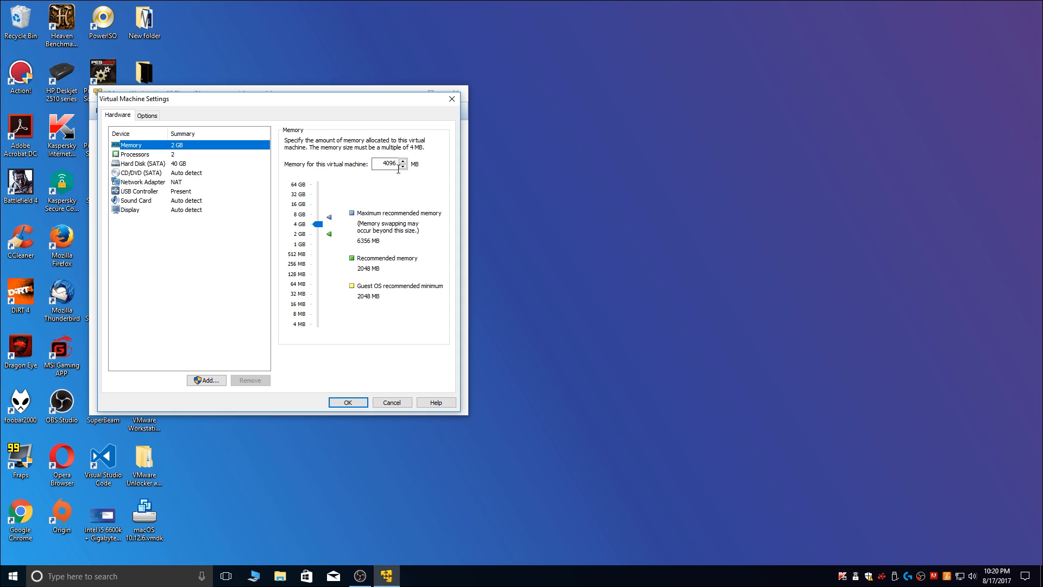
{"action": "left_click", "coordinate": [136, 153]}
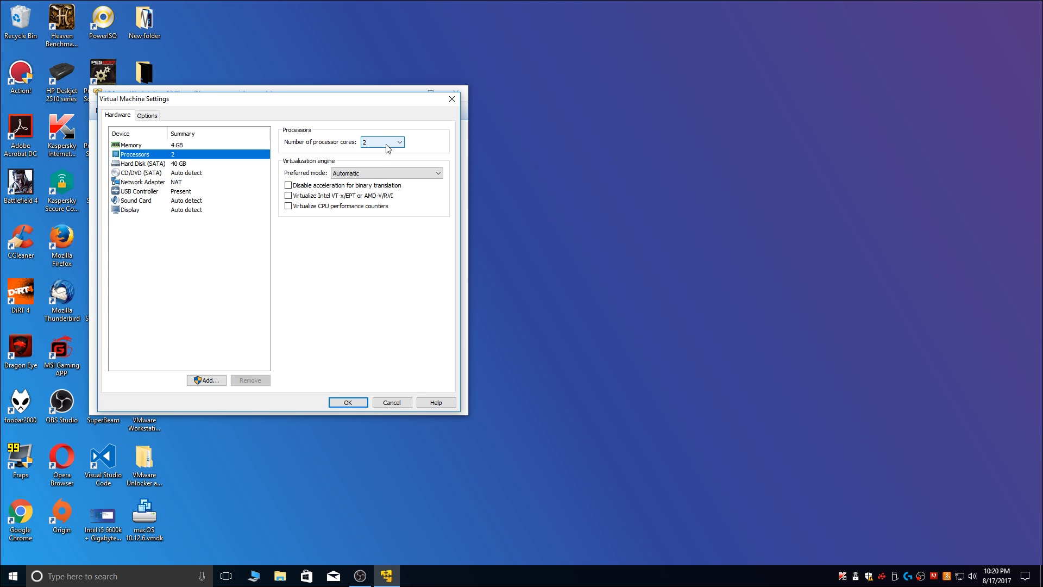
{"action": "mouse_move", "coordinate": [377, 150]}
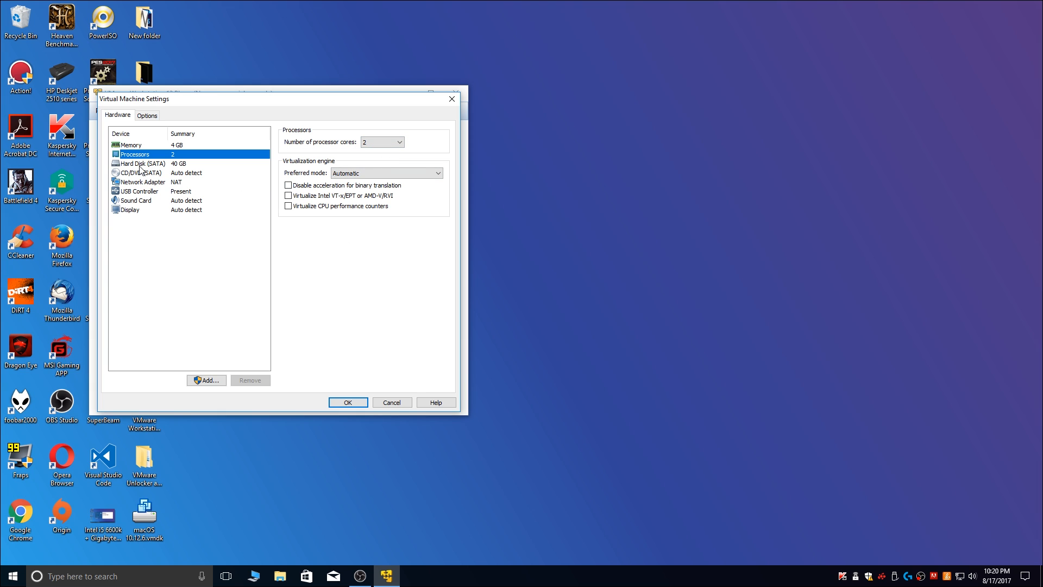
{"action": "left_click", "coordinate": [140, 162]}
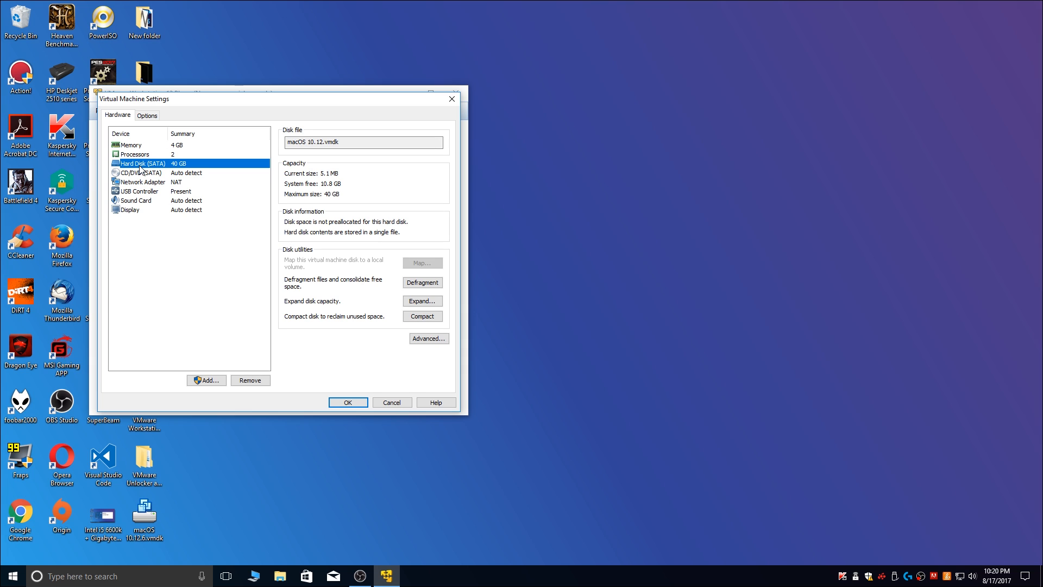
{"action": "left_click", "coordinate": [250, 380]}
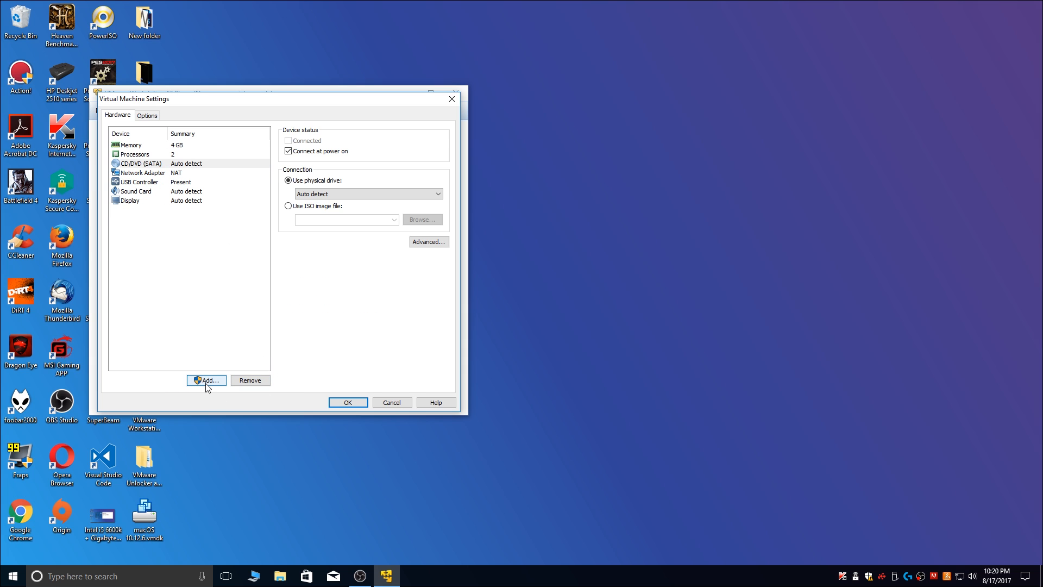
Add a SATA hard disk that uses an existing virtual disk and browse for its file
{"action": "left_click", "coordinate": [207, 380]}
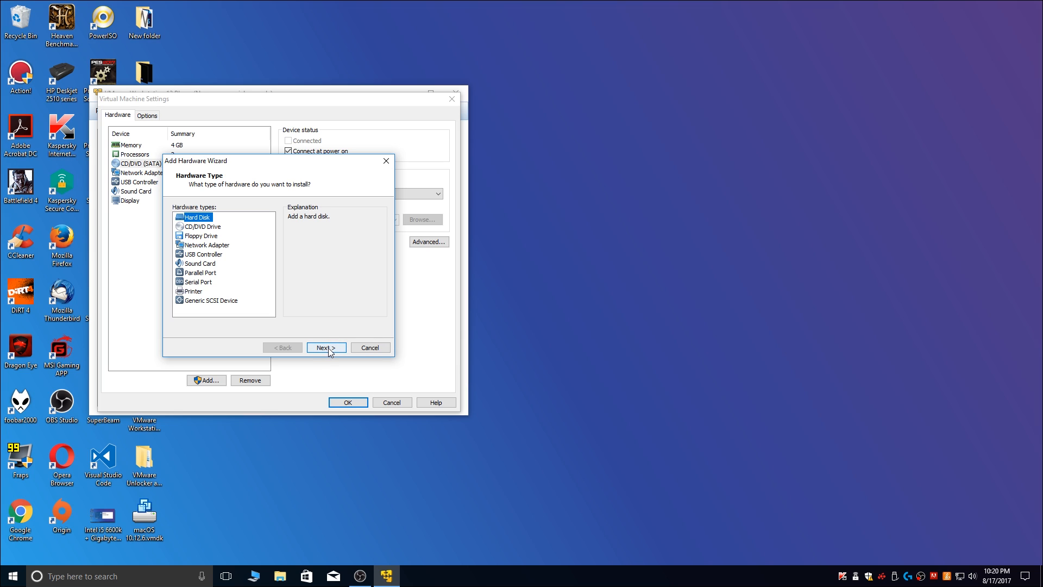
{"action": "left_click", "coordinate": [325, 347]}
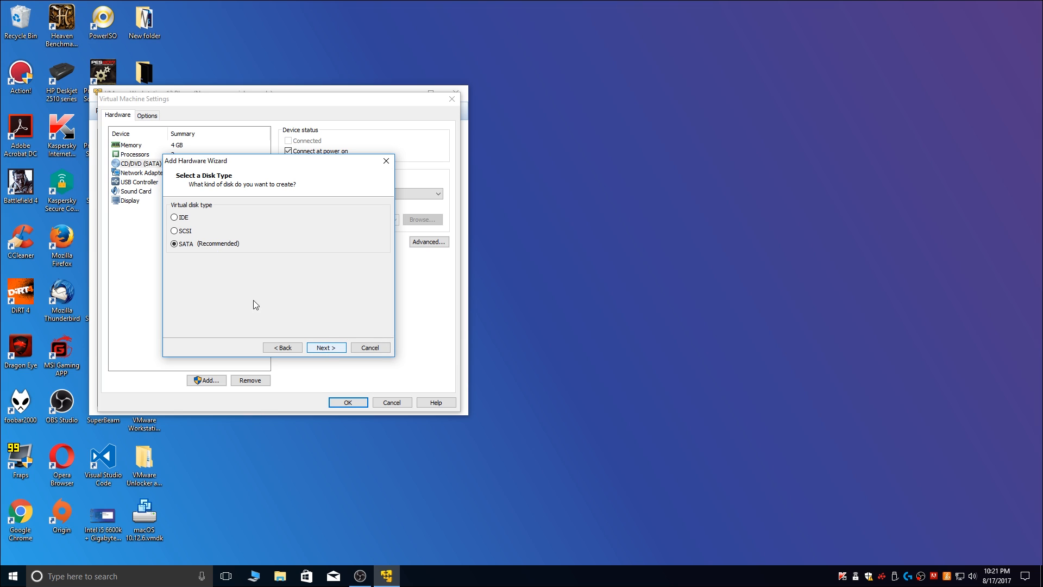
{"action": "mouse_move", "coordinate": [230, 255]}
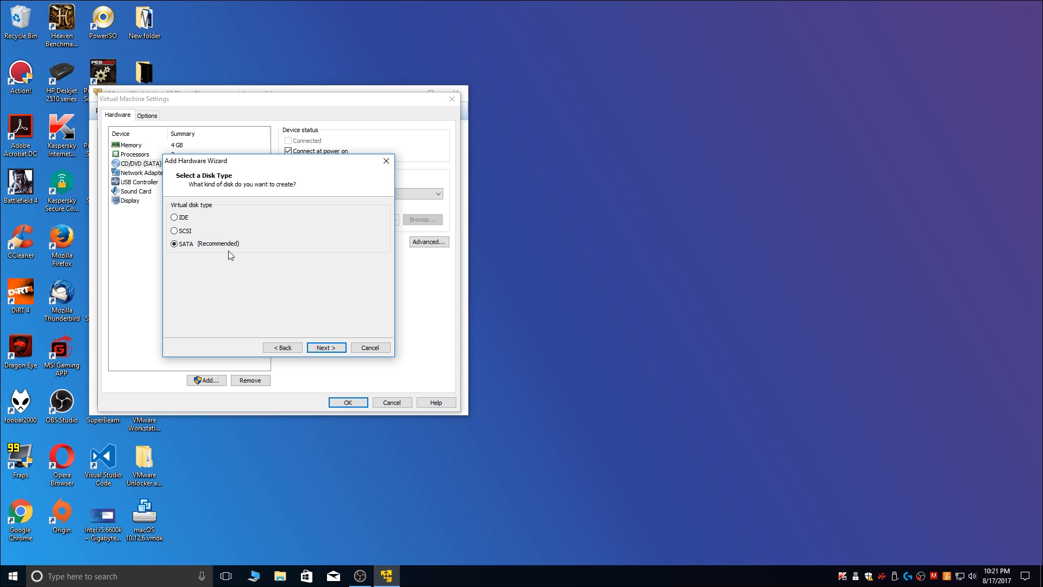
{"action": "left_click", "coordinate": [326, 347]}
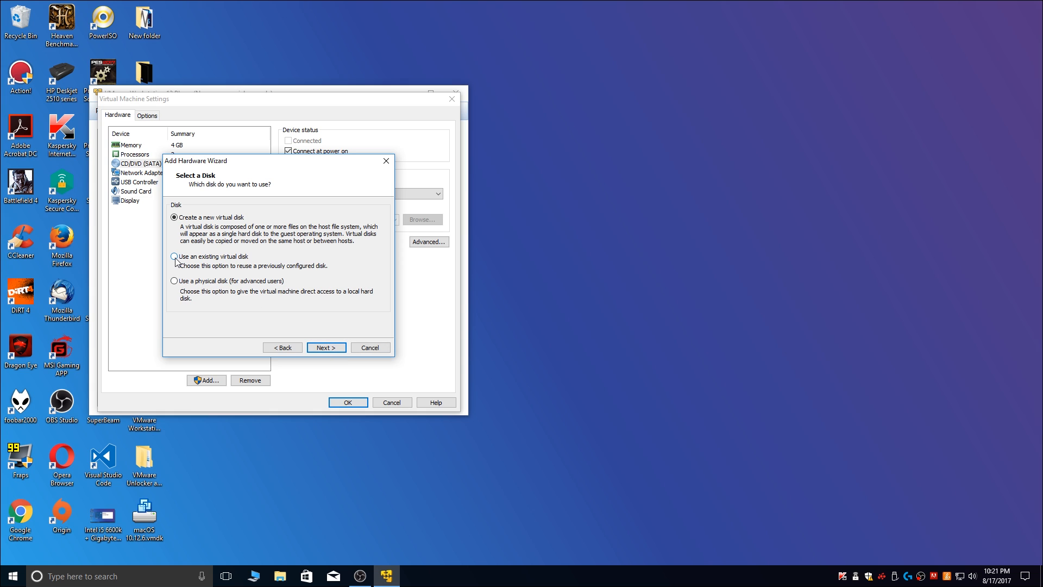
{"action": "left_click", "coordinate": [174, 257]}
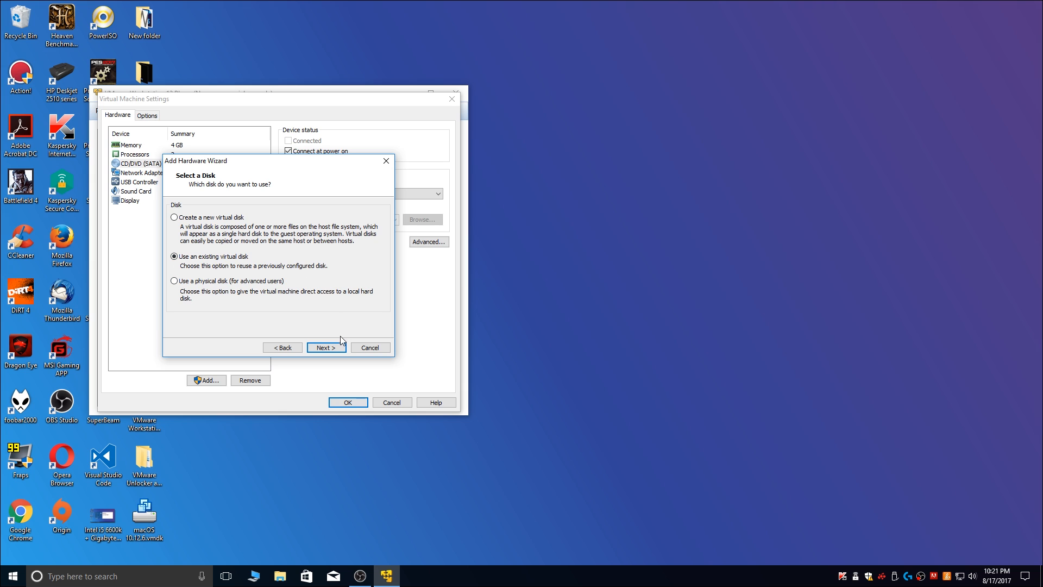
{"action": "left_click", "coordinate": [325, 347]}
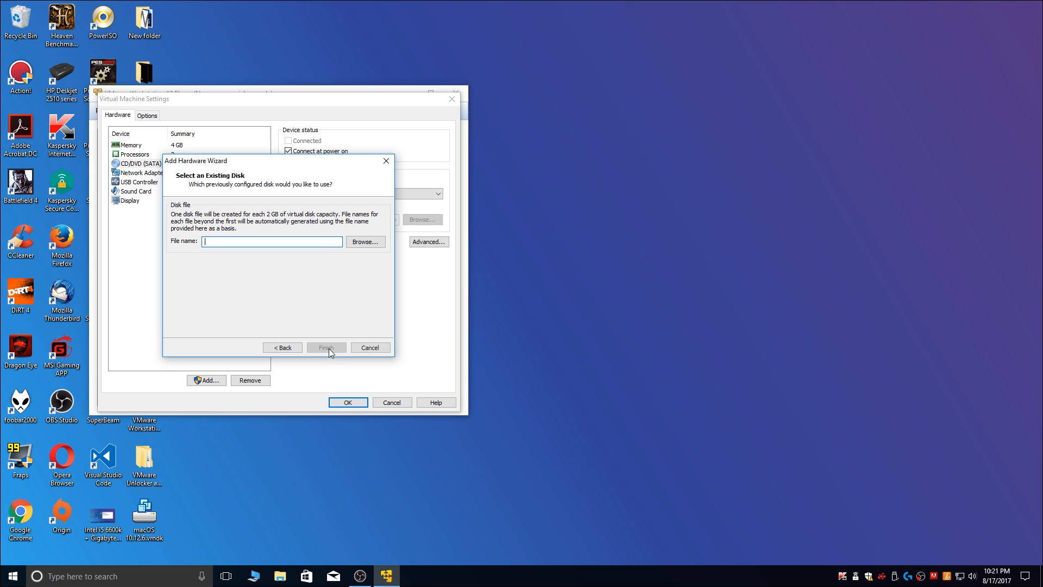
{"action": "left_click", "coordinate": [365, 241]}
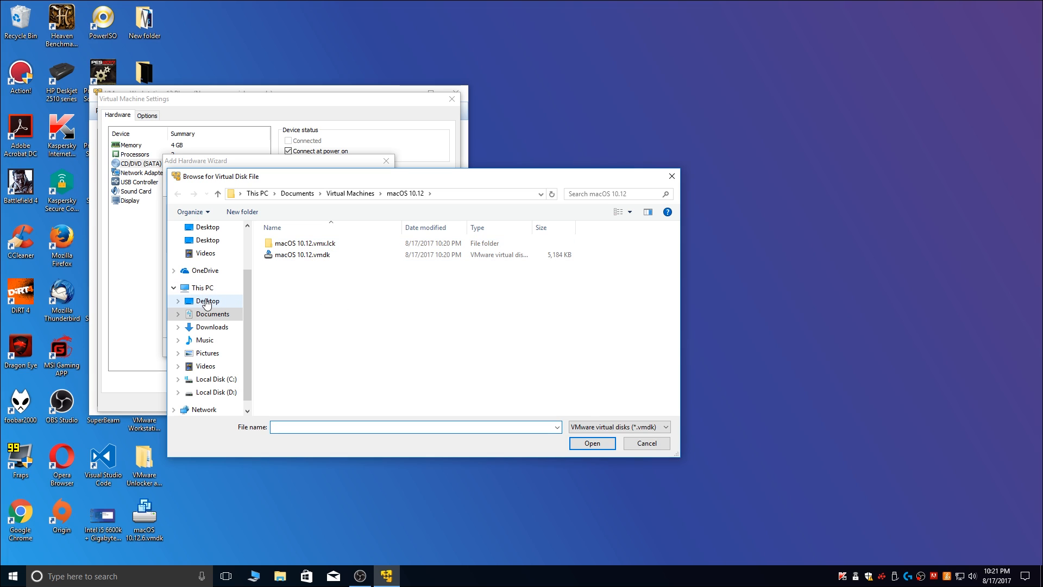
Attach macOS 10.12.6.vmdk from the Desktop as the hard disk and save the settings
{"action": "left_click", "coordinate": [206, 300]}
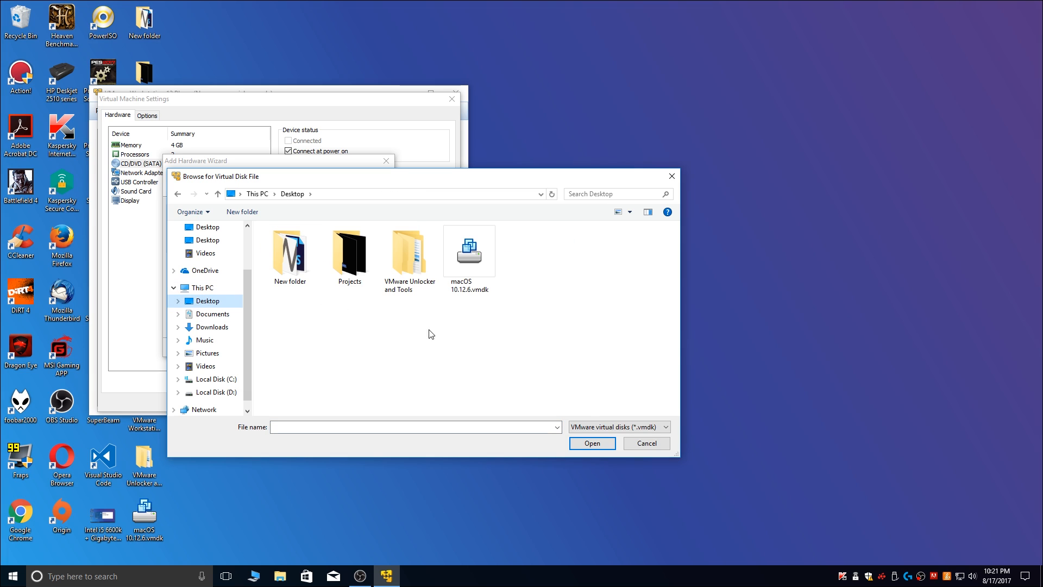
{"action": "left_click", "coordinate": [469, 255]}
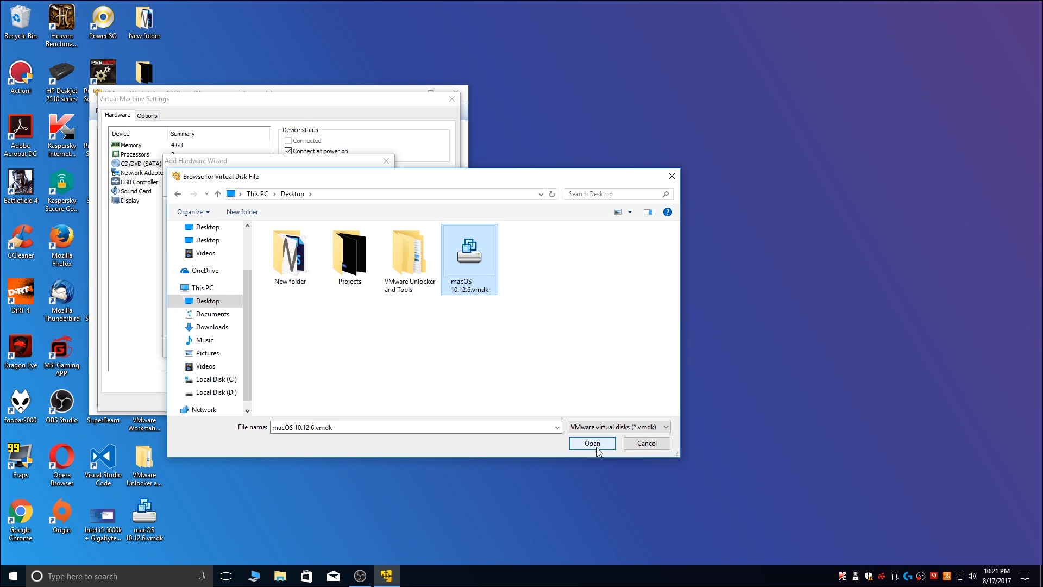
{"action": "left_click", "coordinate": [590, 443]}
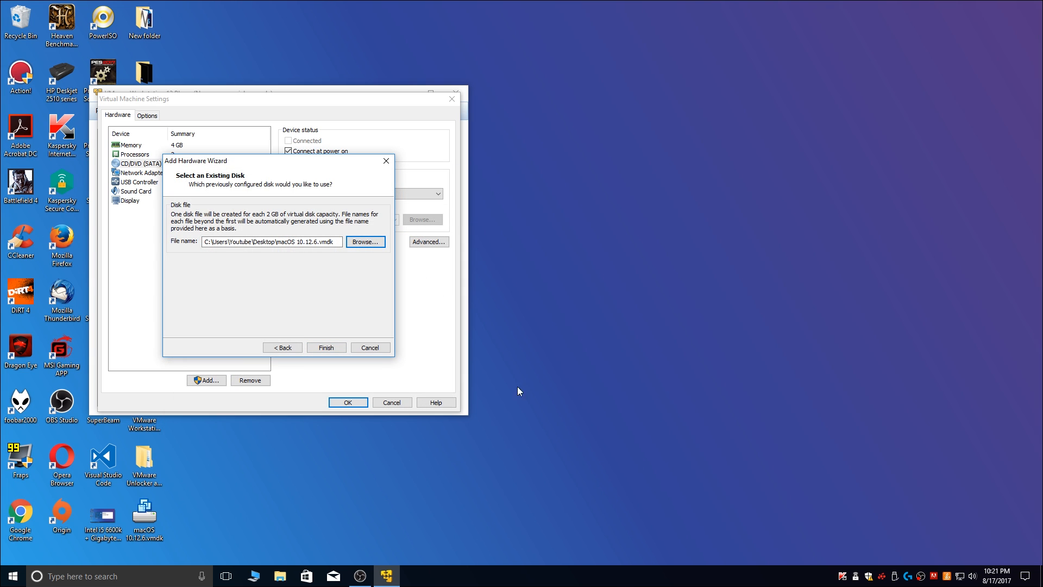
{"action": "left_click", "coordinate": [326, 347]}
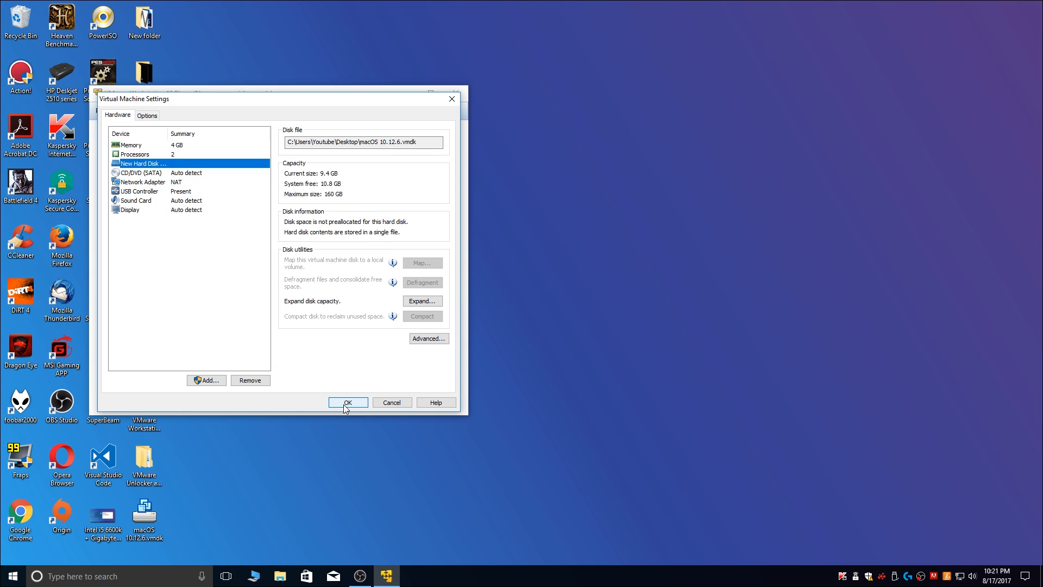
{"action": "left_click", "coordinate": [347, 402]}
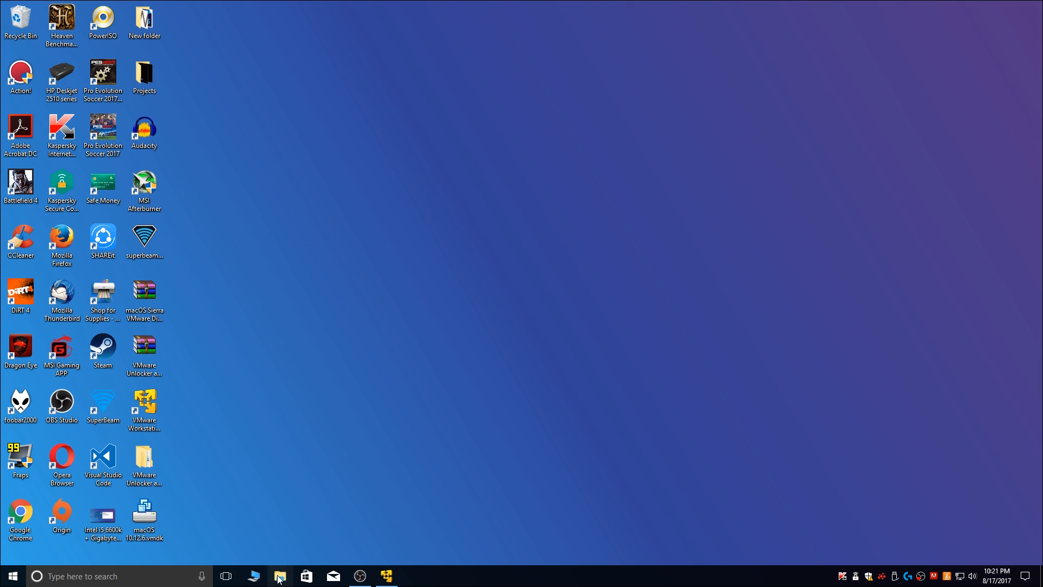
Browse to Documents > Virtual Machines > macOS 10.12 and right-click macOS 10.12.vmx
{"action": "left_click", "coordinate": [279, 576]}
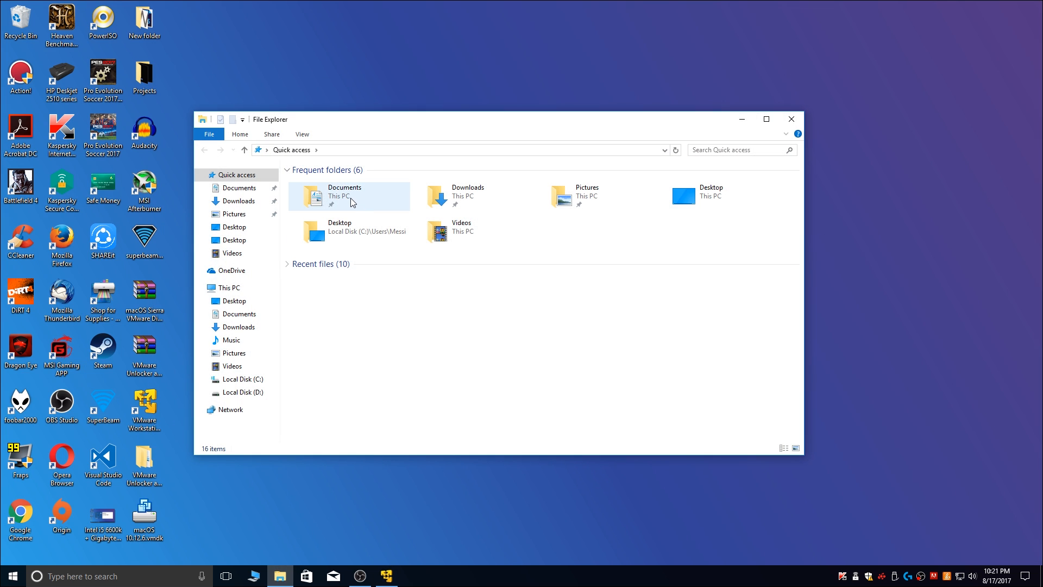
{"action": "double_click", "coordinate": [343, 195]}
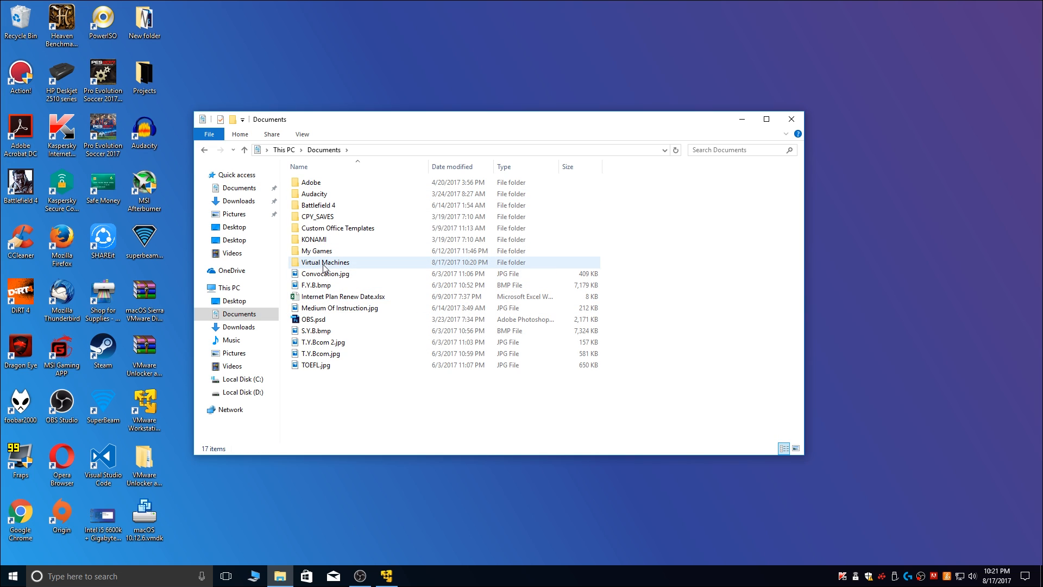
{"action": "double_click", "coordinate": [326, 261]}
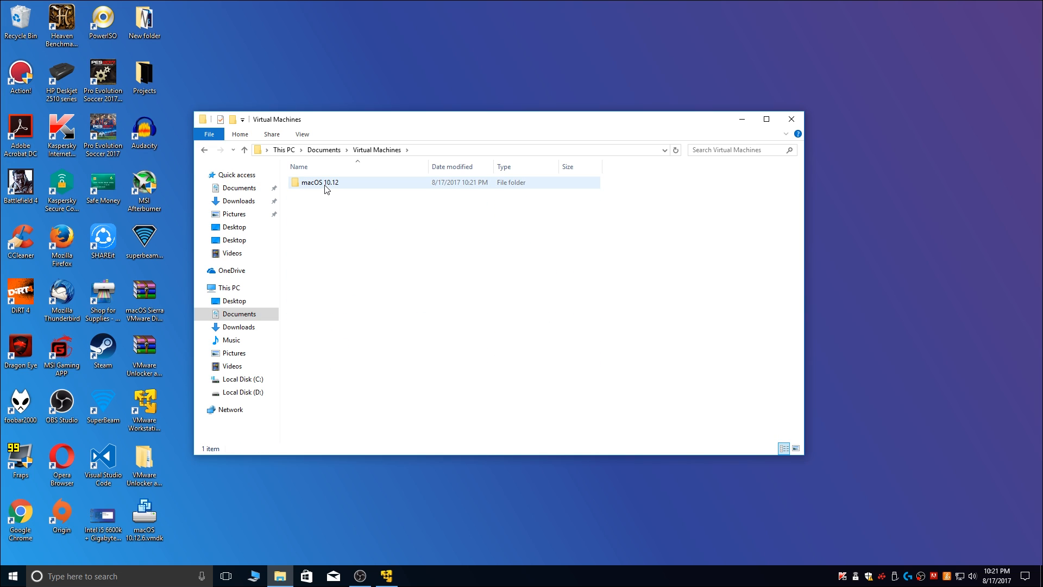
{"action": "double_click", "coordinate": [320, 183]}
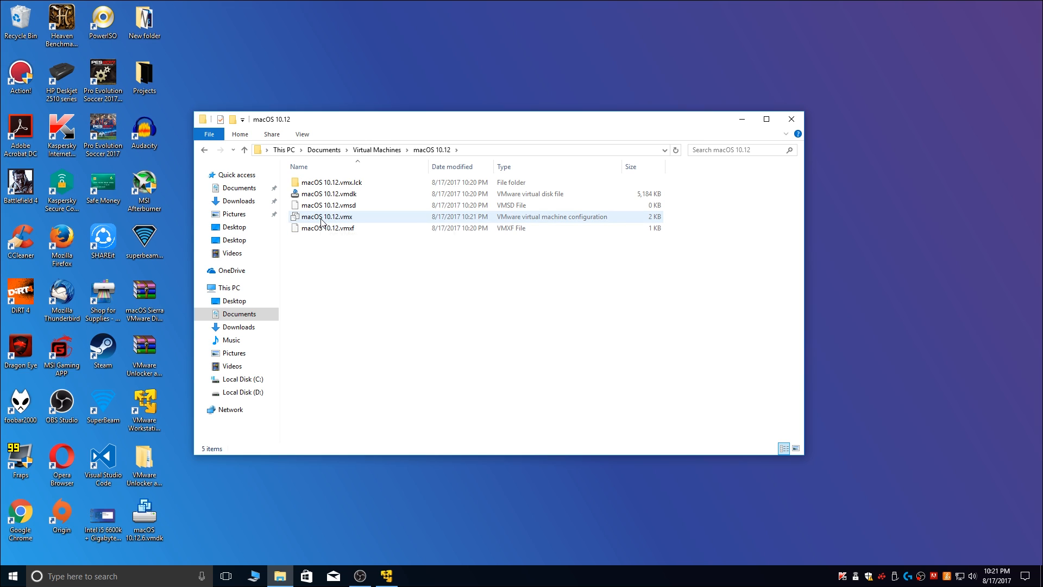
{"action": "mouse_move", "coordinate": [345, 219]}
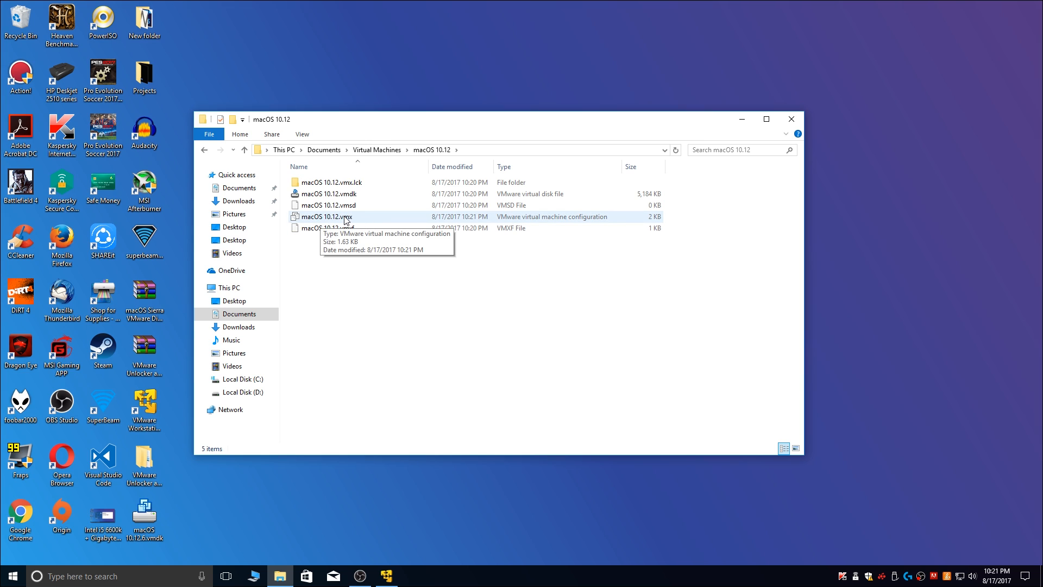
{"action": "mouse_move", "coordinate": [476, 224]}
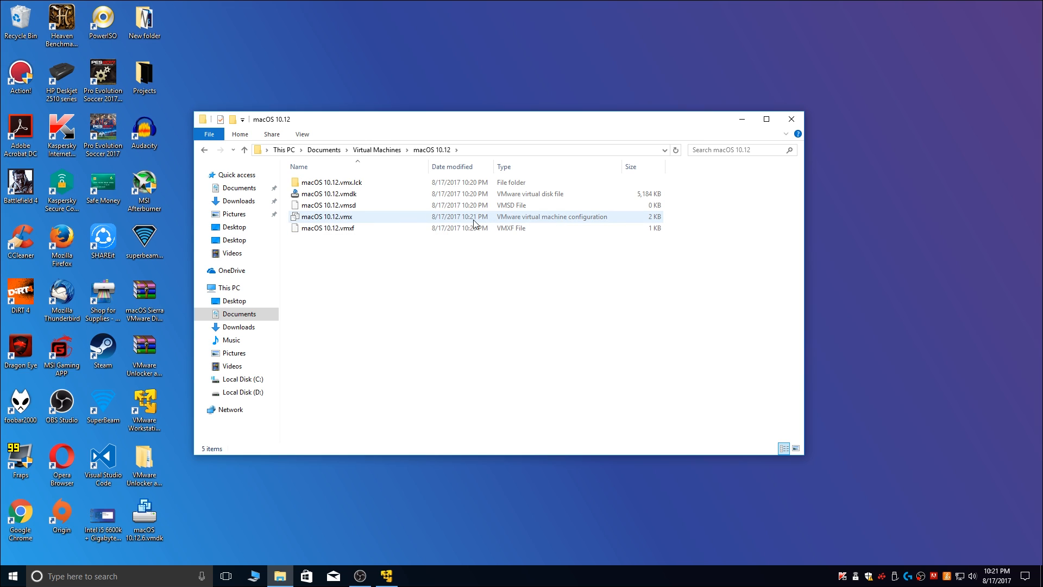
{"action": "right_click", "coordinate": [326, 216]}
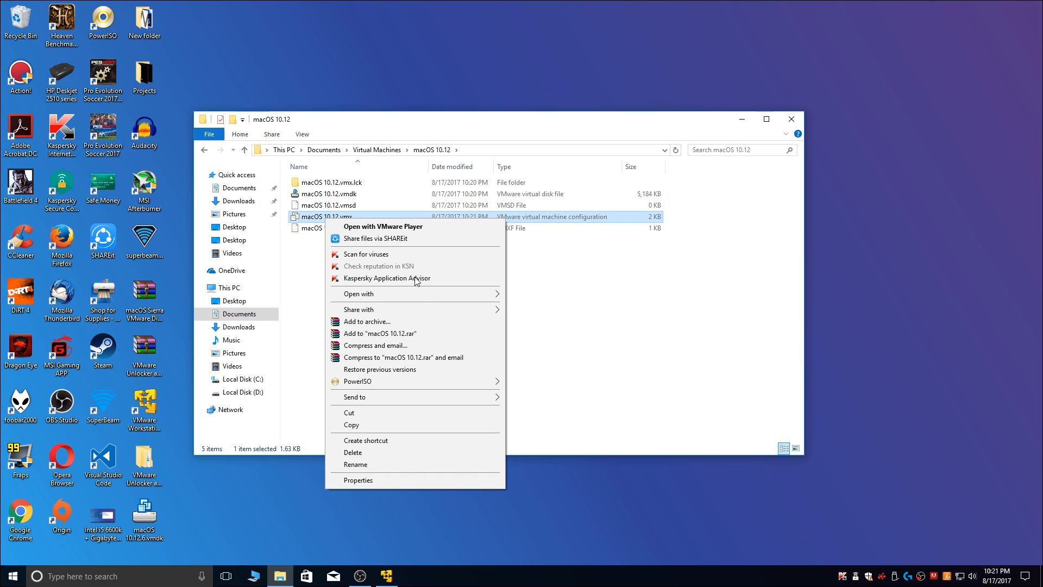
{"action": "mouse_move", "coordinate": [358, 294]}
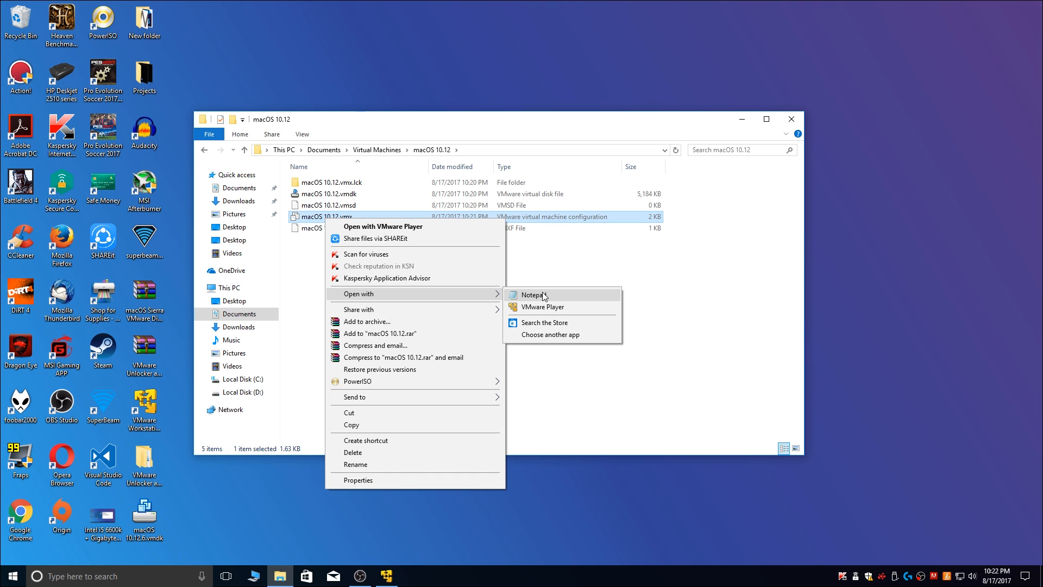
Open the .vmx in Notepad, append smc.version = "0", then save and close it
{"action": "left_click", "coordinate": [533, 295]}
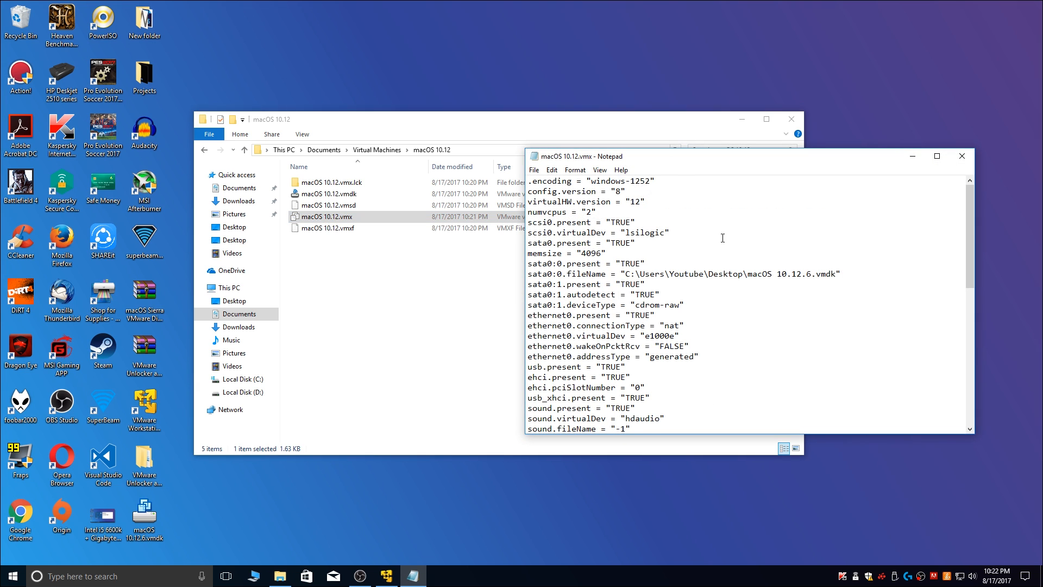
{"action": "scroll", "scroll_direction": "down", "scroll_amount": 3}
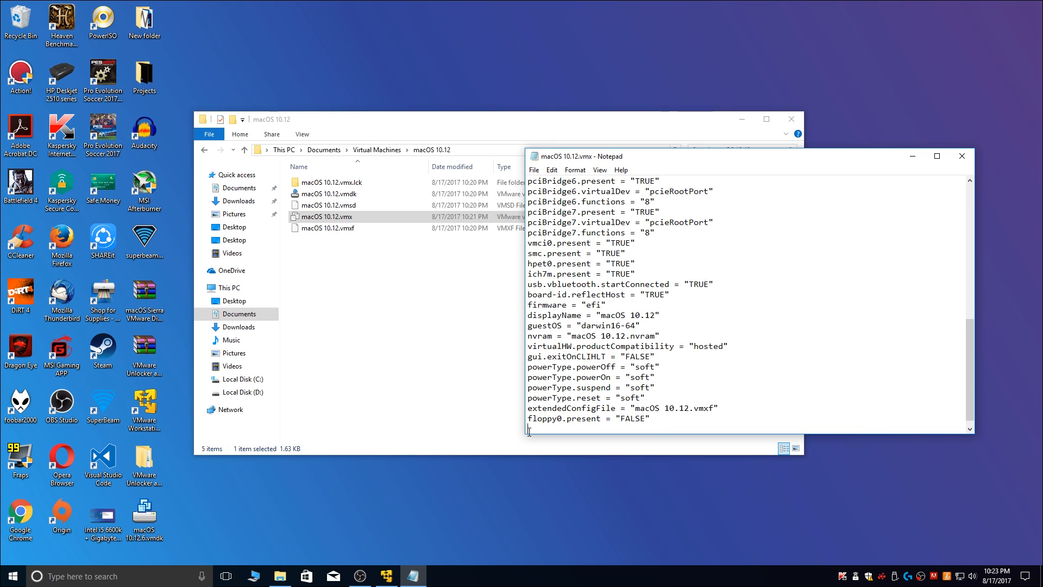
{"action": "type", "text": "smc"}
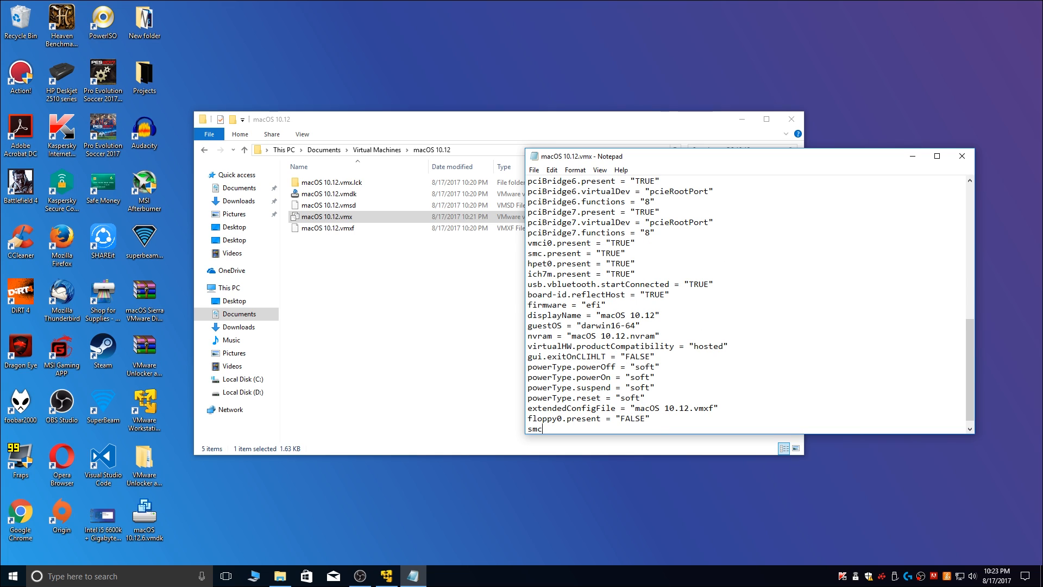
{"action": "type", "text": ".version"}
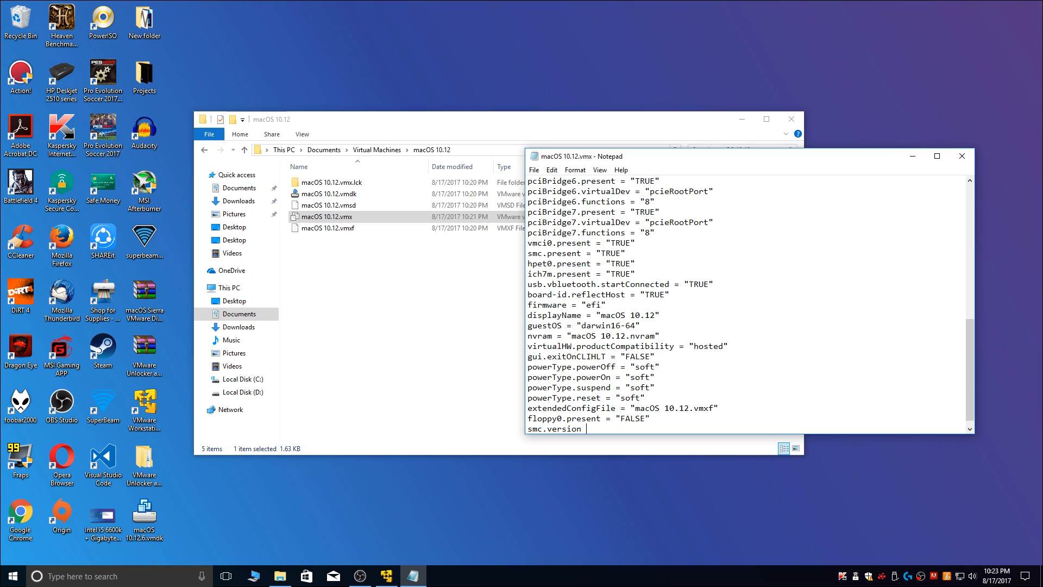
{"action": "type", "text": "= \""}
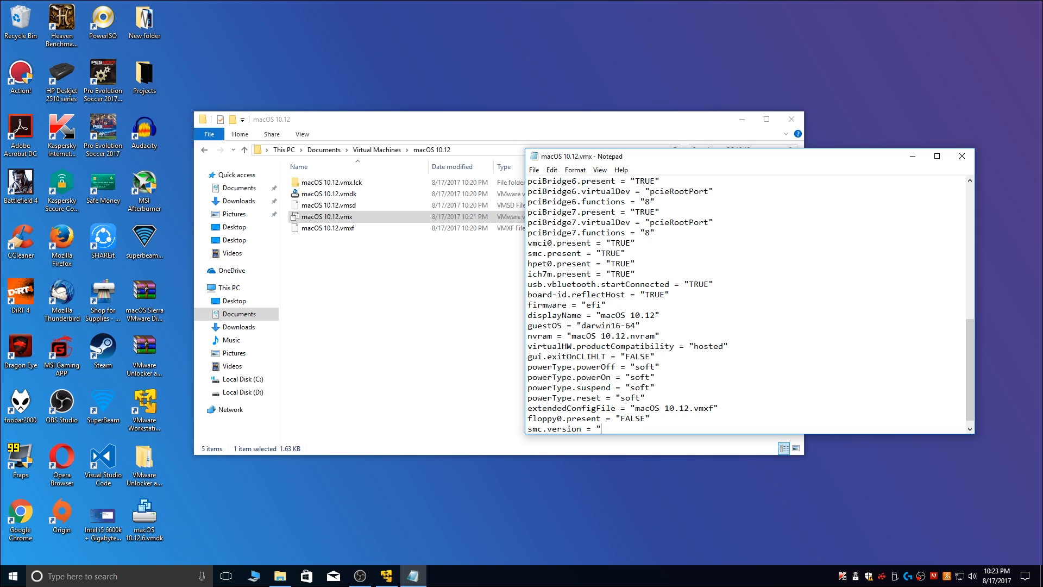
{"action": "type", "text": "0\""}
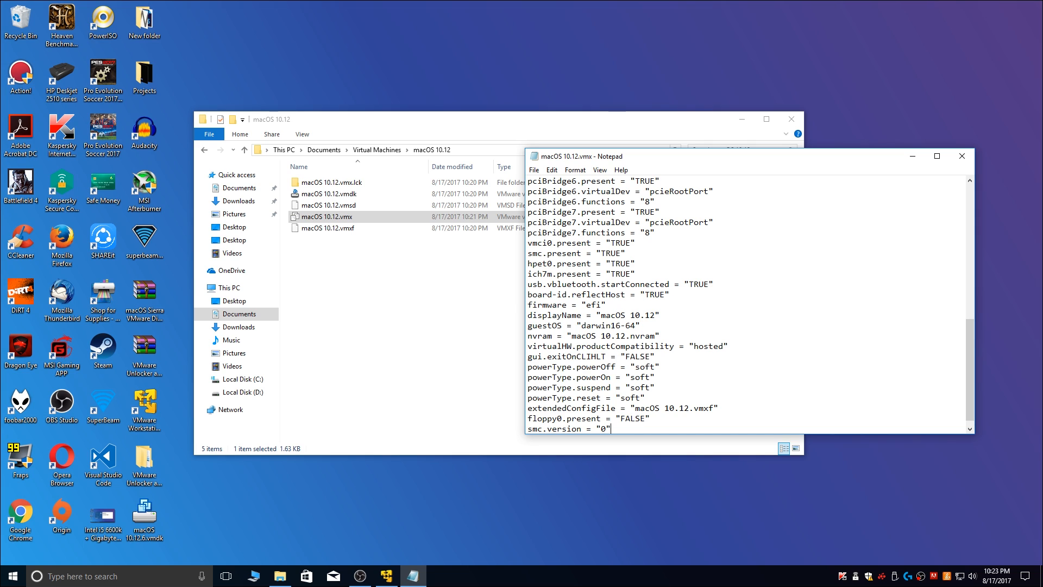
{"action": "left_click", "coordinate": [534, 169]}
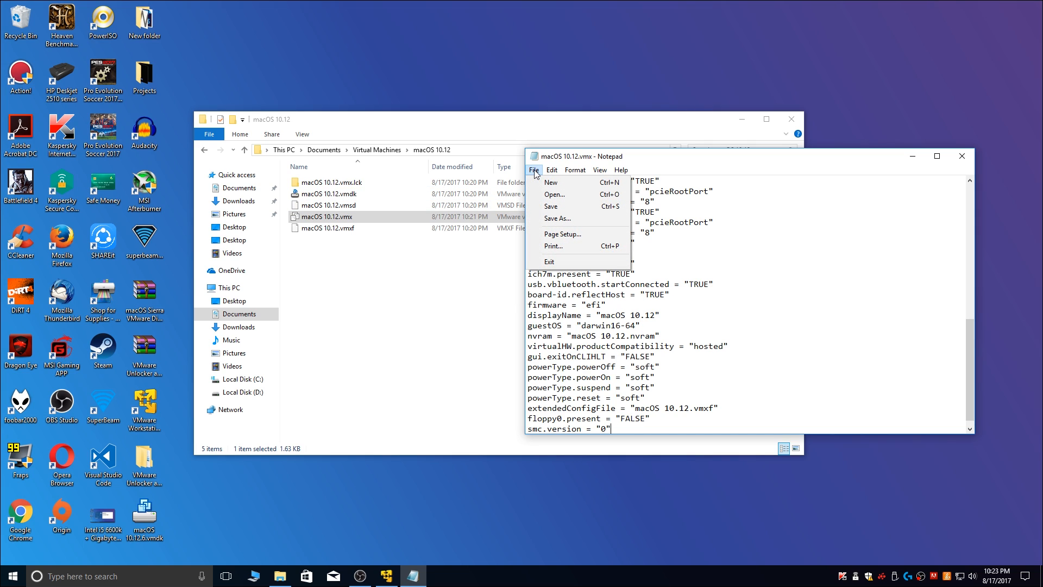
{"action": "mouse_move", "coordinate": [548, 206]}
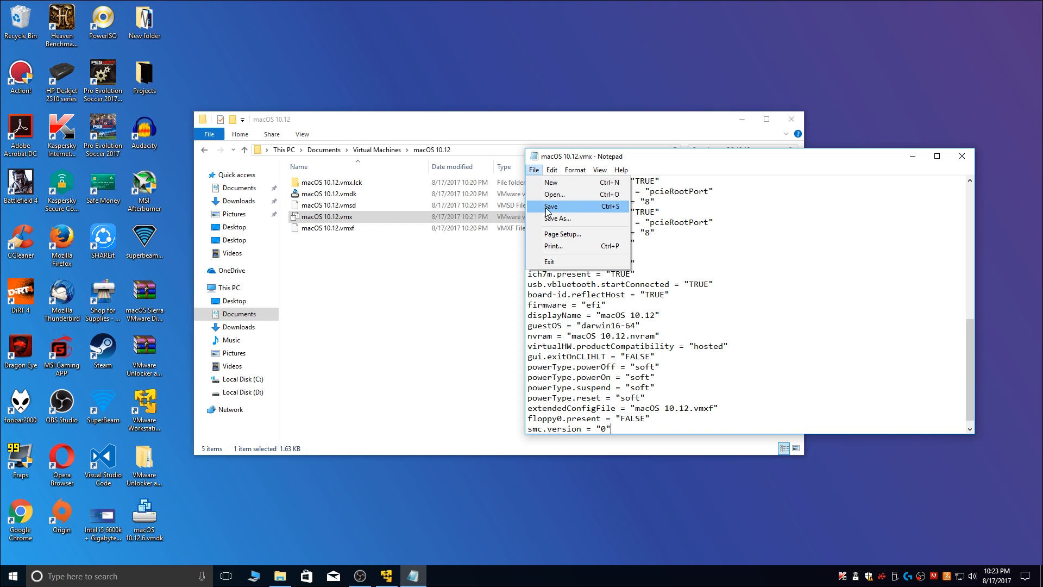
{"action": "left_click", "coordinate": [551, 207]}
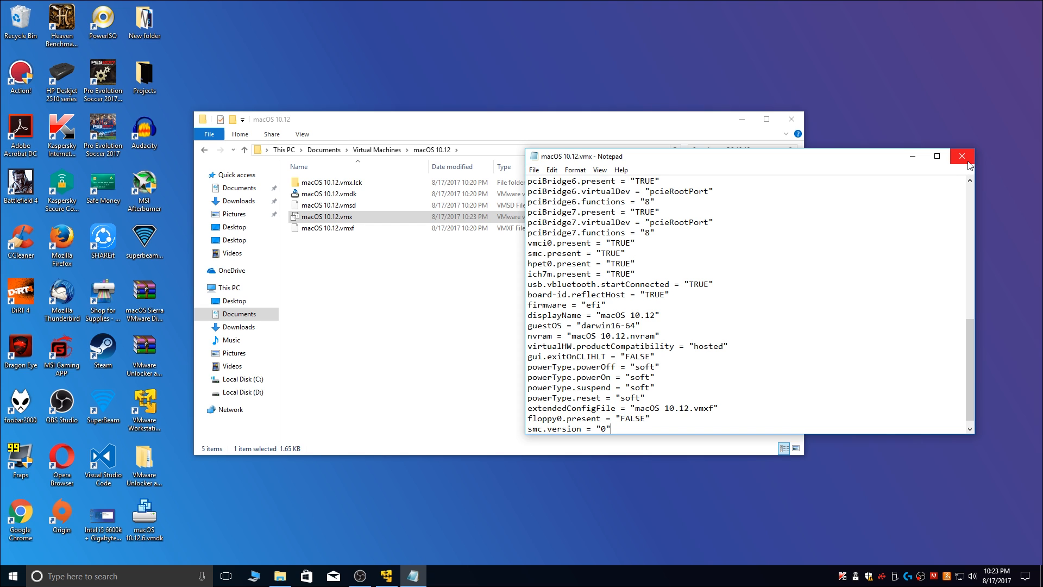
{"action": "left_click", "coordinate": [961, 156]}
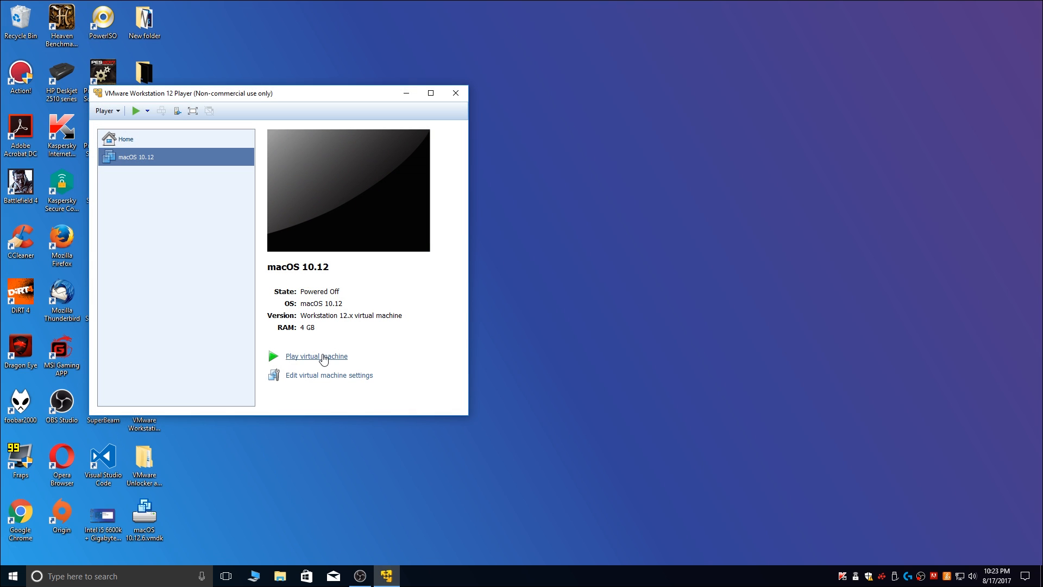
Start the macOS 10.12 VM and dismiss the sata0:1 and Removable Devices notices
{"action": "left_click", "coordinate": [316, 356]}
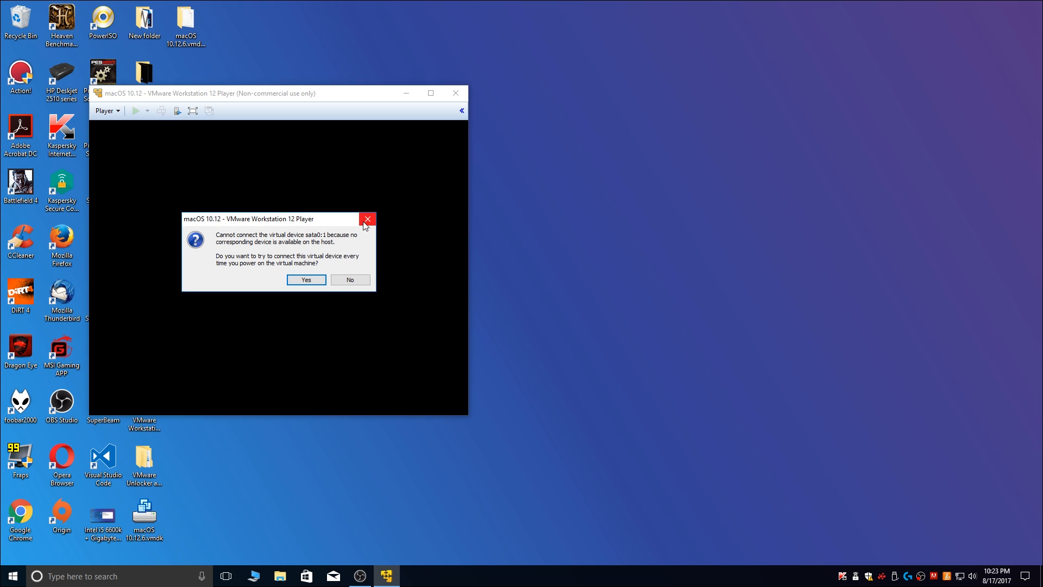
{"action": "mouse_move", "coordinate": [368, 219]}
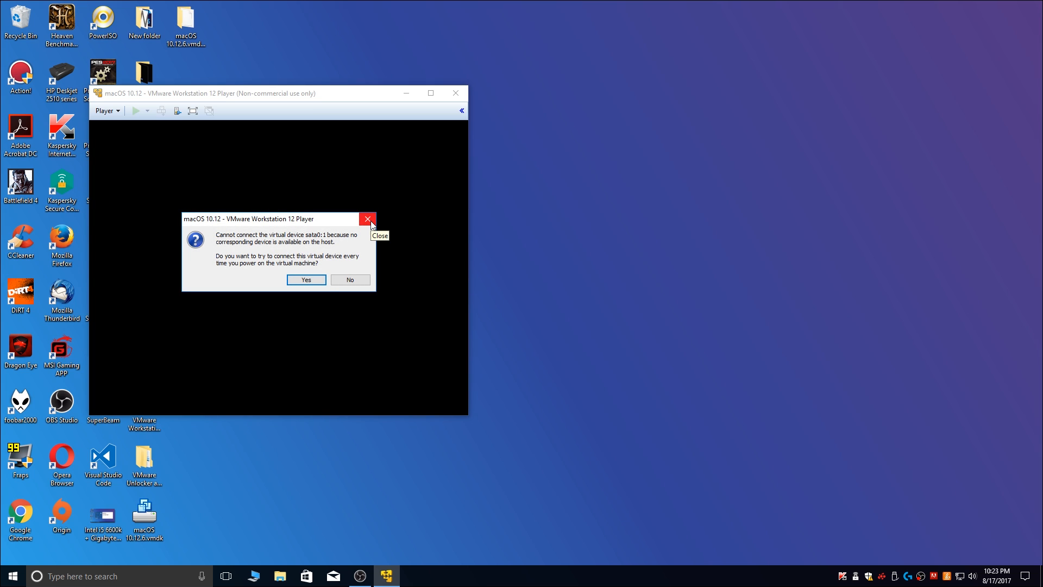
{"action": "left_click", "coordinate": [350, 279]}
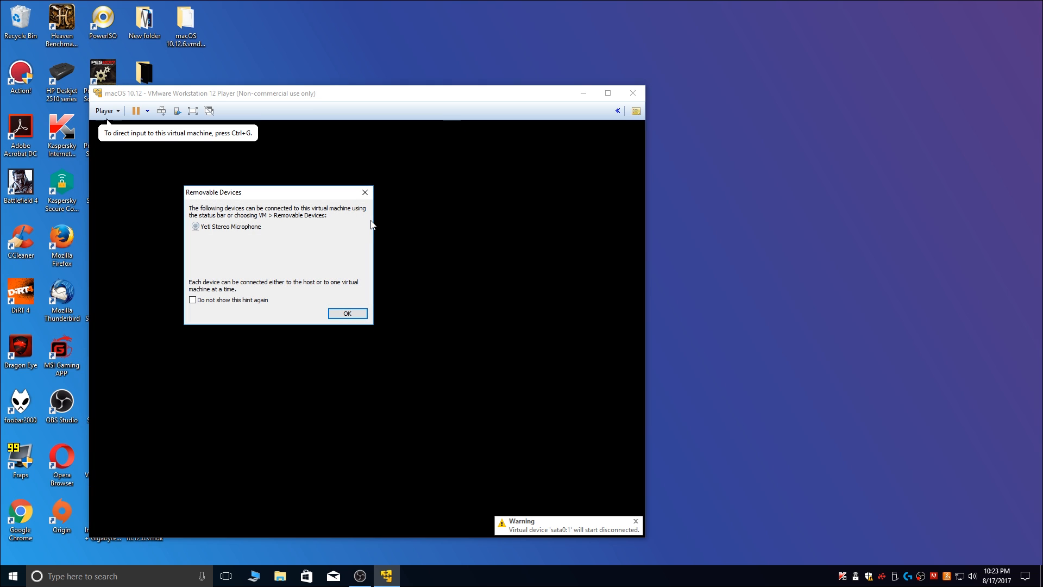
{"action": "left_click", "coordinate": [346, 313]}
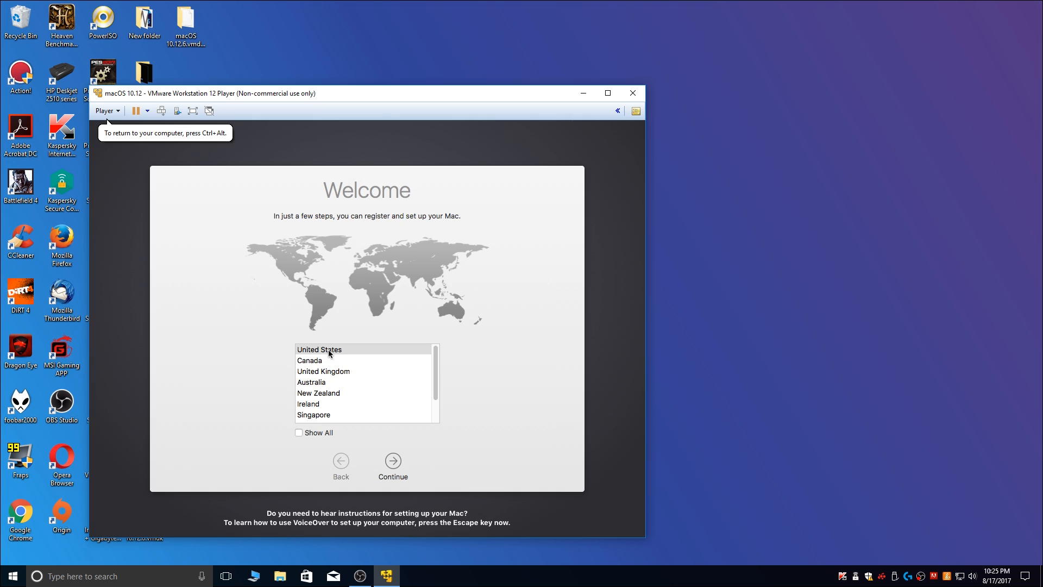
{"action": "mouse_move", "coordinate": [345, 353]}
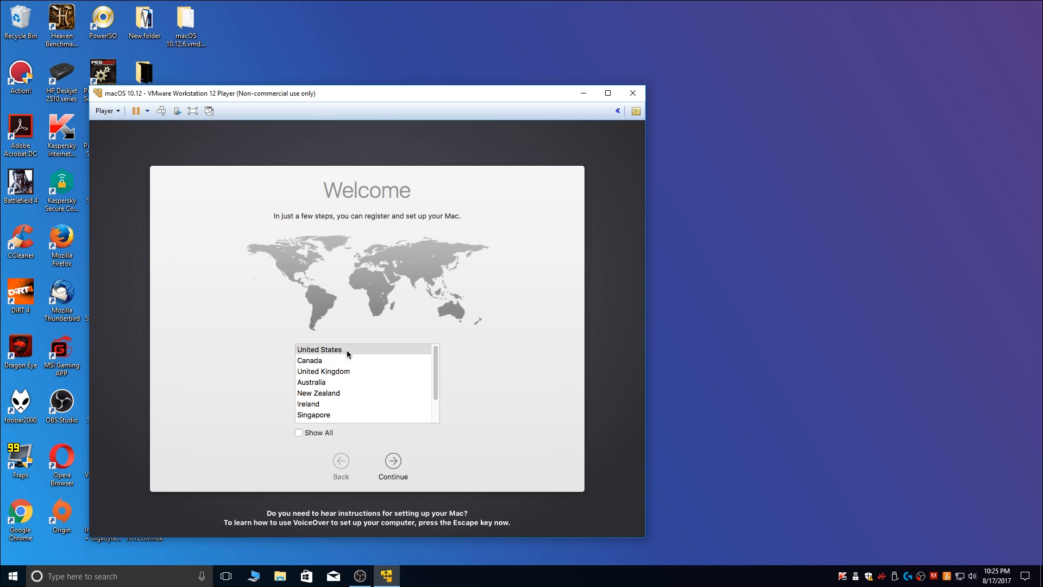
{"action": "mouse_move", "coordinate": [328, 355]}
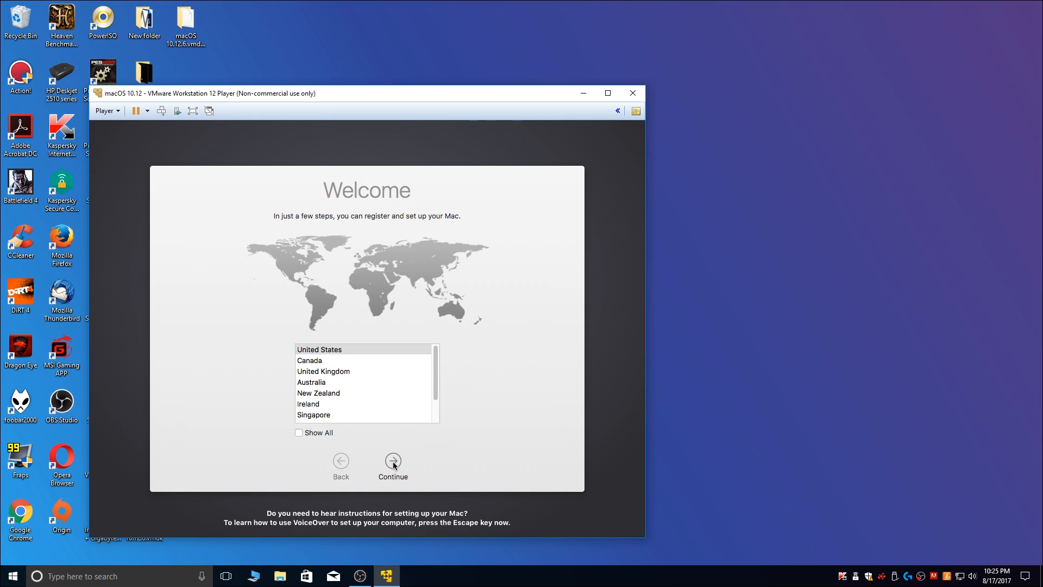
Choose United States as the country and the U.S. keyboard layout
{"action": "left_click", "coordinate": [392, 461]}
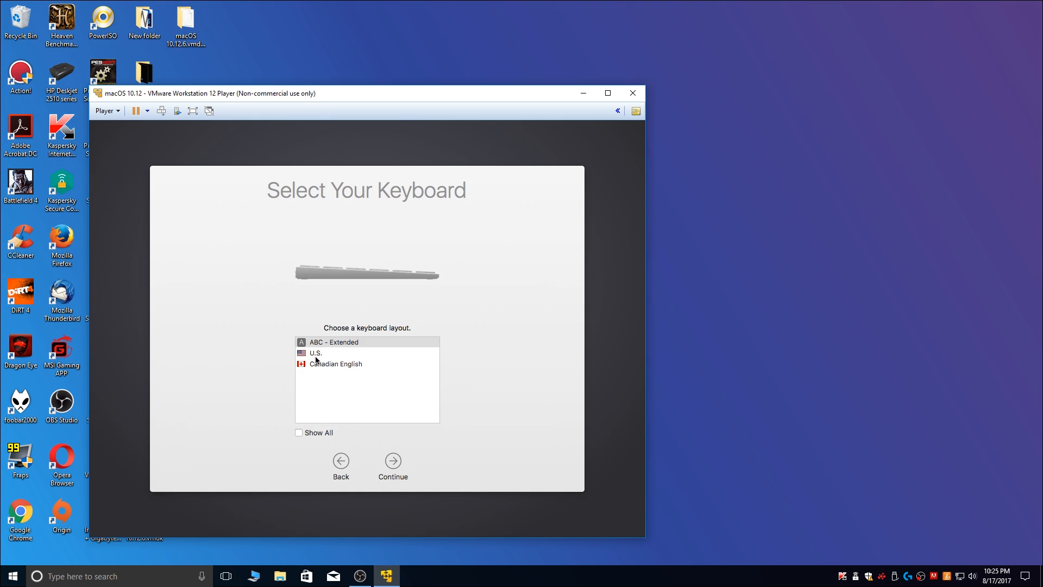
{"action": "left_click", "coordinate": [315, 353]}
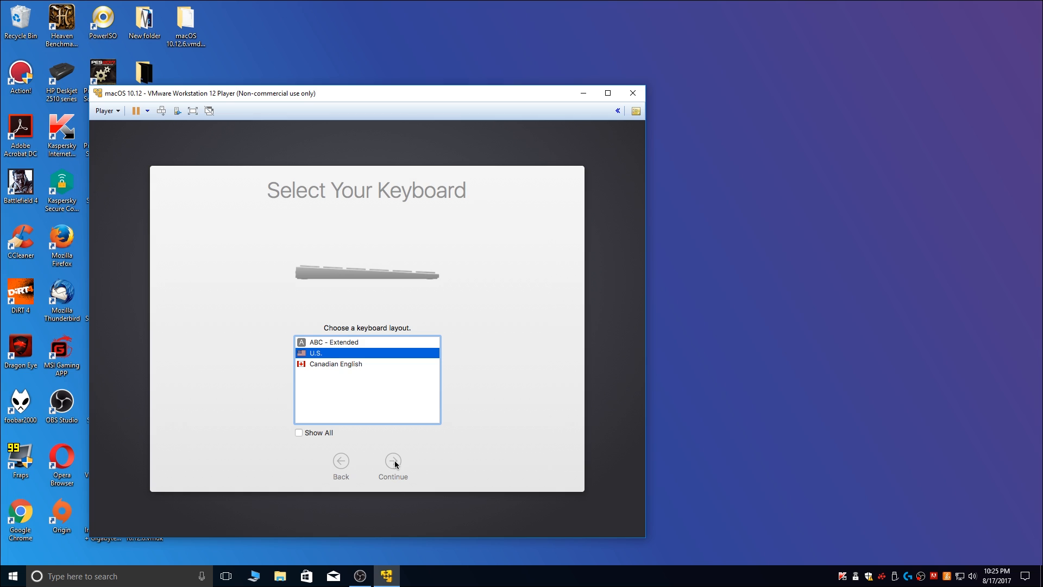
{"action": "left_click", "coordinate": [392, 461]}
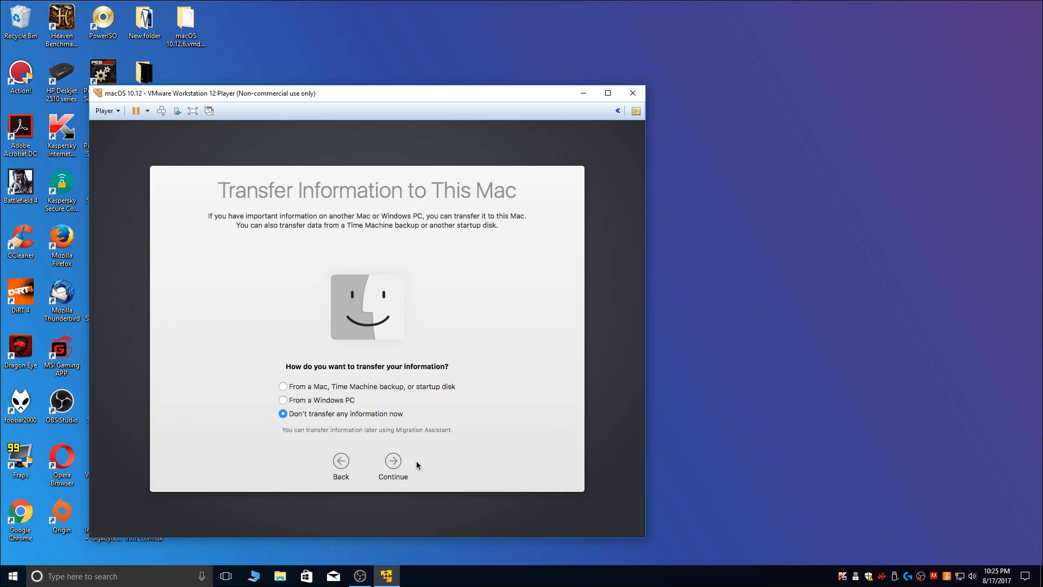
Skip transferring information and decline location services
{"action": "left_click", "coordinate": [392, 460]}
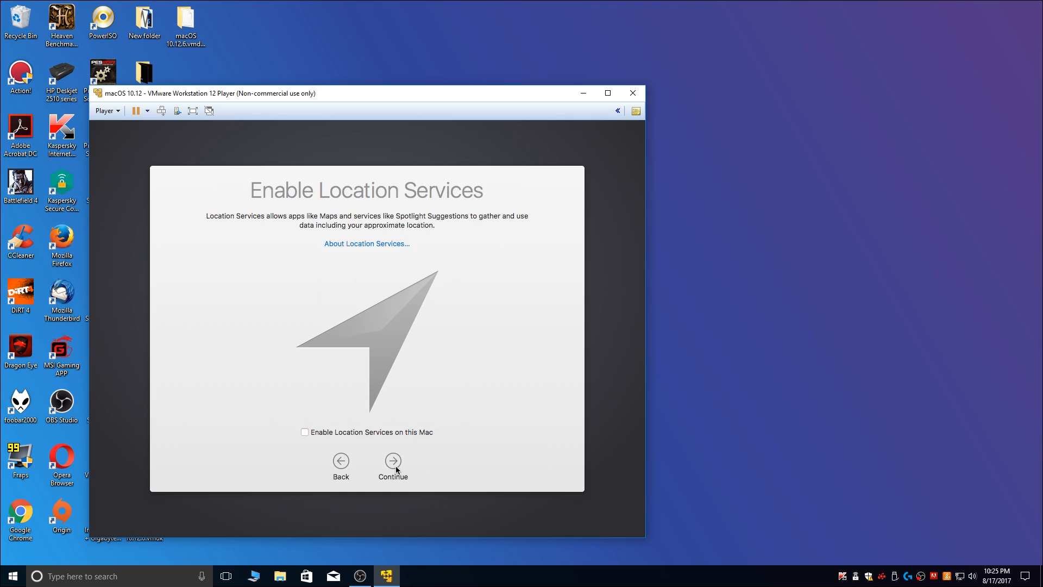
{"action": "left_click", "coordinate": [393, 461]}
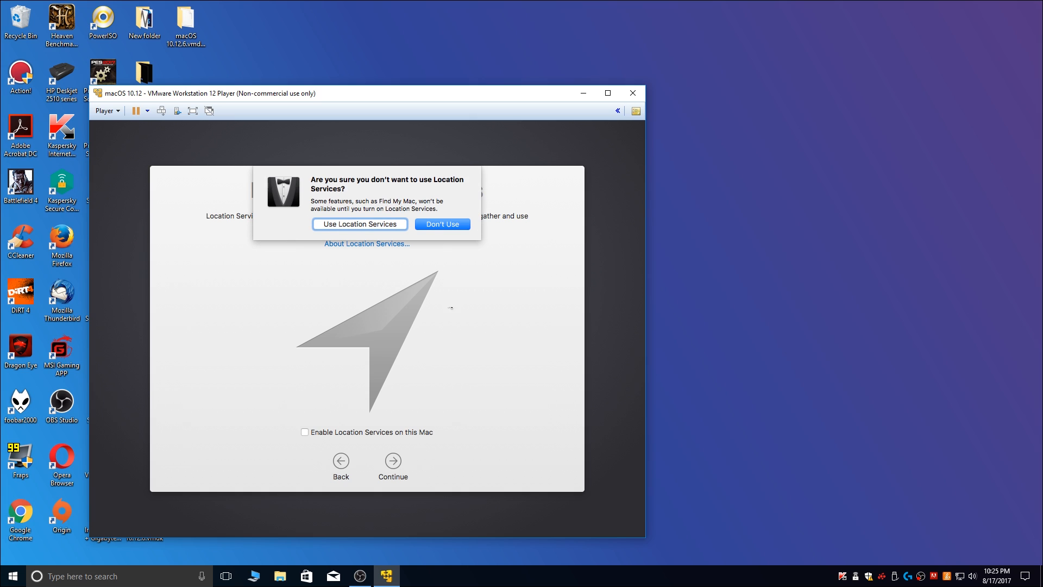
{"action": "left_click", "coordinate": [441, 223]}
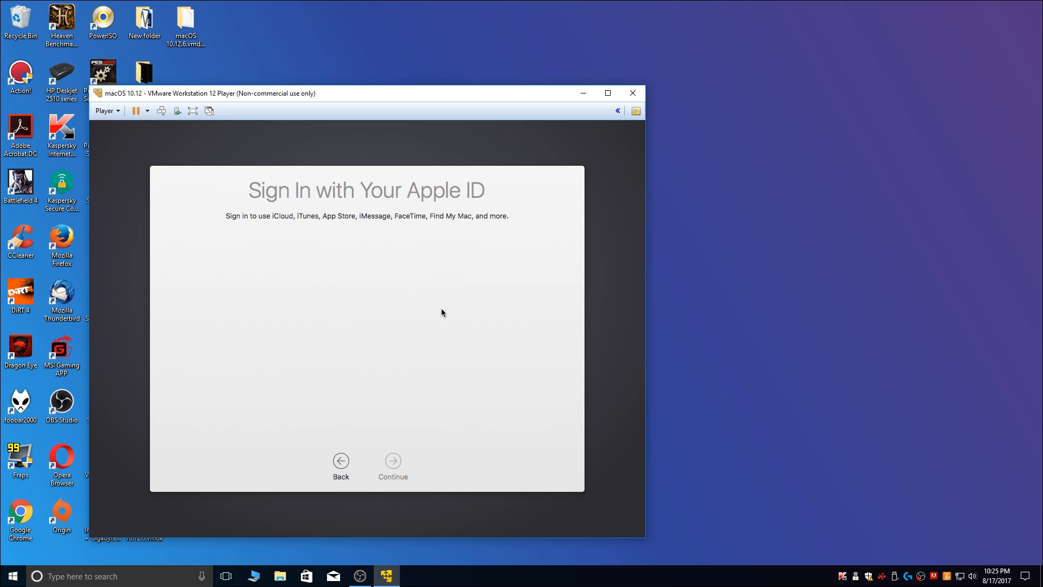
{"action": "left_click", "coordinate": [305, 372]}
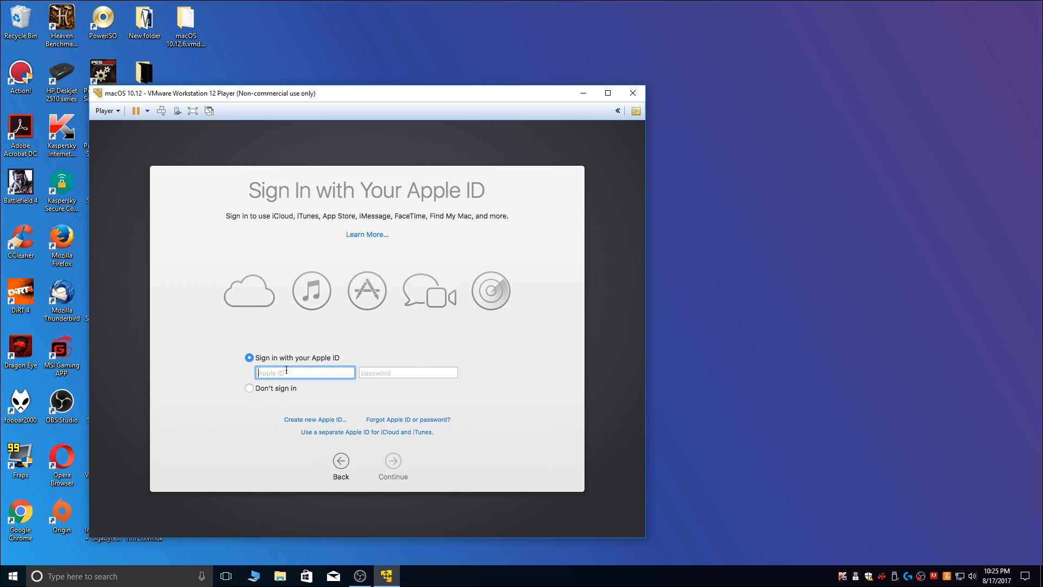
Skip Apple ID sign-in and agree to the macOS license terms
{"action": "left_click", "coordinate": [249, 388]}
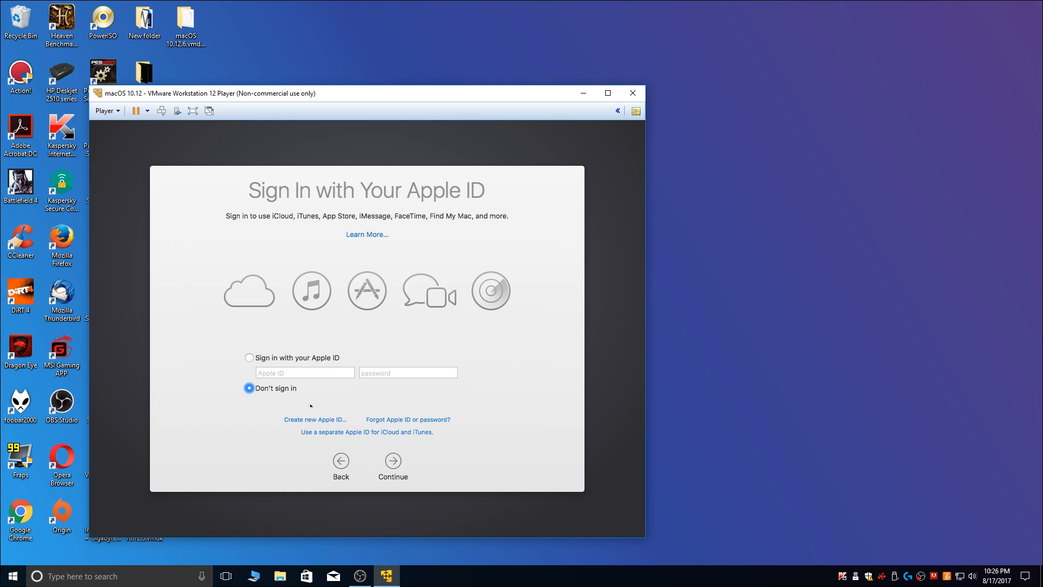
{"action": "left_click", "coordinate": [392, 465]}
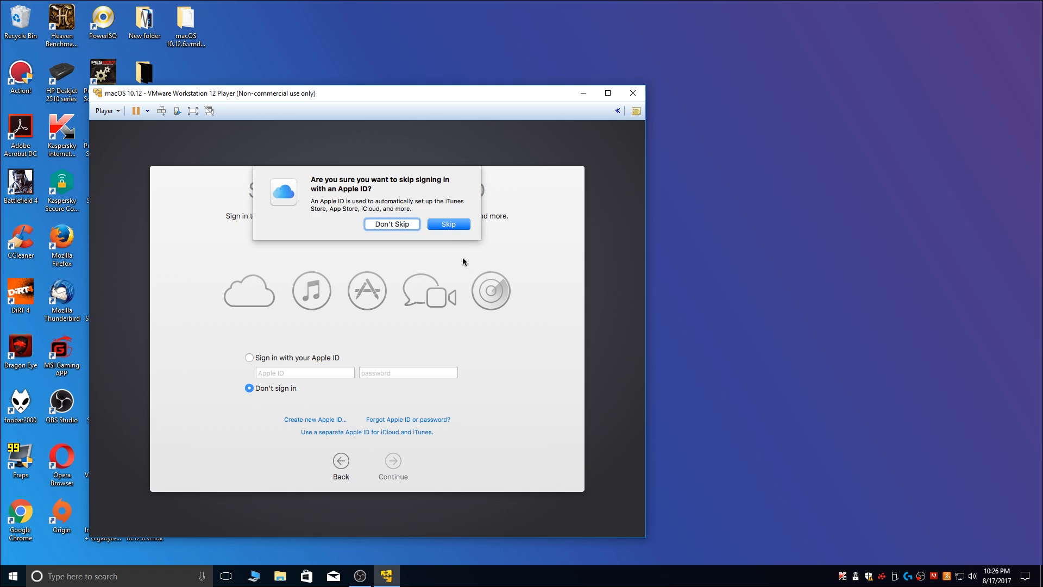
{"action": "left_click", "coordinate": [447, 223]}
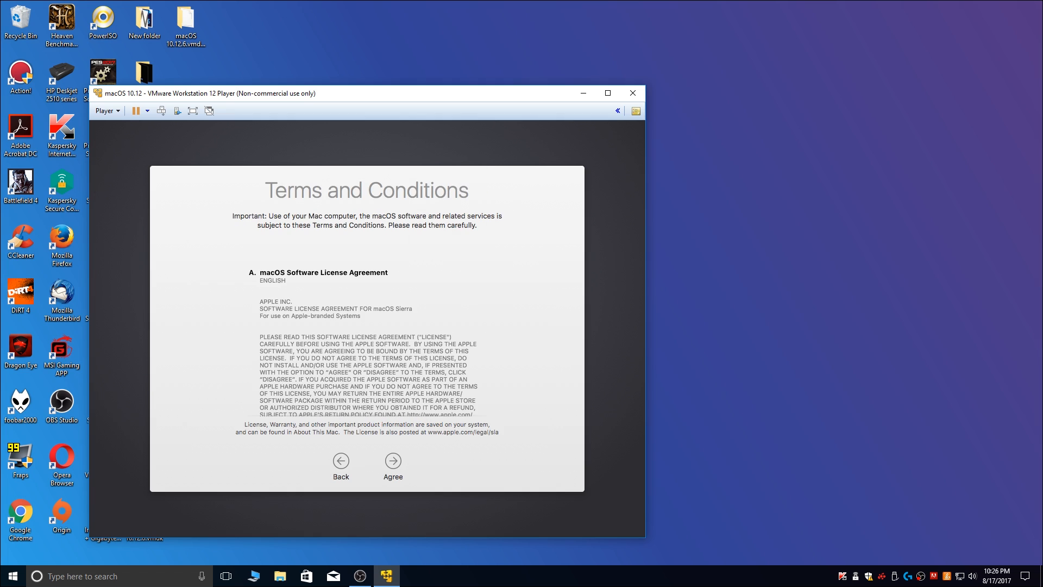
{"action": "left_click", "coordinate": [392, 460]}
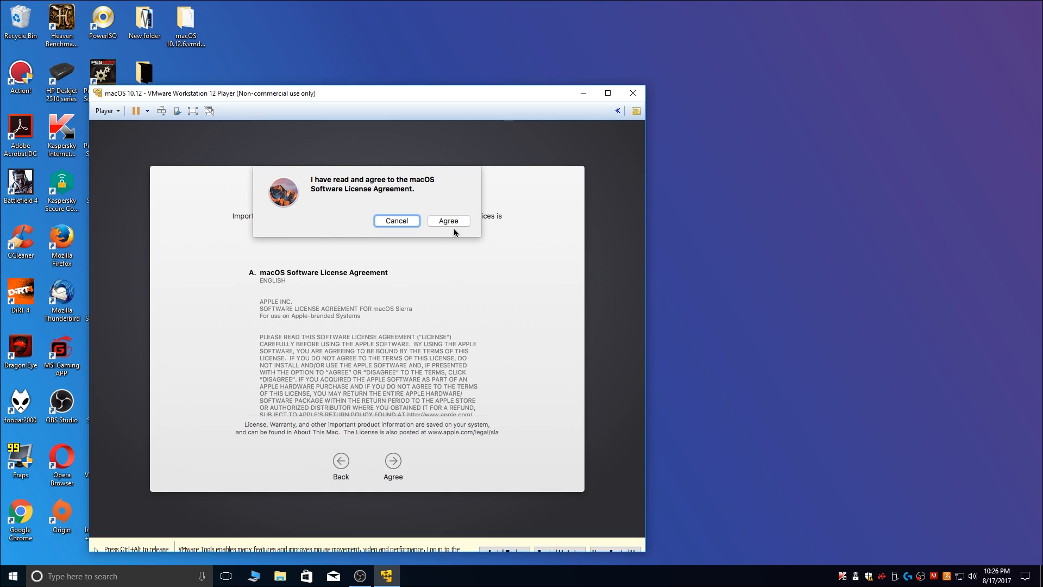
{"action": "left_click", "coordinate": [448, 220]}
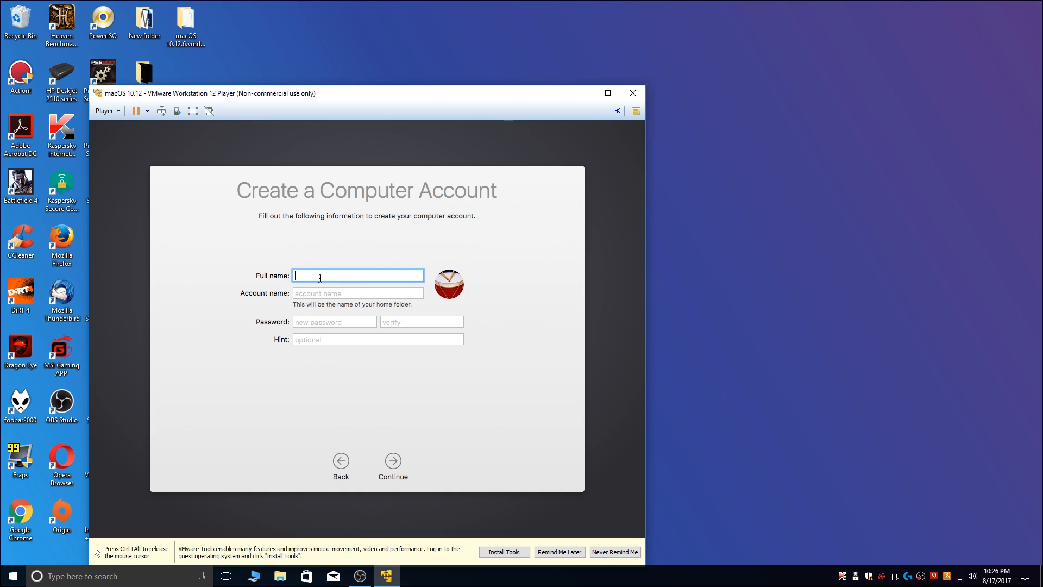
Create the computer account 'AmpedUpTech' with a password and submit it
{"action": "type", "text": "A"}
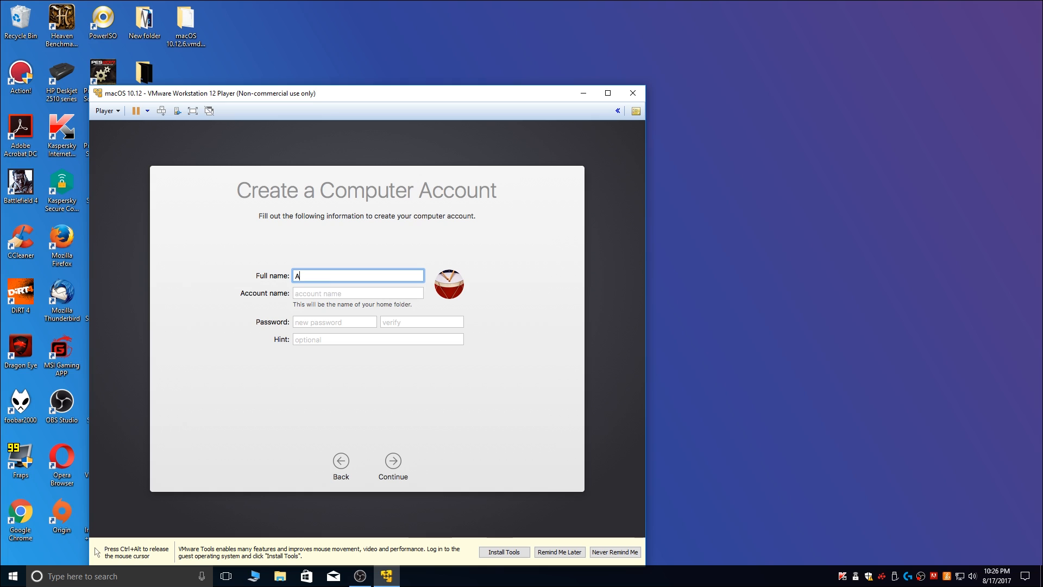
{"action": "type", "text": "mped"}
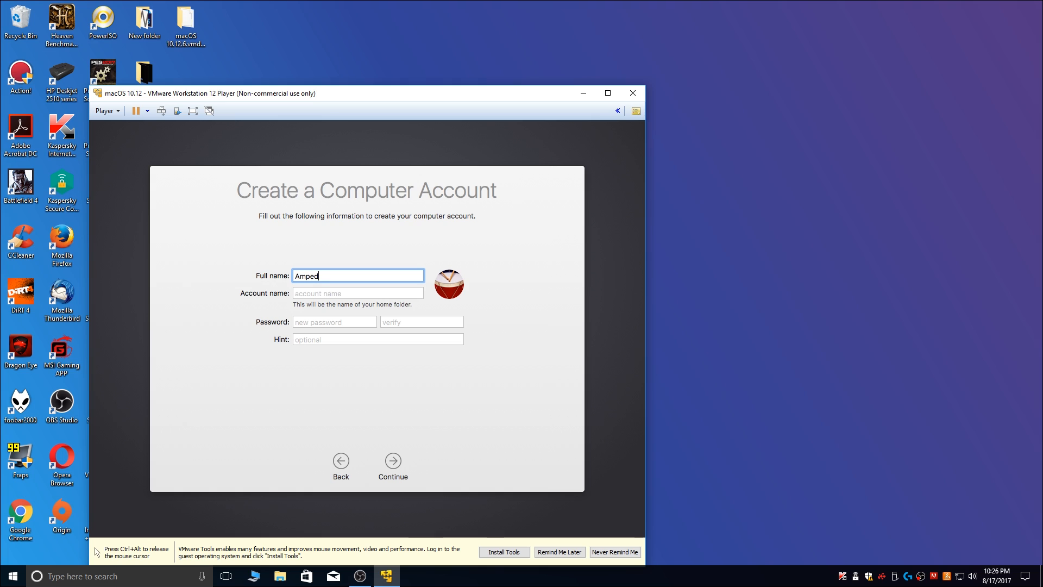
{"action": "type", "text": "Up"}
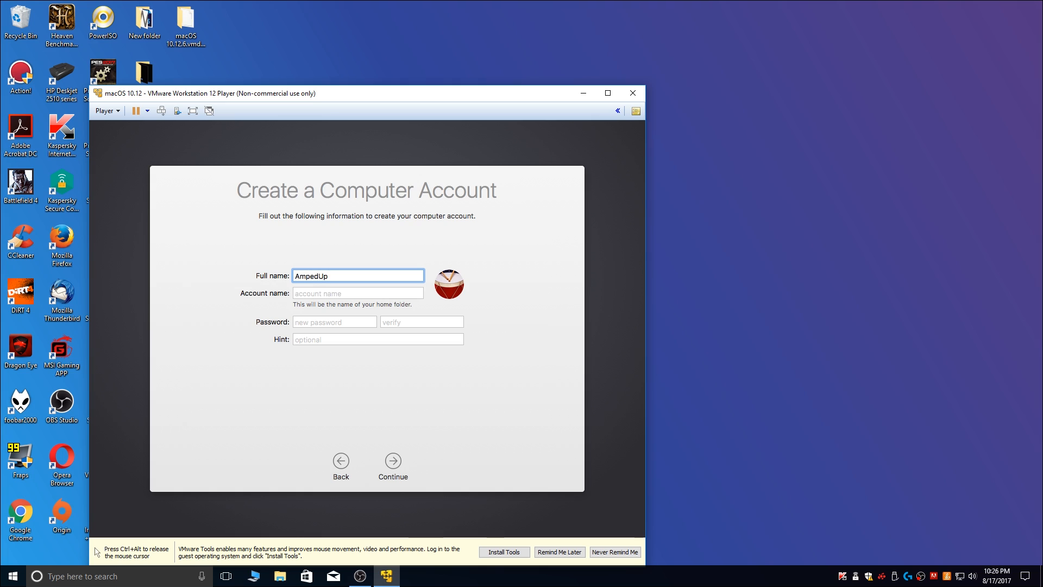
{"action": "type", "text": "Tech"}
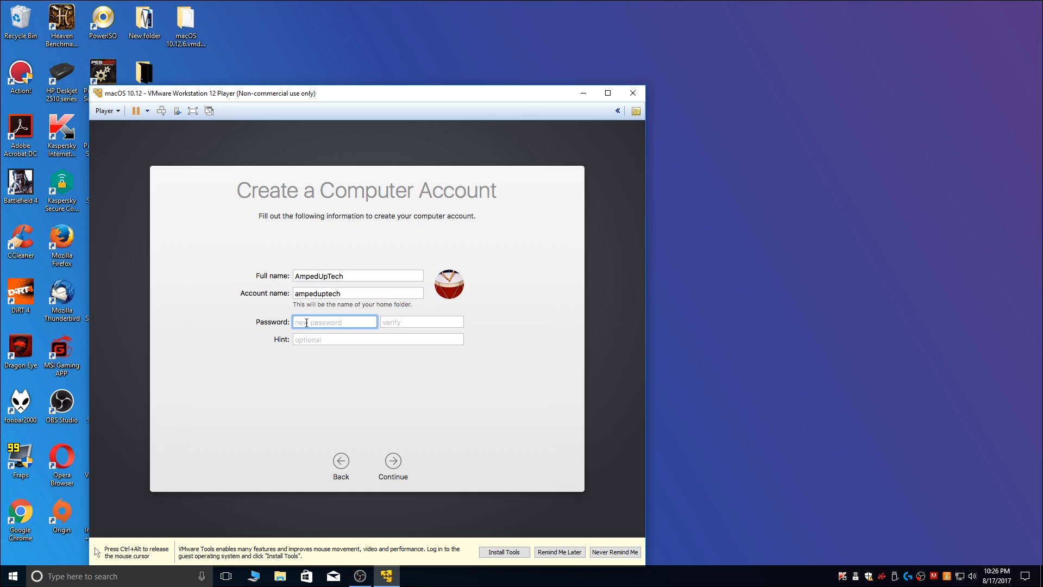
{"action": "type", "text": "•"}
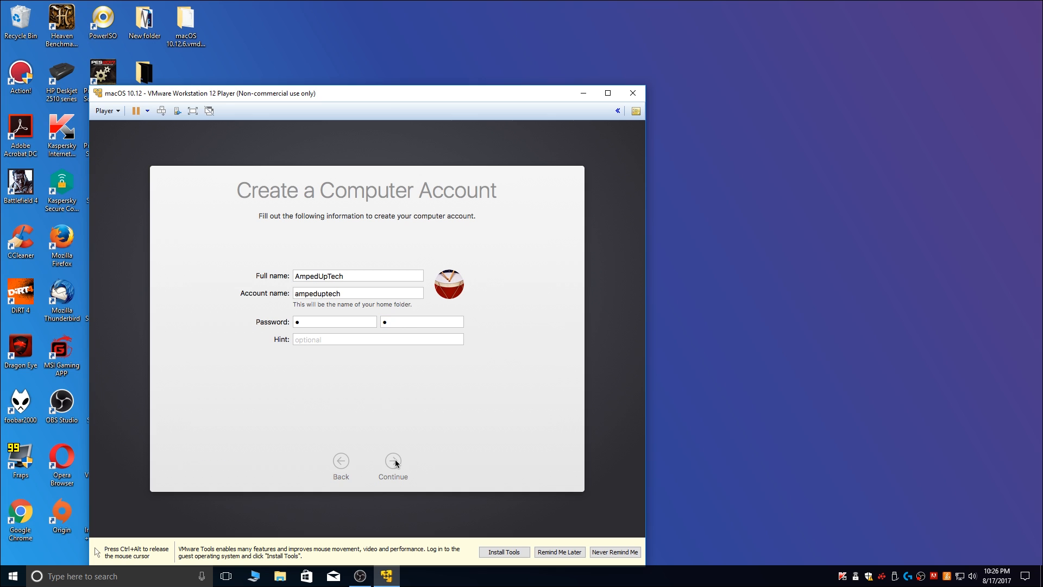
{"action": "left_click", "coordinate": [393, 461]}
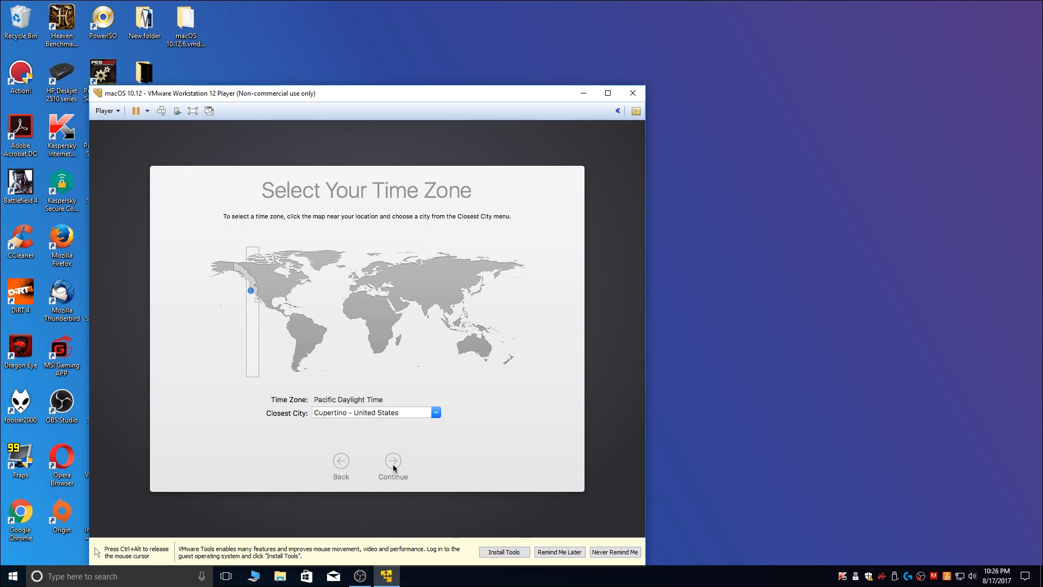
Accept the Cupertino time zone, turn off Share Mac Analytics, and finish setup
{"action": "left_click", "coordinate": [392, 460]}
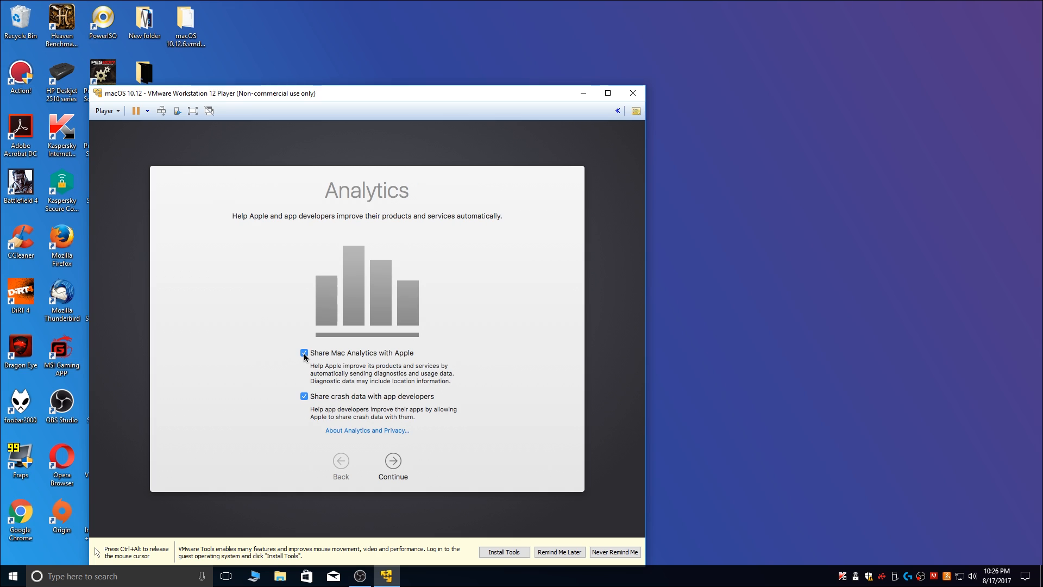
{"action": "left_click", "coordinate": [305, 352]}
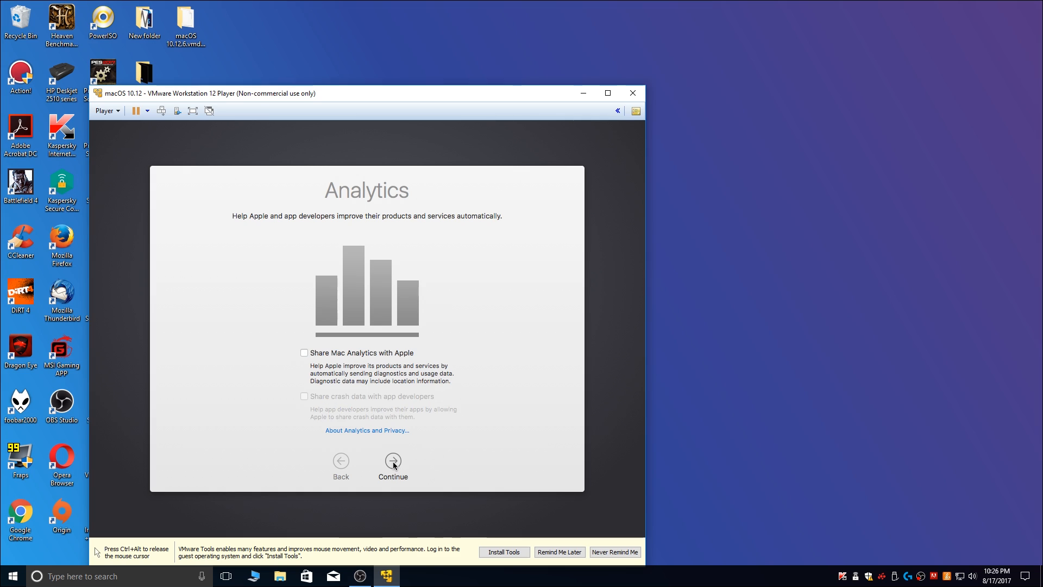
{"action": "left_click", "coordinate": [393, 462]}
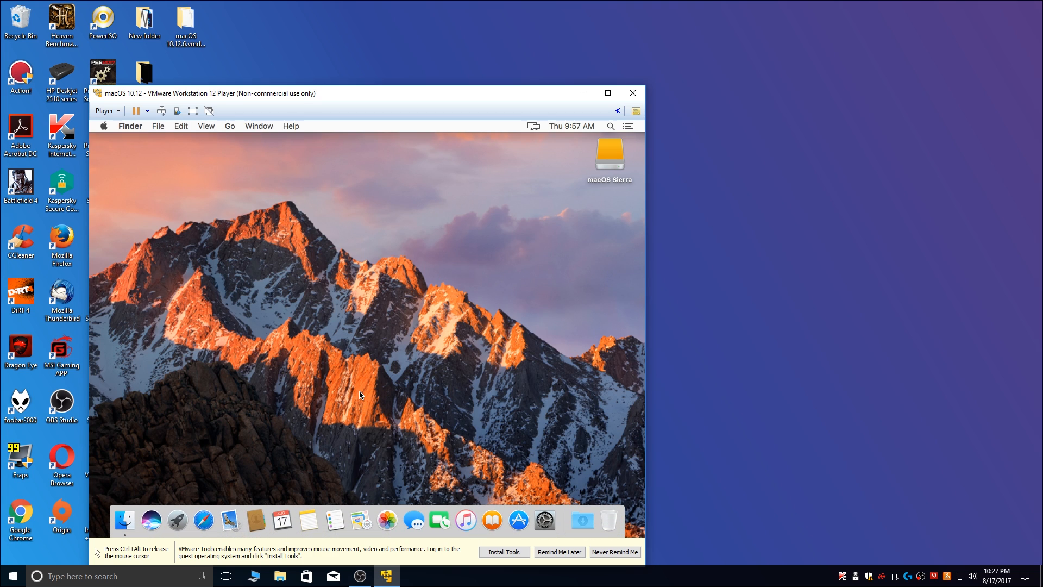
{"action": "mouse_move", "coordinate": [130, 194]}
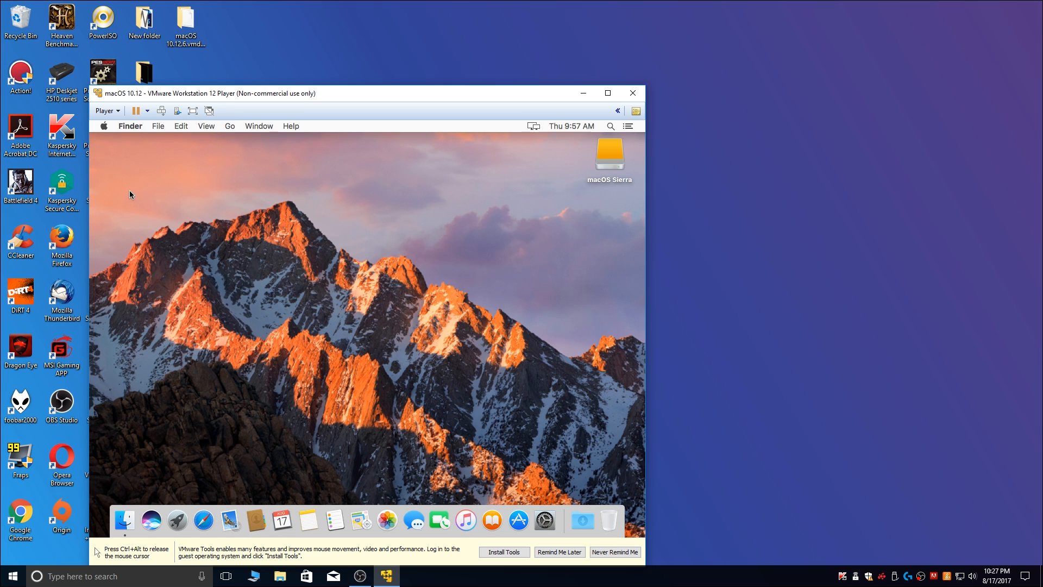
{"action": "left_click", "coordinate": [103, 126]}
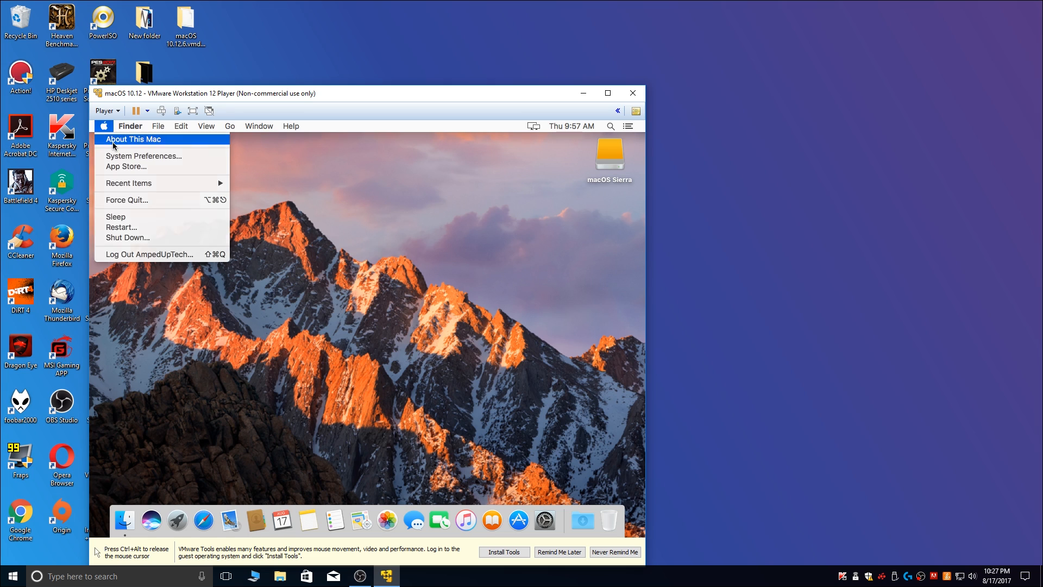
{"action": "left_click", "coordinate": [133, 139]}
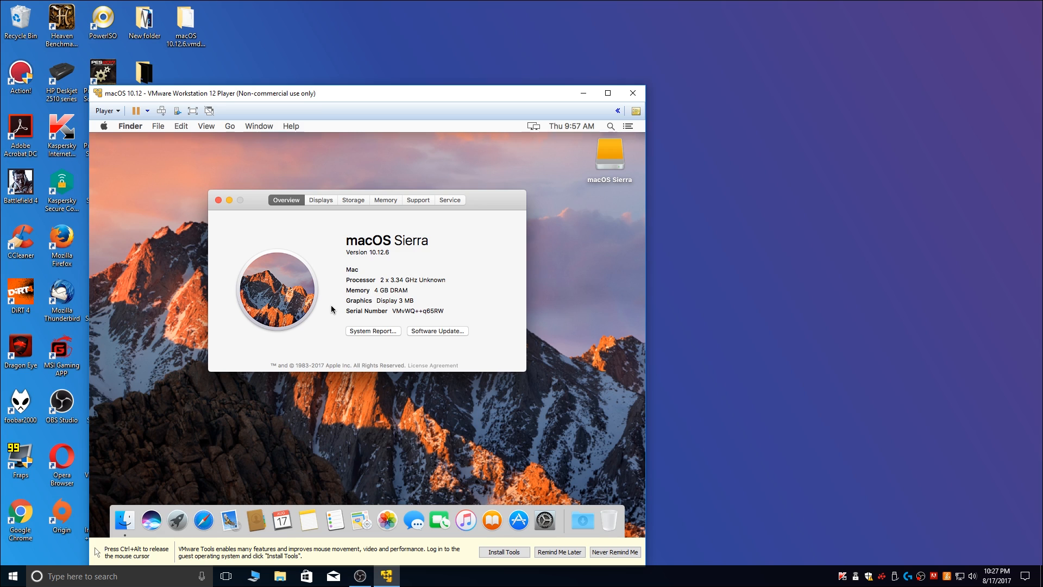
{"action": "mouse_move", "coordinate": [381, 267]}
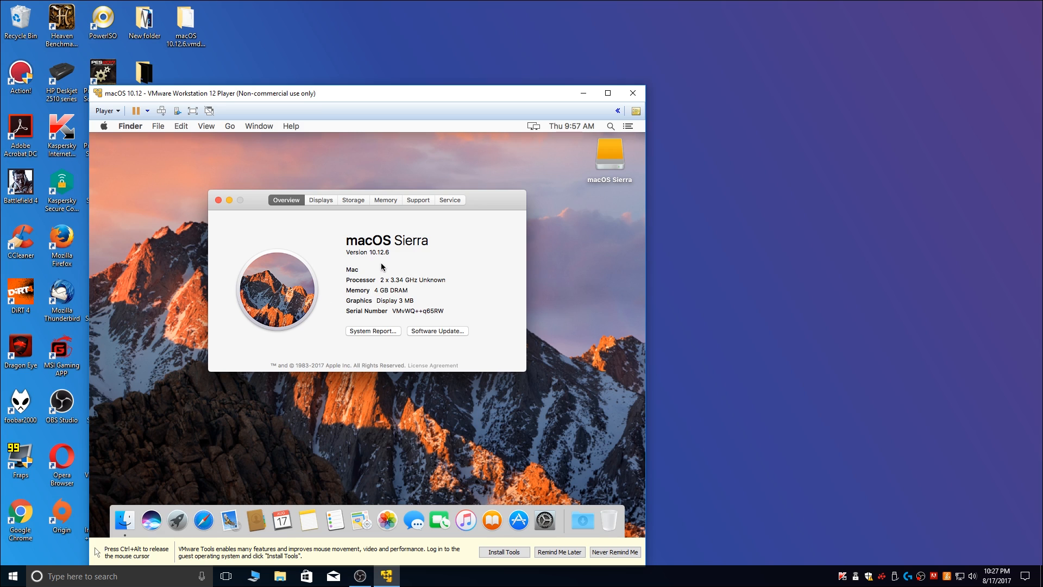
{"action": "mouse_move", "coordinate": [355, 282]}
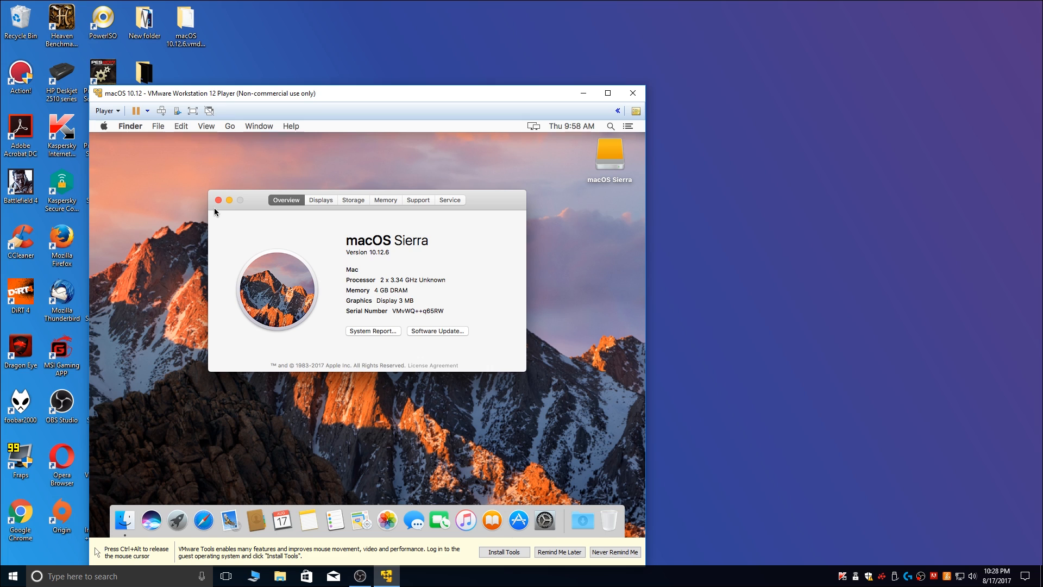
{"action": "left_click", "coordinate": [218, 199]}
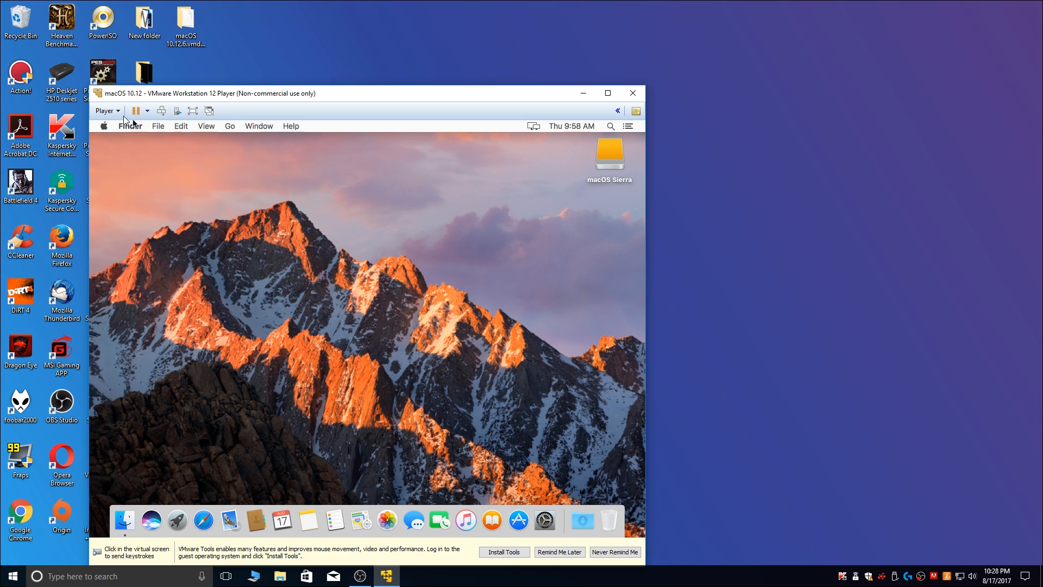
Set the CD/DVD drive to Connected, Connect at power on, using an ISO image file
{"action": "left_click", "coordinate": [105, 110]}
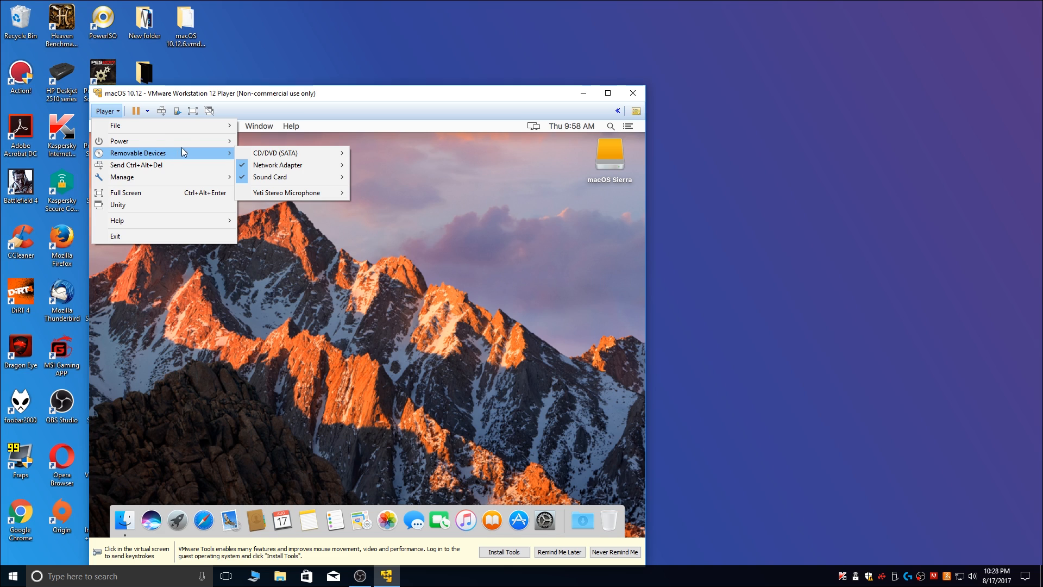
{"action": "mouse_move", "coordinate": [274, 153]}
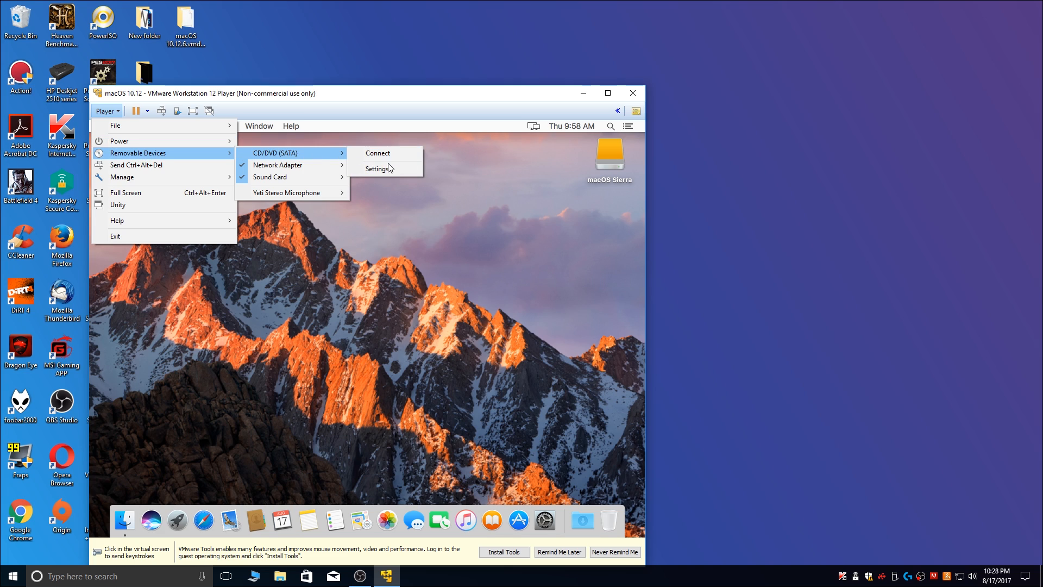
{"action": "left_click", "coordinate": [380, 168]}
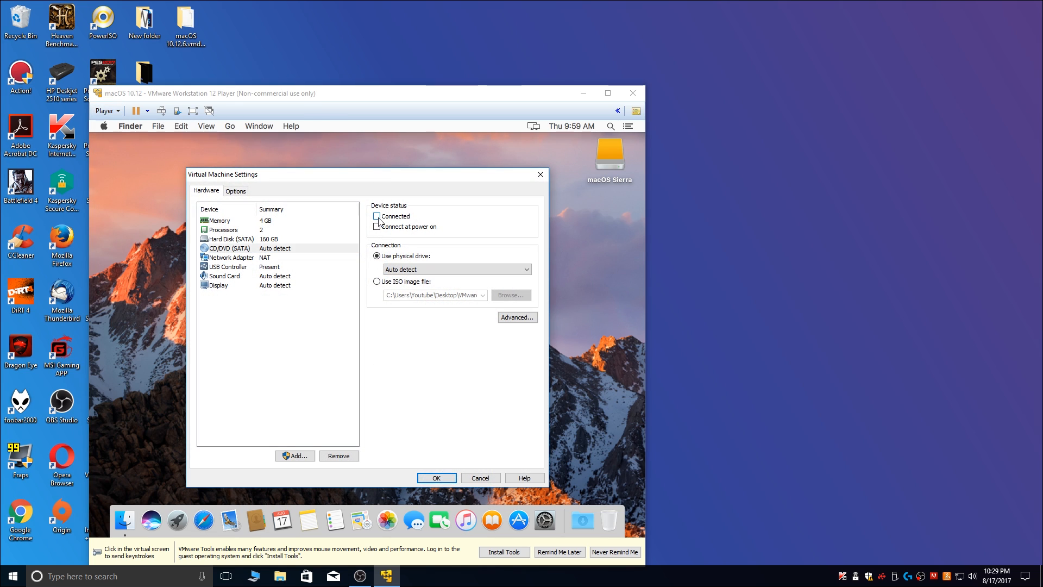
{"action": "left_click", "coordinate": [376, 216]}
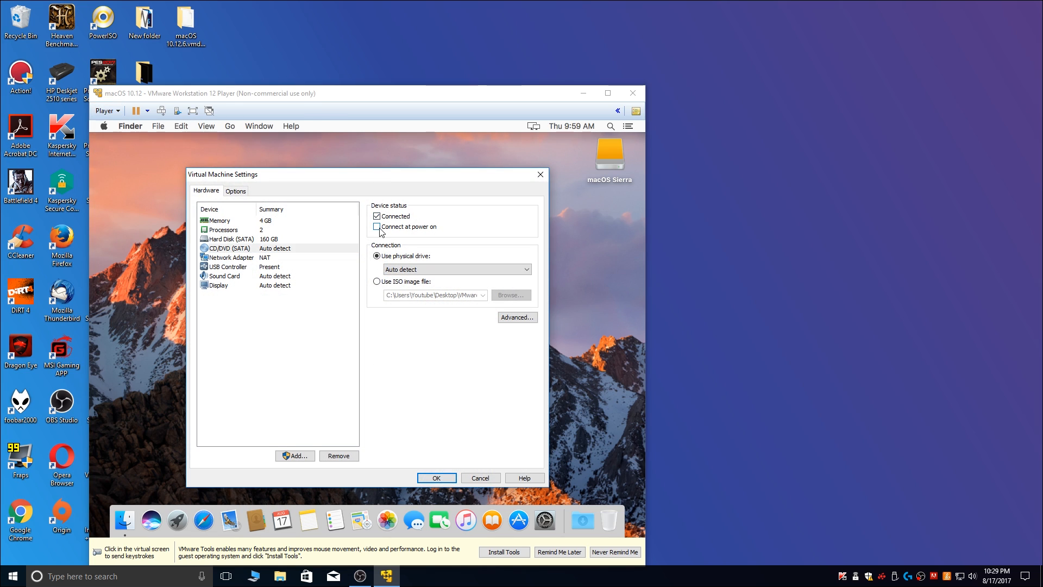
{"action": "left_click", "coordinate": [377, 226]}
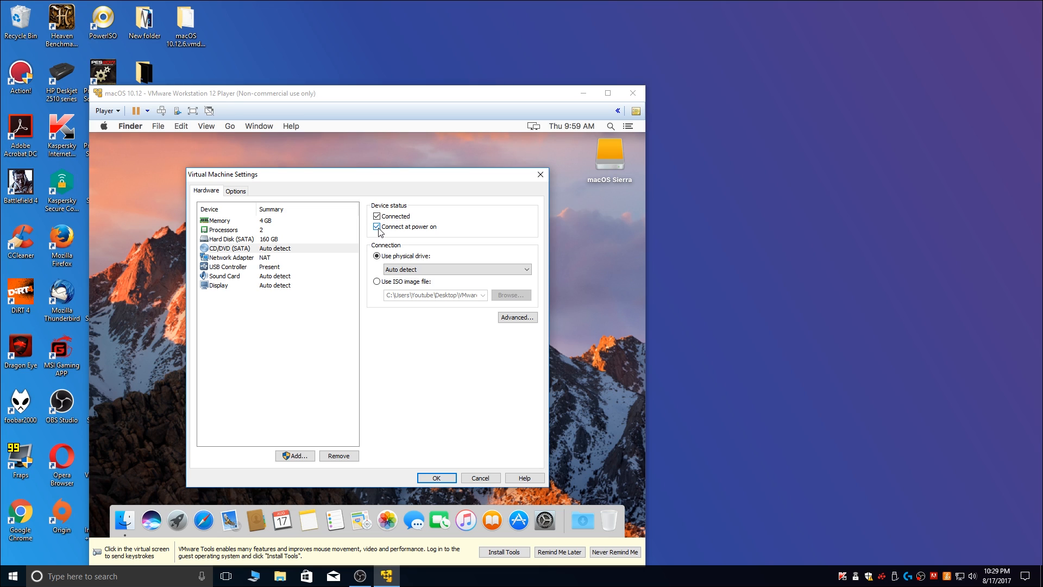
{"action": "left_click", "coordinate": [377, 227]}
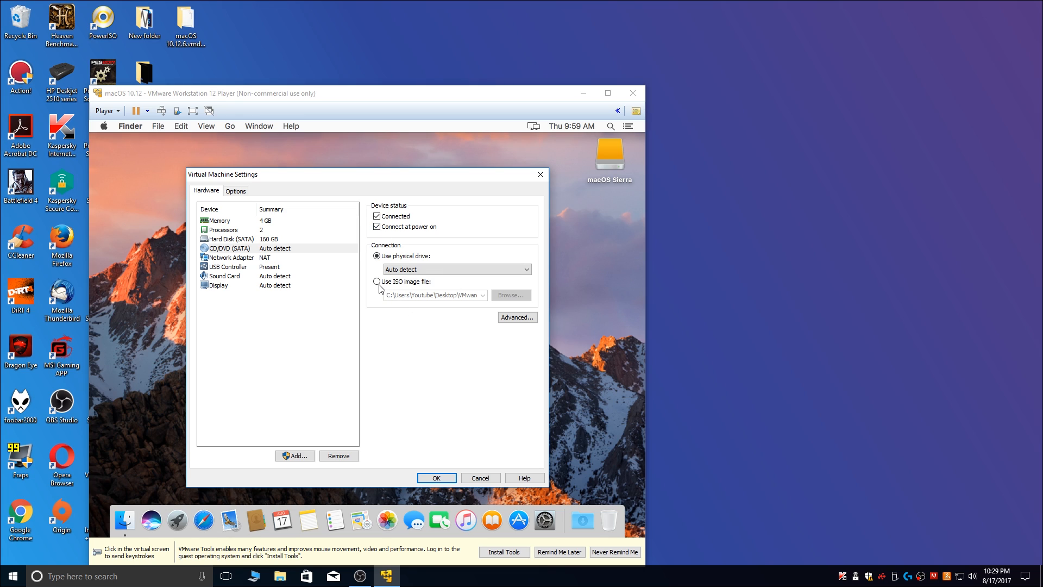
{"action": "left_click", "coordinate": [377, 281]}
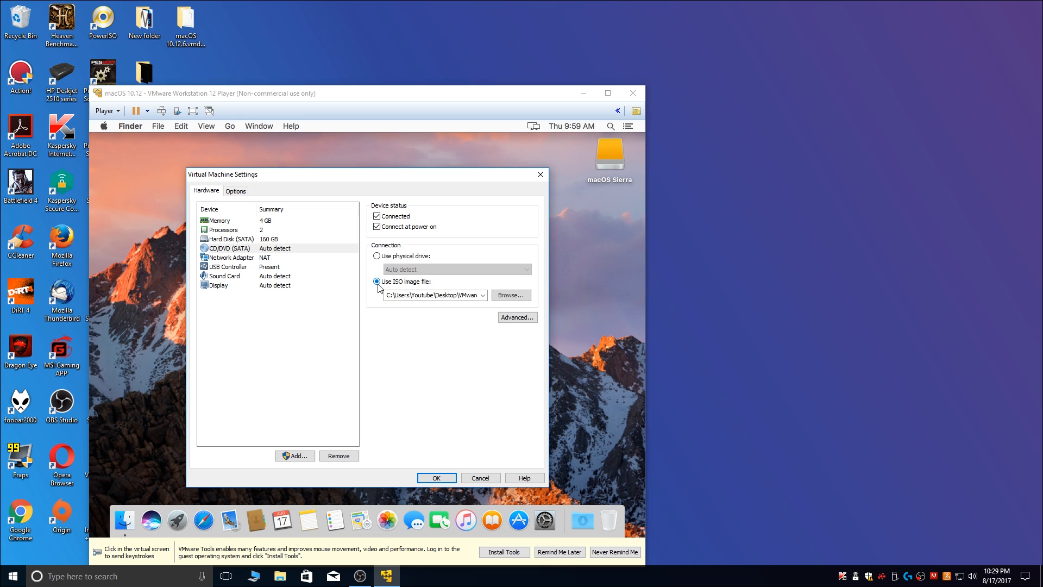
Select darwin.iso from the VMware Tools folder as the image and save the settings
{"action": "left_click", "coordinate": [510, 294]}
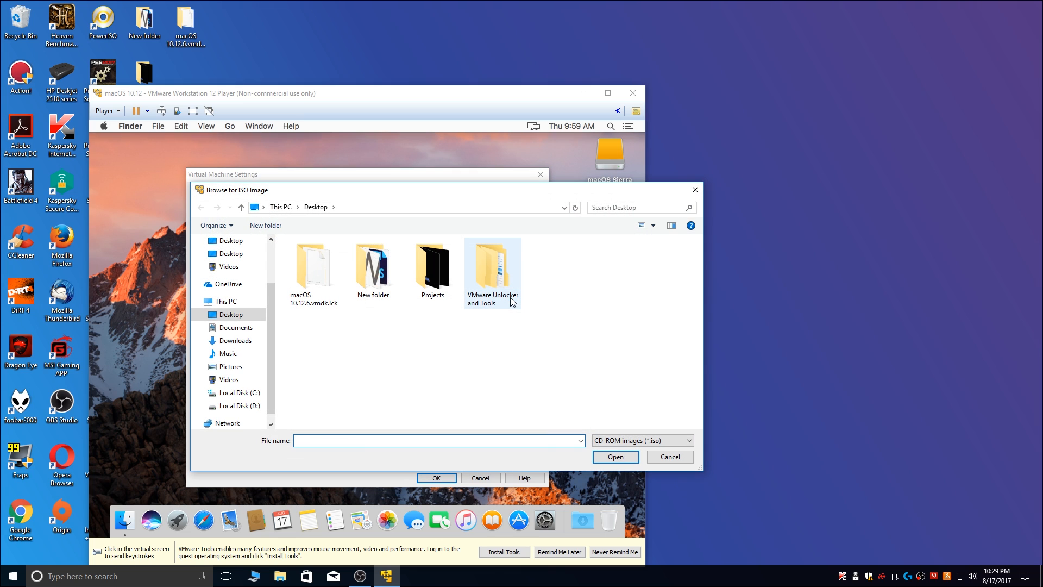
{"action": "mouse_move", "coordinate": [498, 276]}
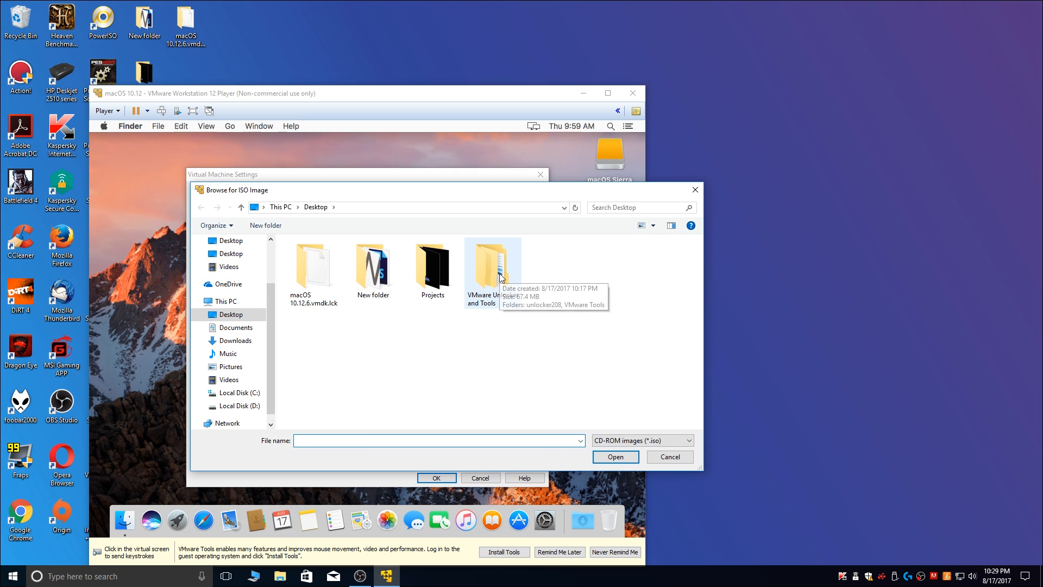
{"action": "double_click", "coordinate": [482, 266]}
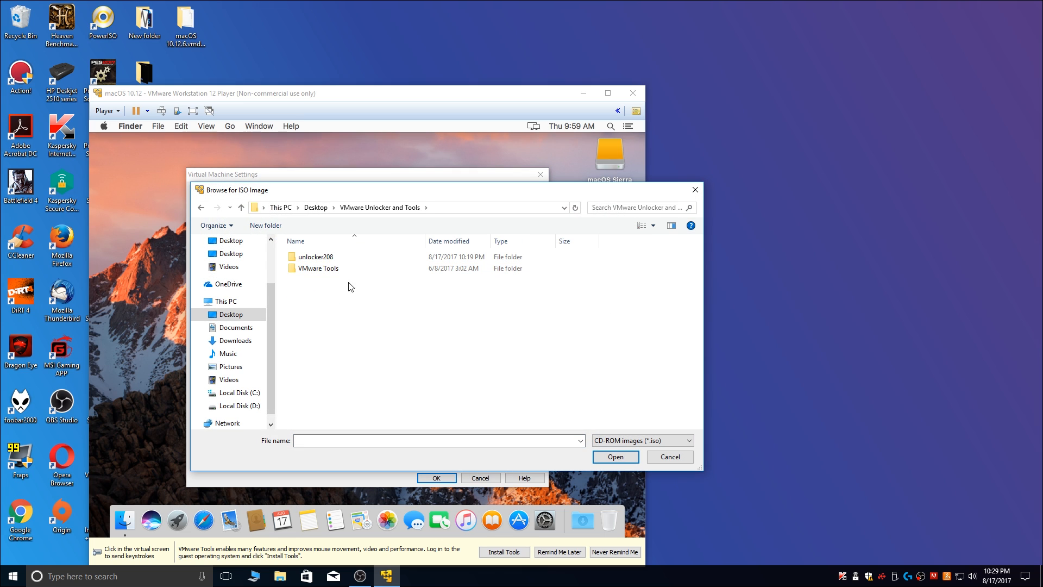
{"action": "double_click", "coordinate": [319, 268]}
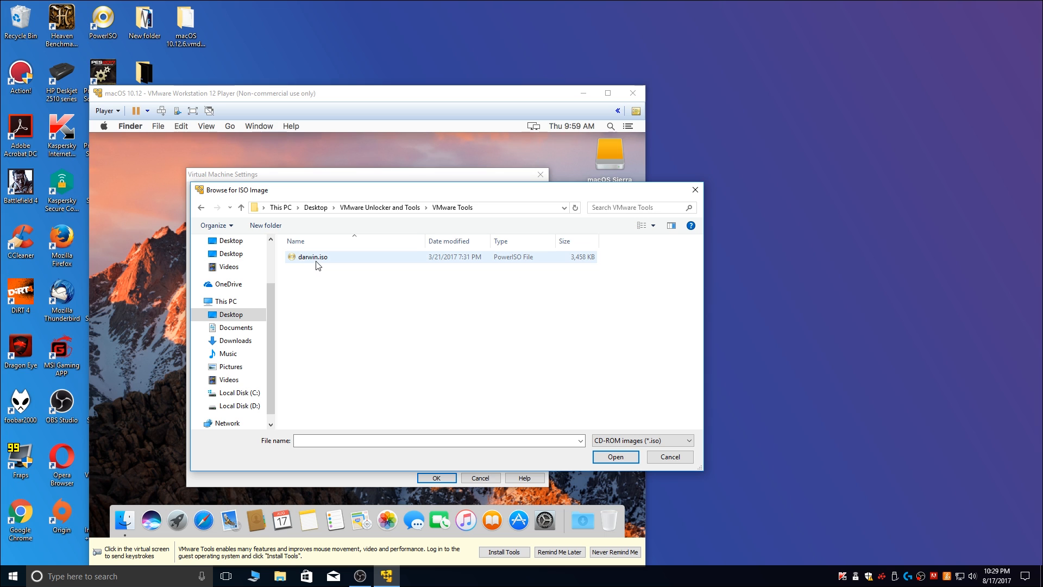
{"action": "left_click", "coordinate": [313, 257]}
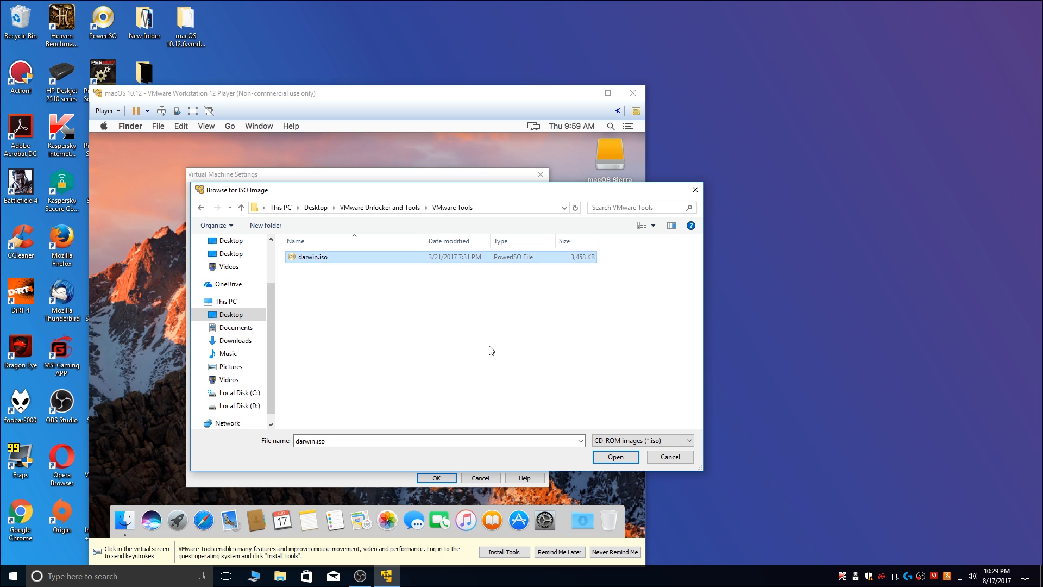
{"action": "left_click", "coordinate": [614, 456]}
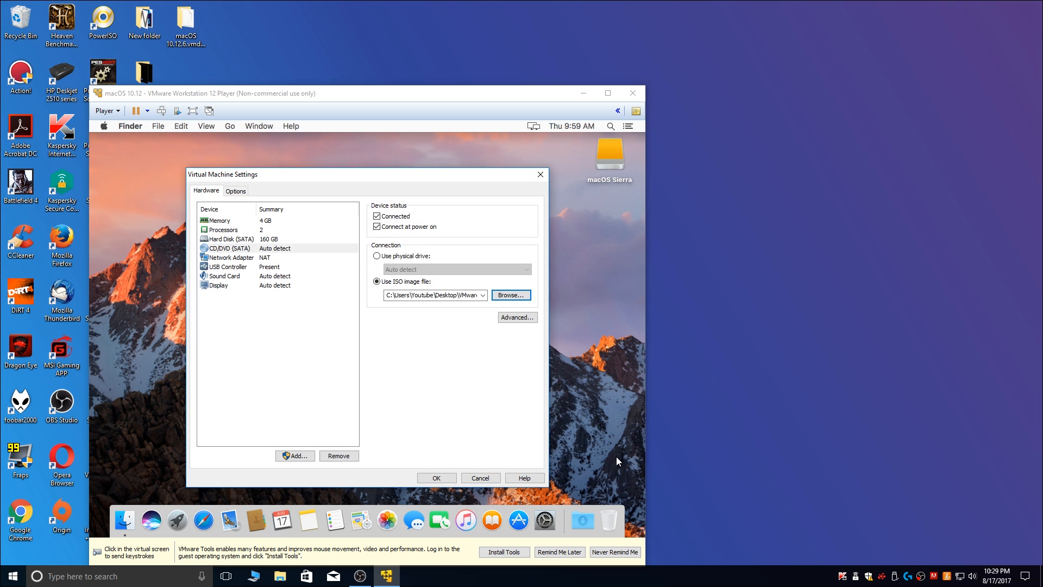
{"action": "left_click", "coordinate": [436, 478]}
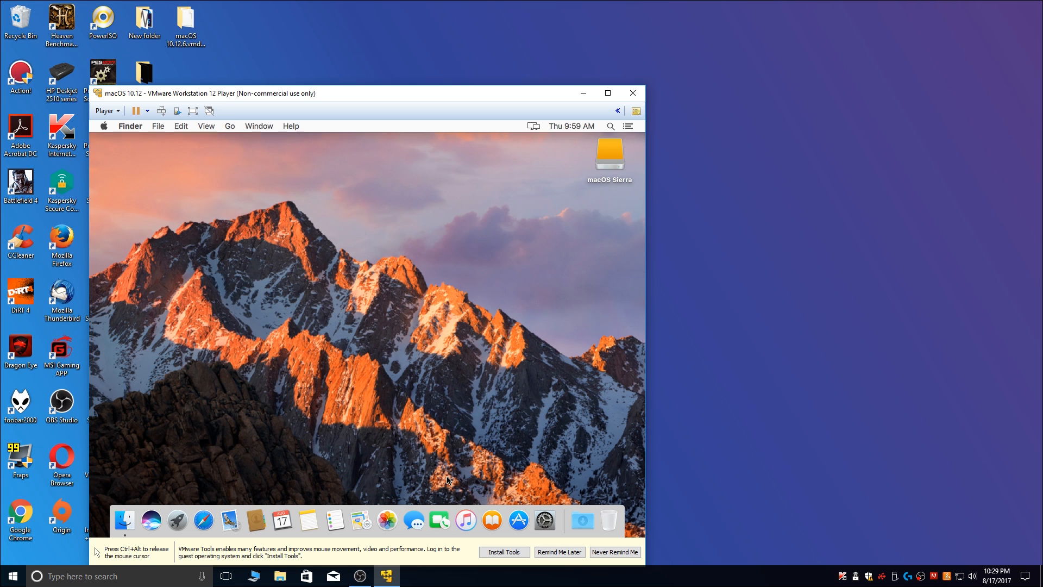
{"action": "mouse_move", "coordinate": [444, 430]}
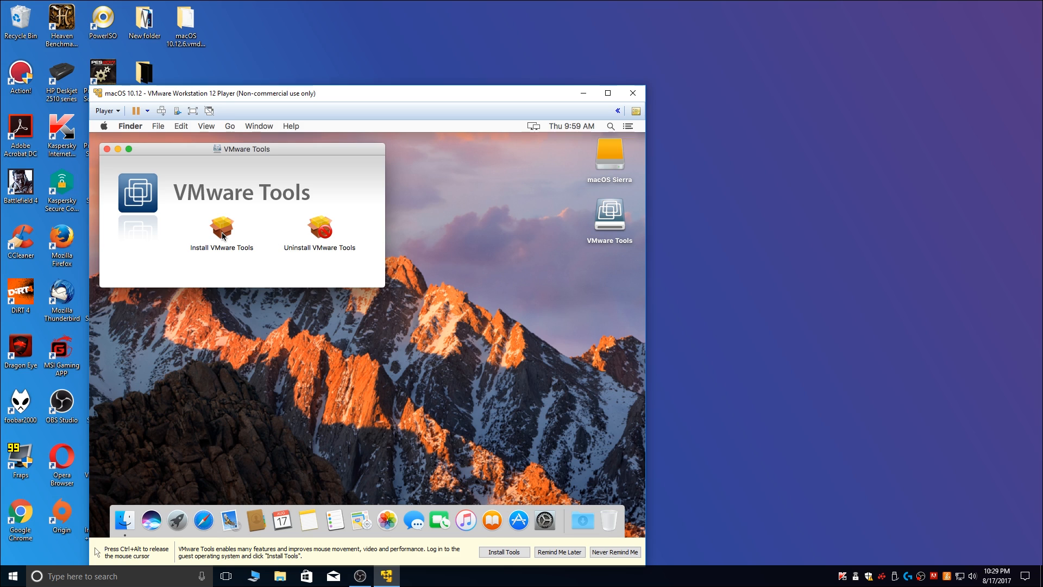
Run the VMware Tools installer, authorize it with the password, and restart the guest
{"action": "left_click", "coordinate": [222, 229]}
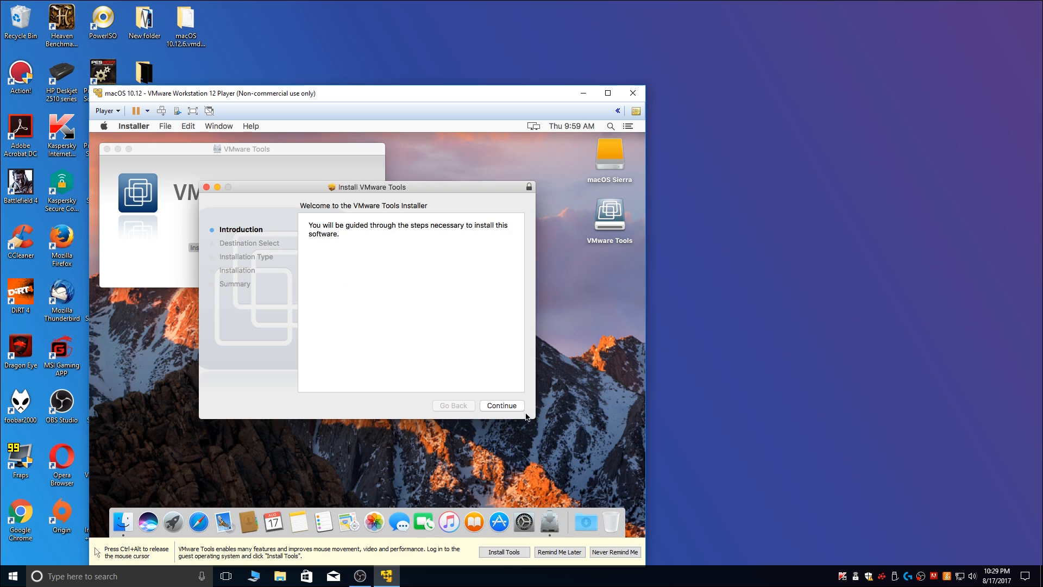
{"action": "left_click", "coordinate": [501, 405]}
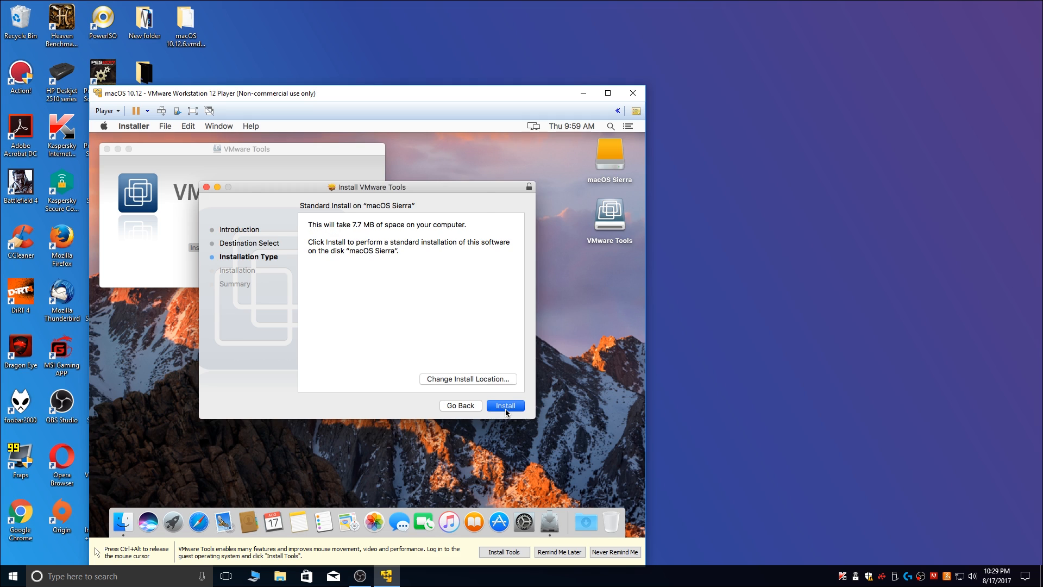
{"action": "left_click", "coordinate": [505, 405]}
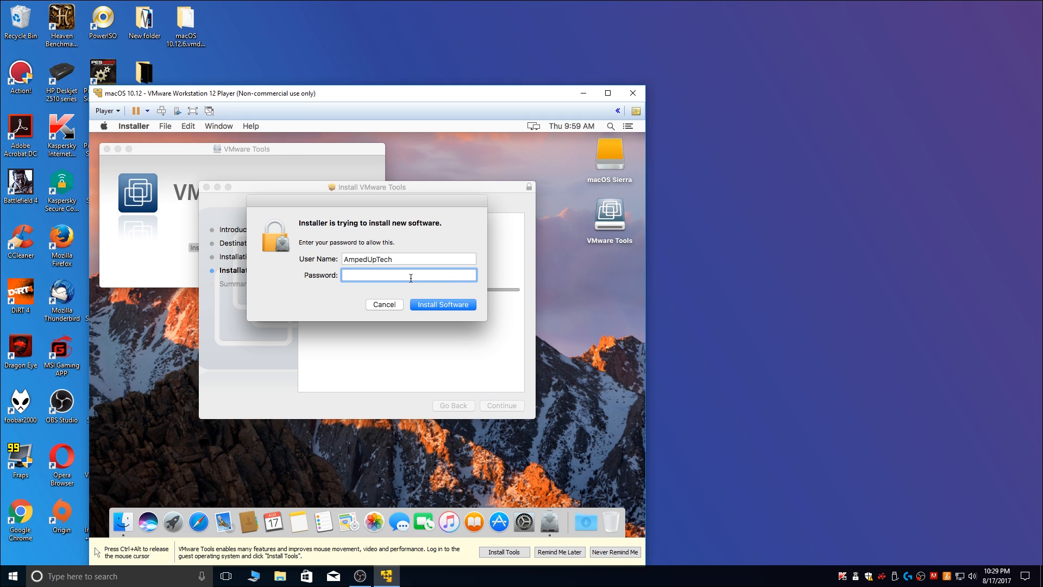
{"action": "type", "text": "•"}
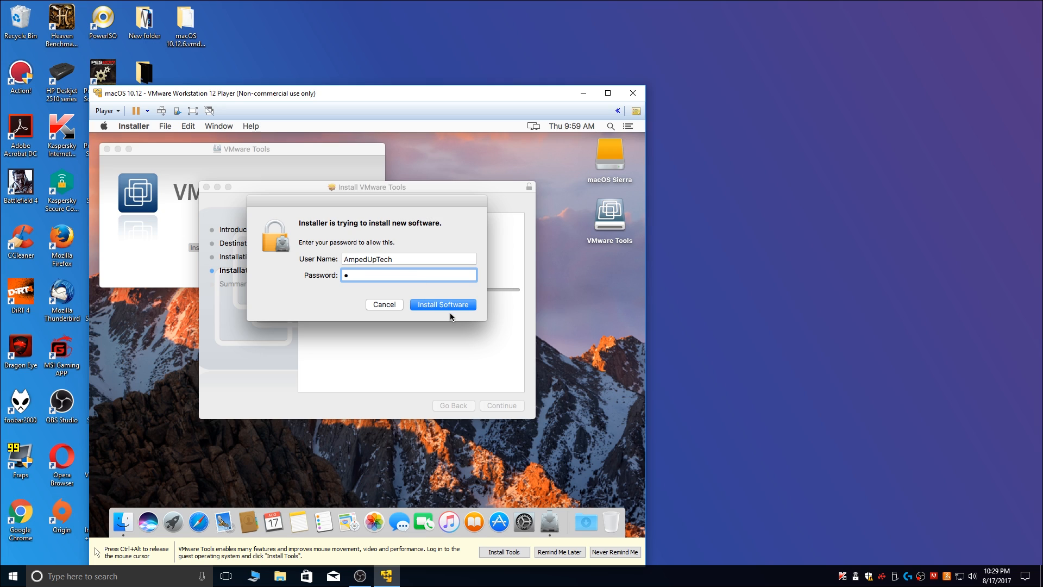
{"action": "left_click", "coordinate": [442, 304]}
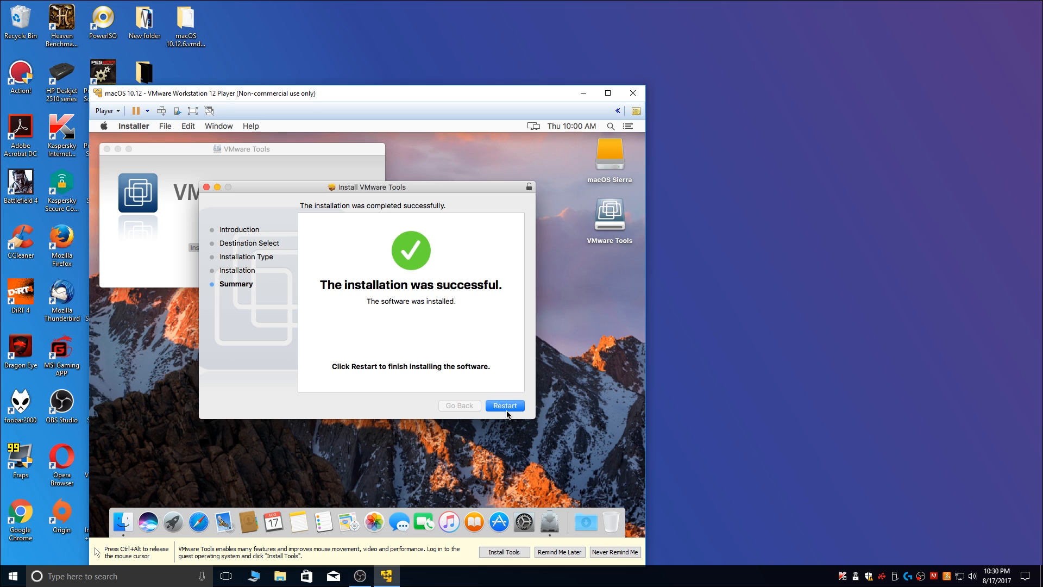
{"action": "left_click", "coordinate": [504, 405]}
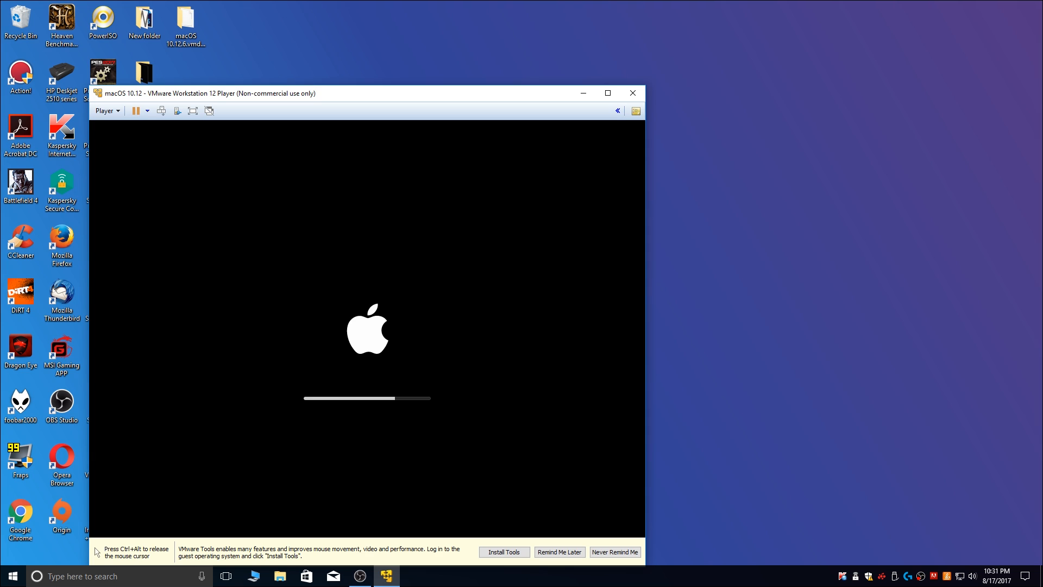
{"action": "mouse_move", "coordinate": [508, 414]}
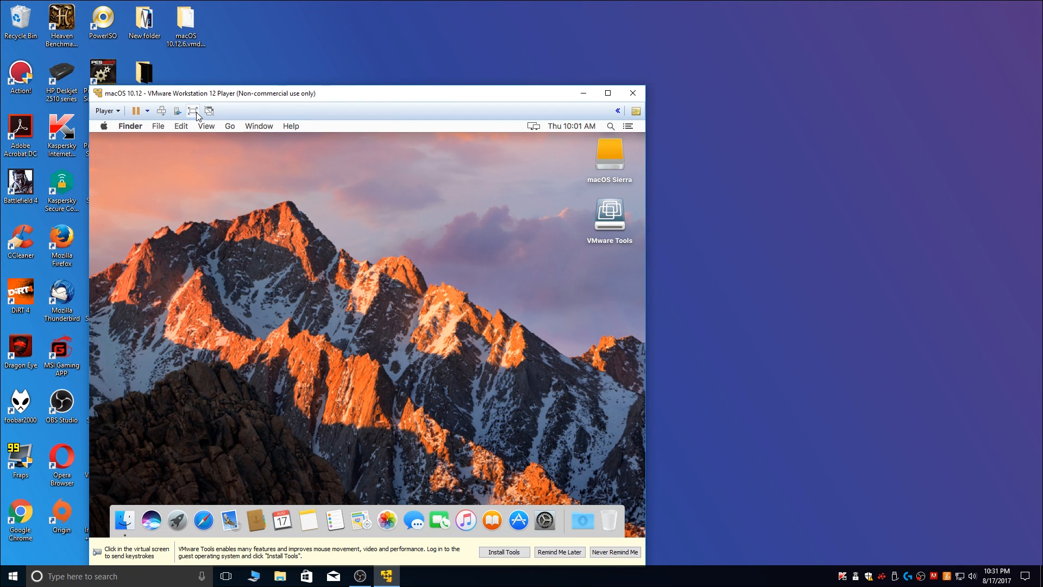
Switch the rebooted macOS Sierra VM to full screen
{"action": "left_click", "coordinate": [194, 110]}
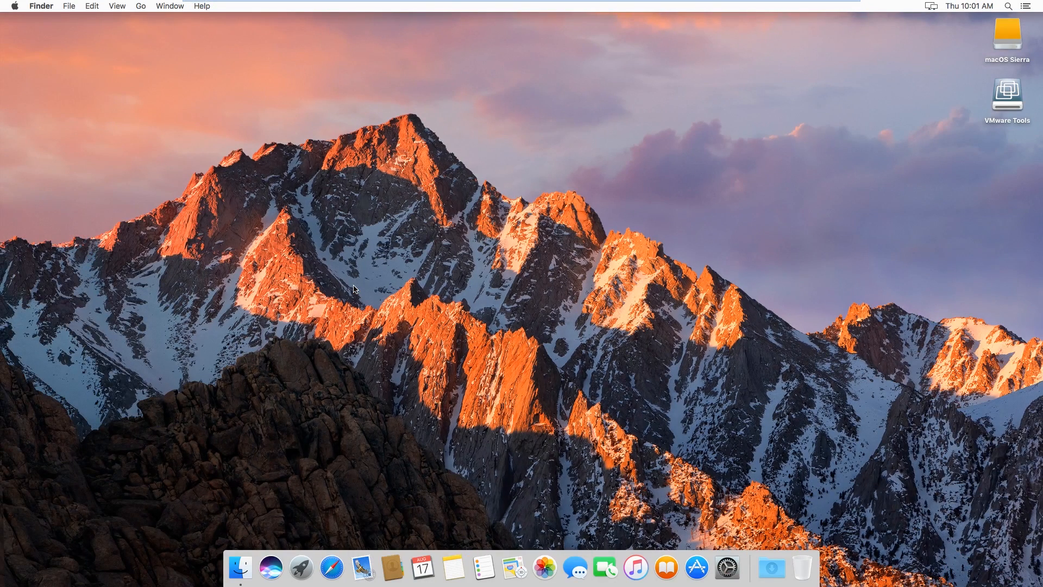
{"action": "mouse_move", "coordinate": [353, 221]}
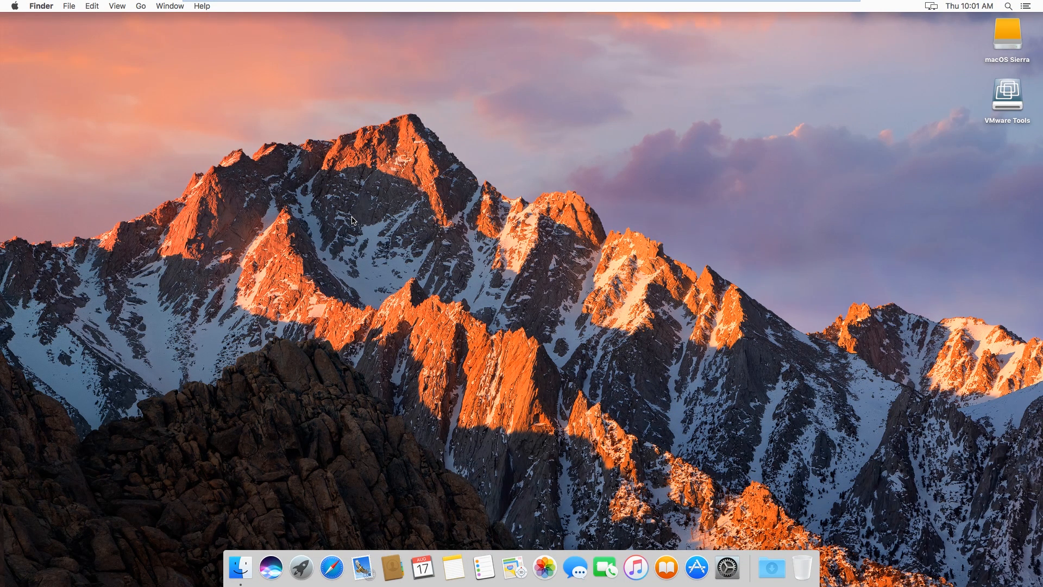
{"action": "mouse_move", "coordinate": [338, 311]}
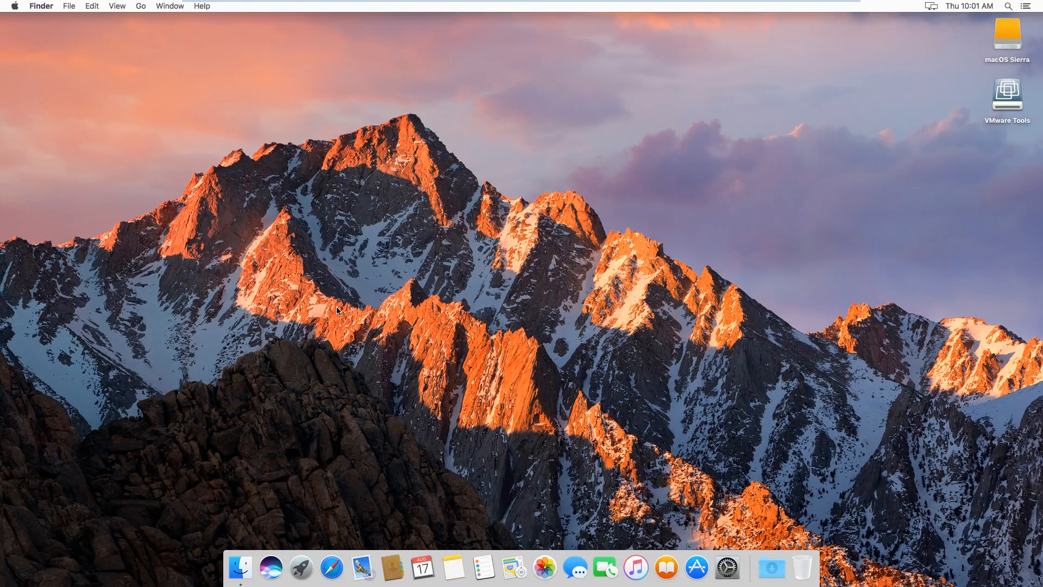